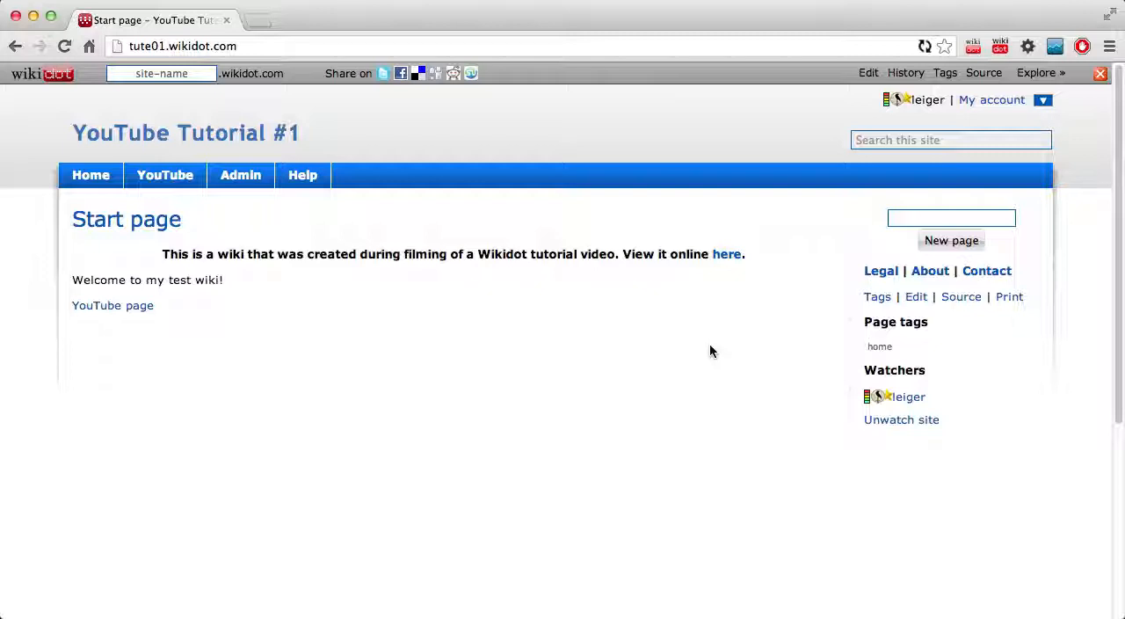
mouse_move(602, 378)
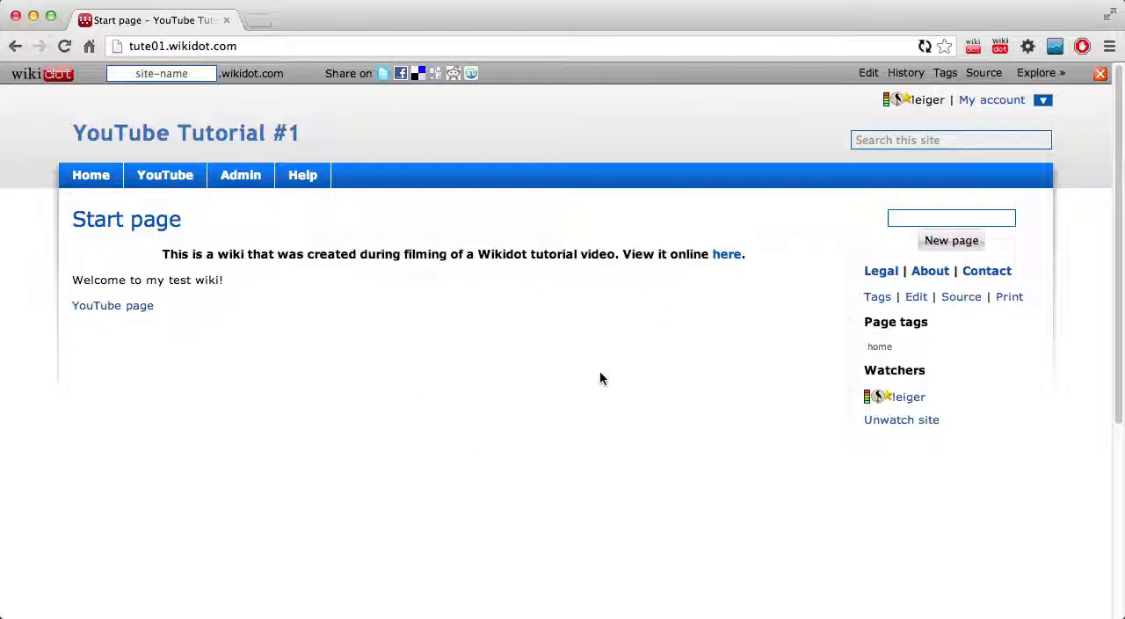
mouse_move(565, 381)
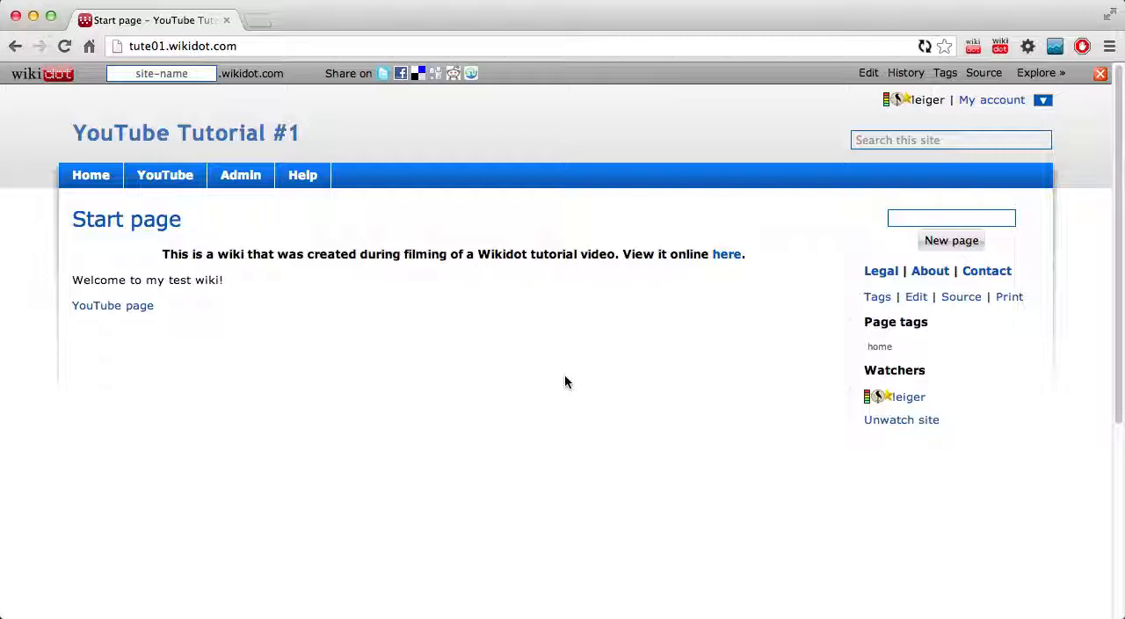
mouse_move(780, 363)
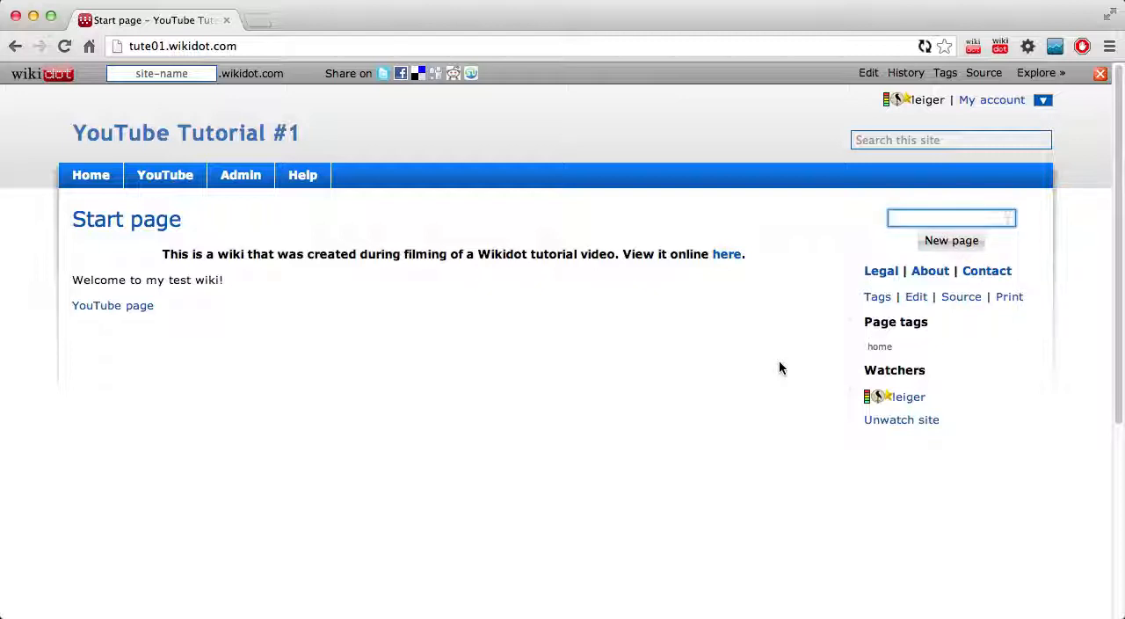
Step: Type tute02 into the sidebar's new page name box
left_click(951, 217)
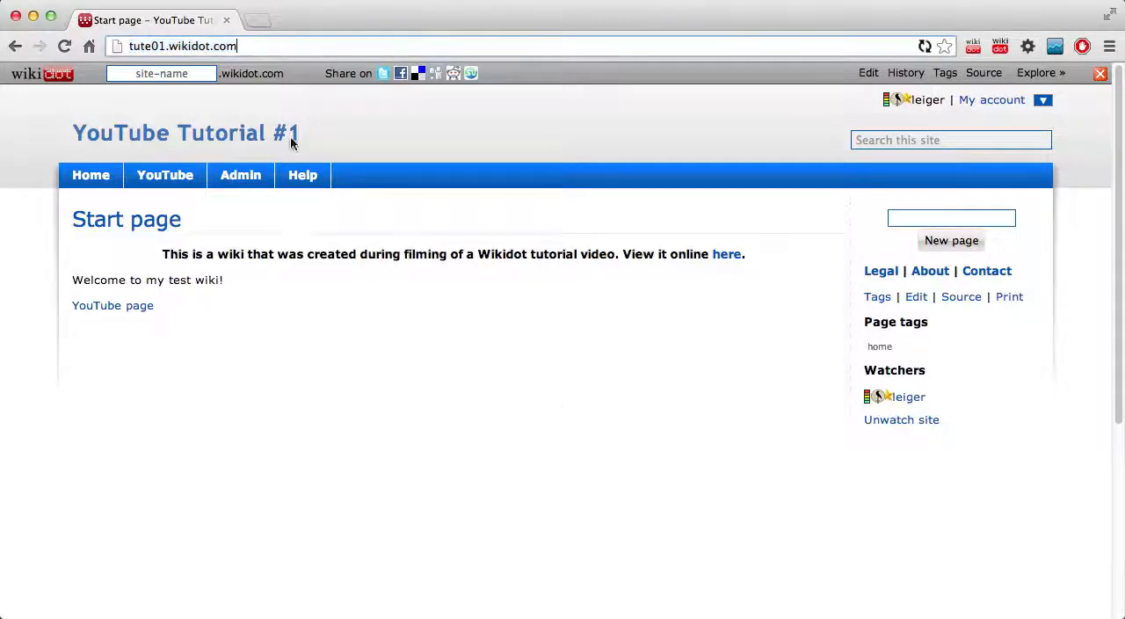
type("tute02")
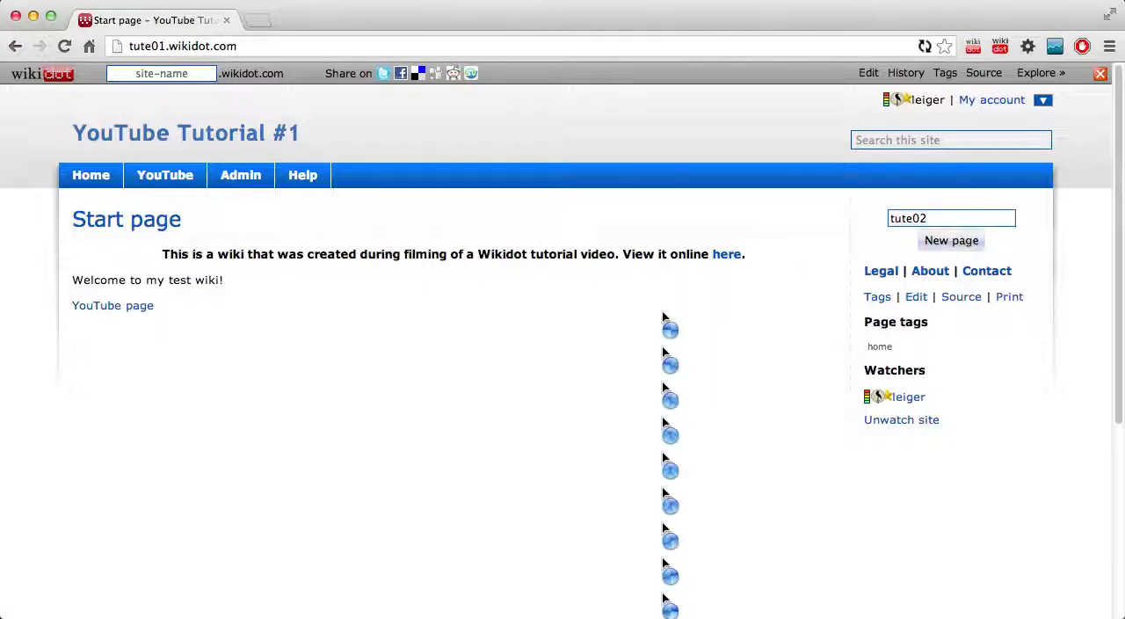
Step: Create the tute02 page and enter [[module NewPage]] as its content
left_click(951, 239)
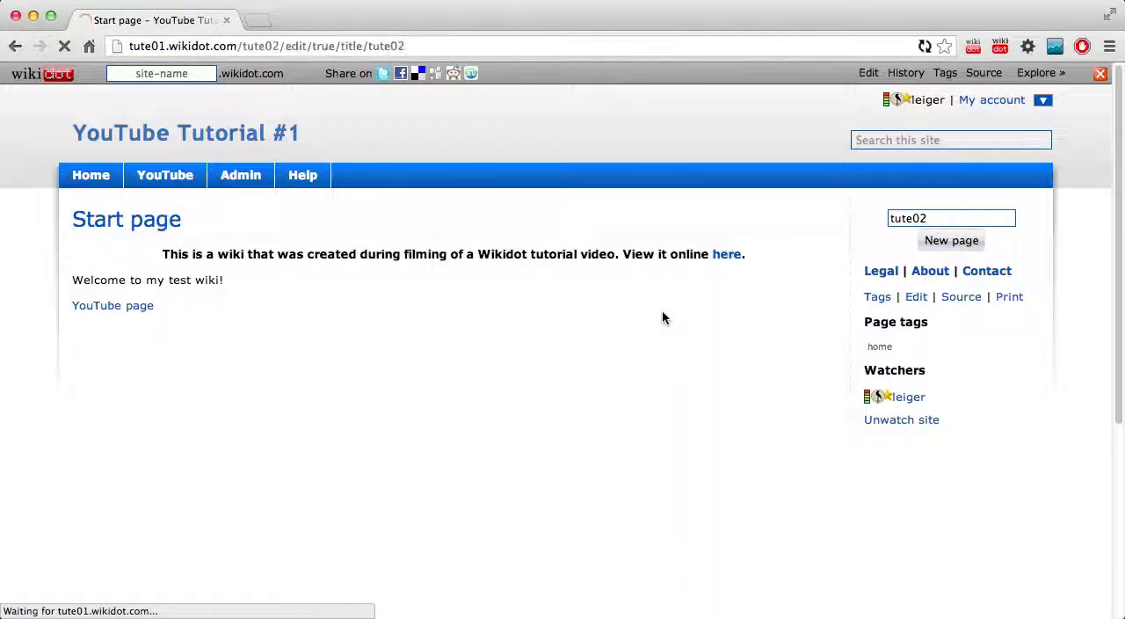
left_click(951, 240)
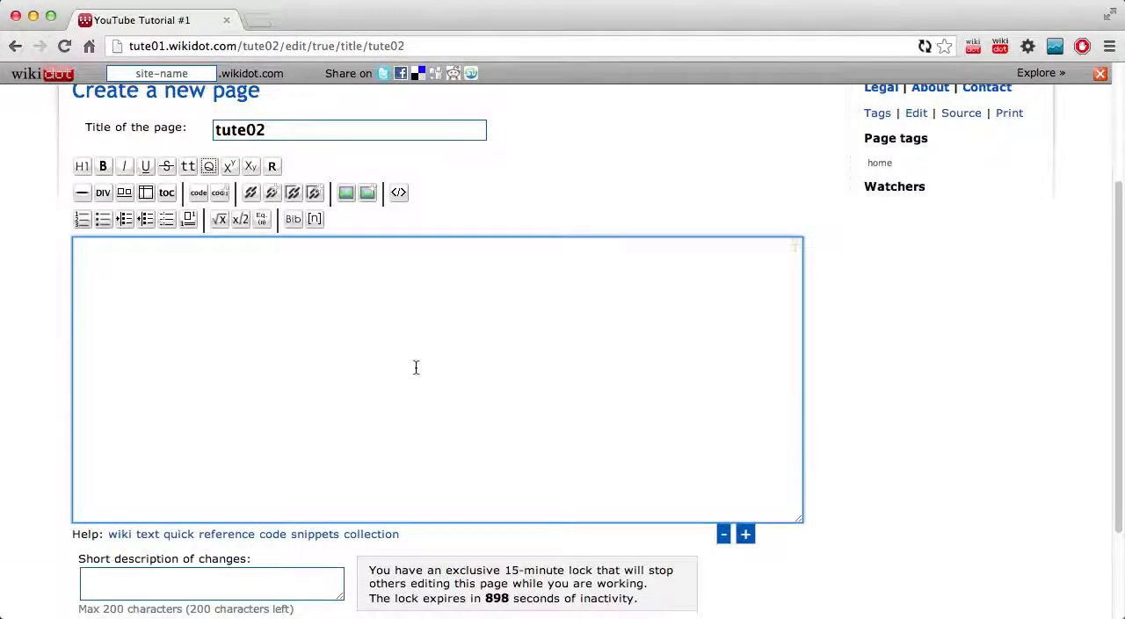
mouse_move(454, 355)
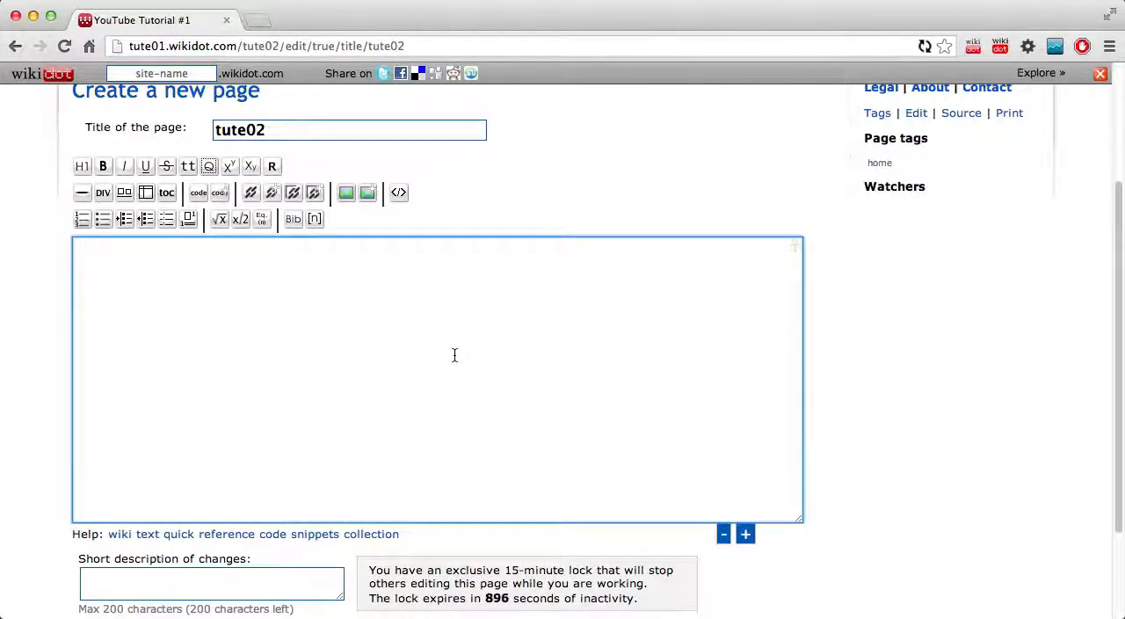
type("[[module")
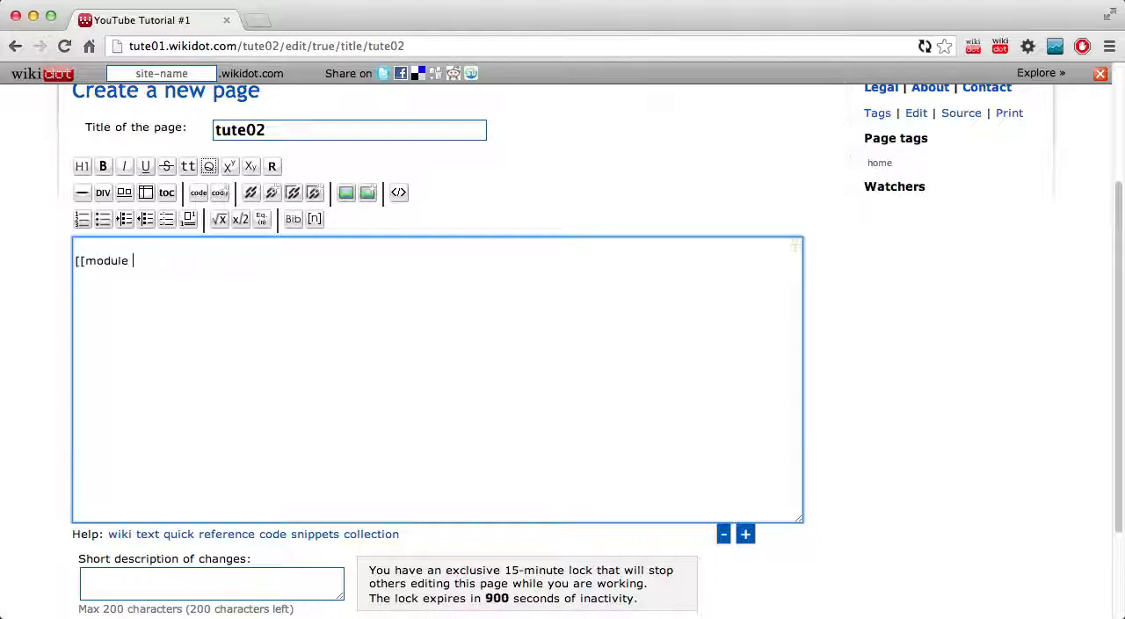
type("NewPage]]")
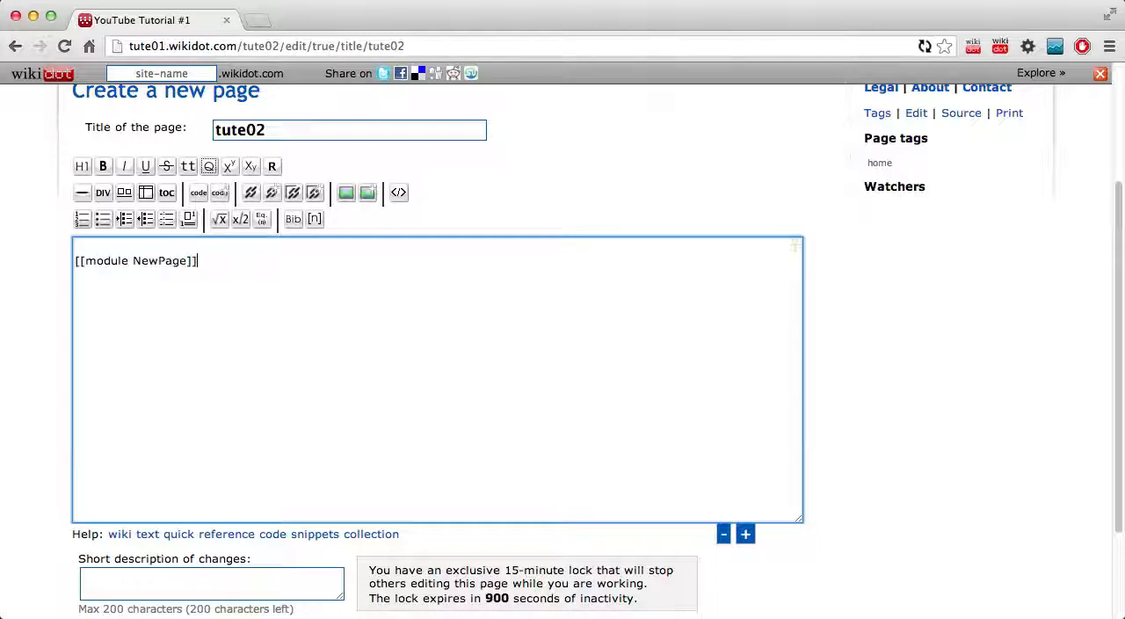
scroll("down", 3)
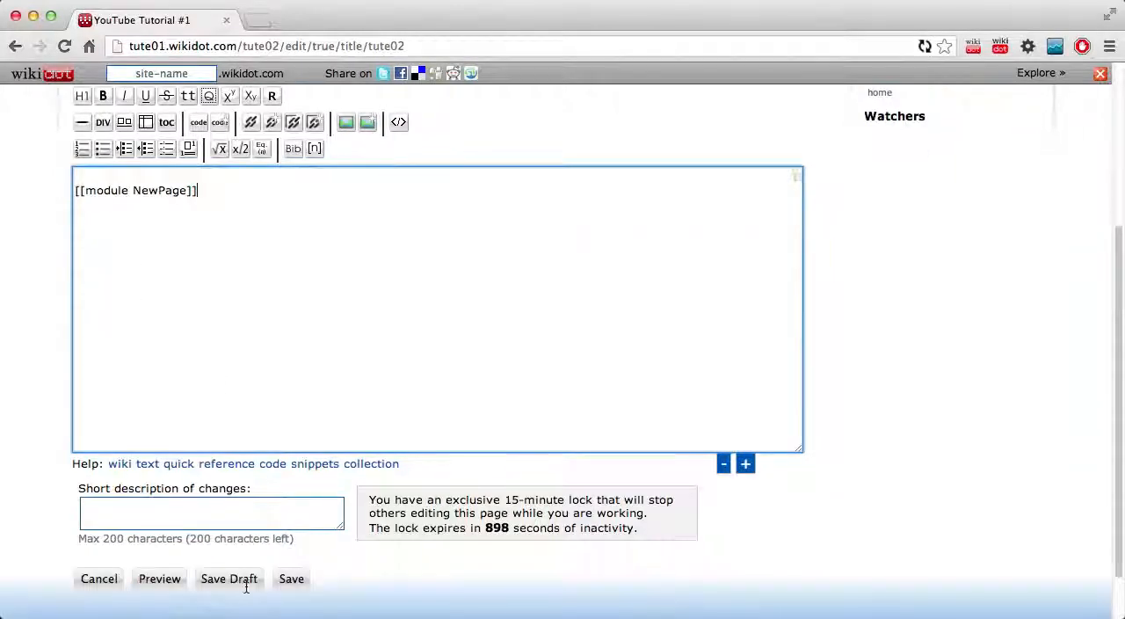
Step: Add button="New page" to the NewPage module tag and preview the labelled button
left_click(159, 579)
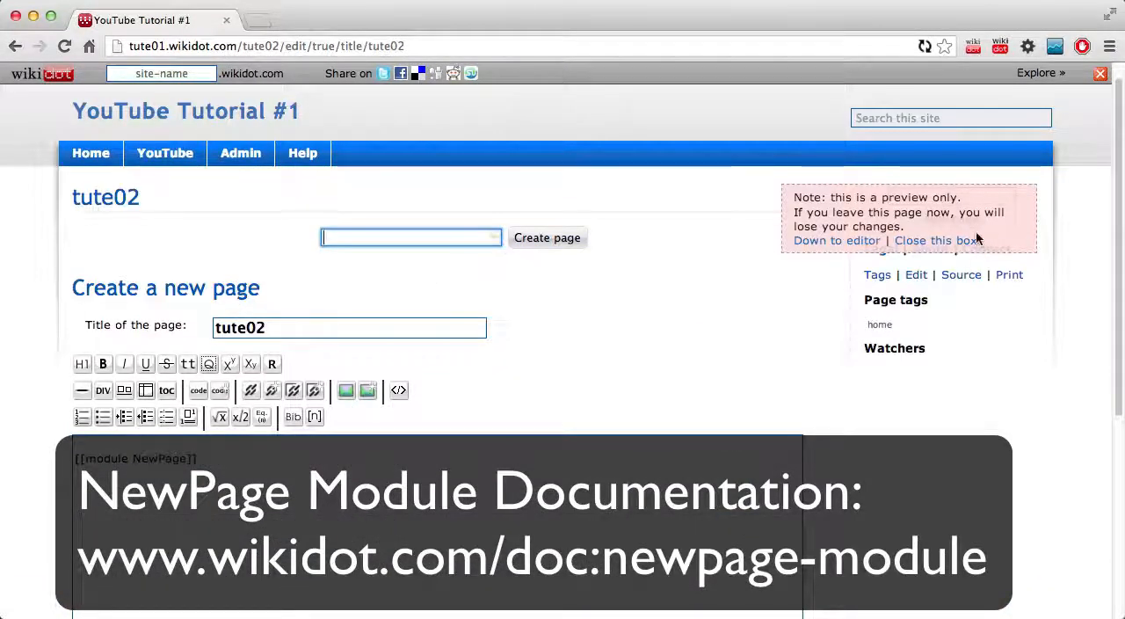
left_click(937, 239)
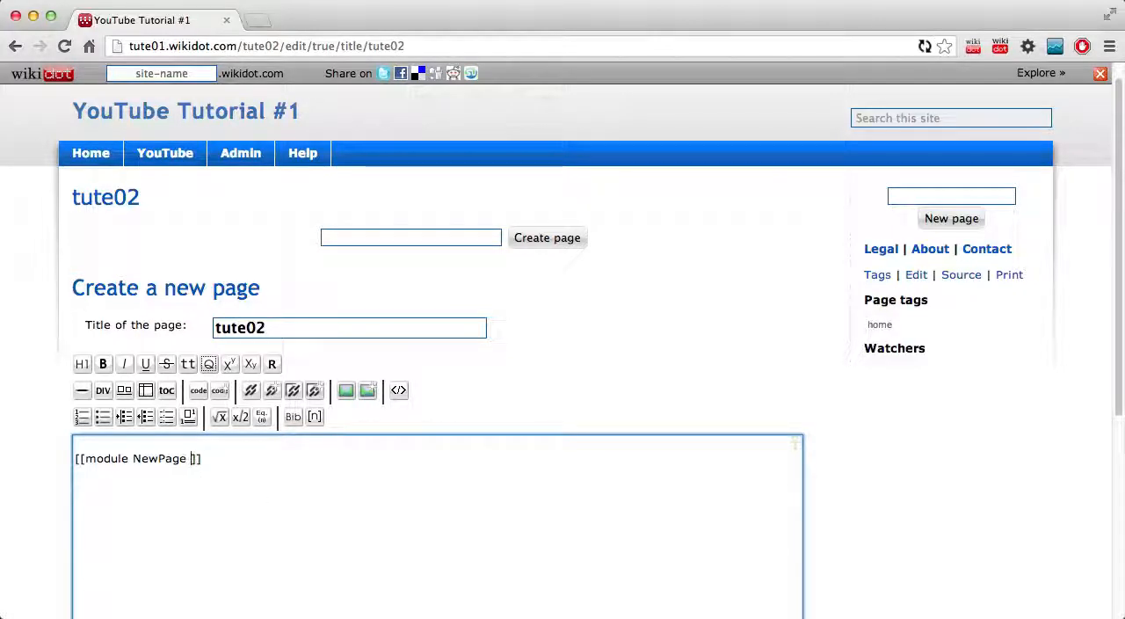
type("button=\"New page")
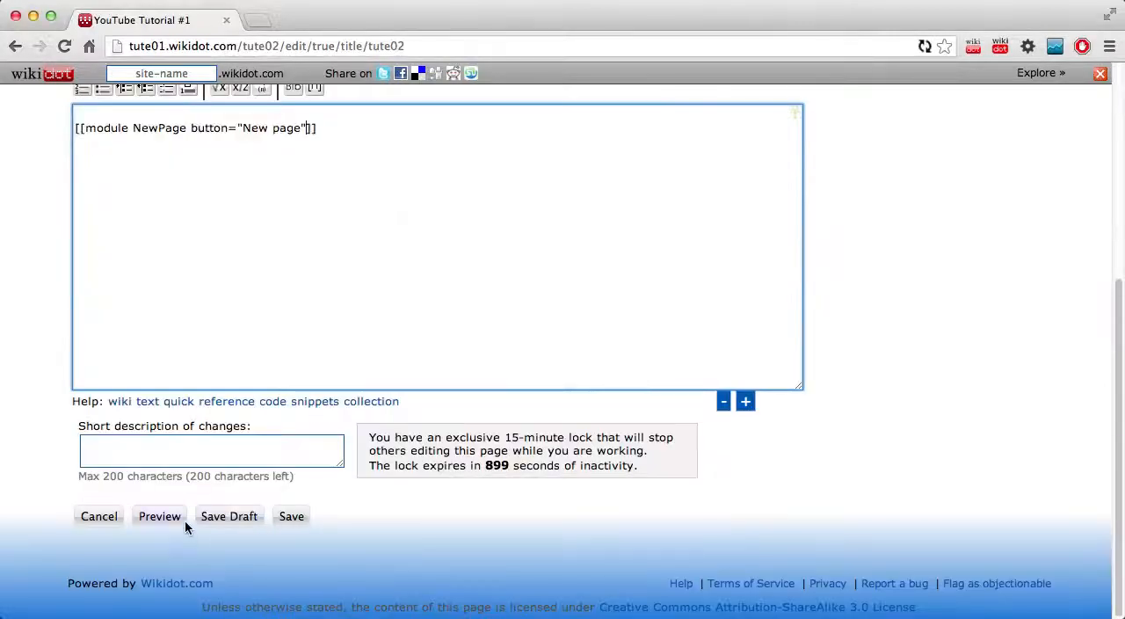
left_click(160, 515)
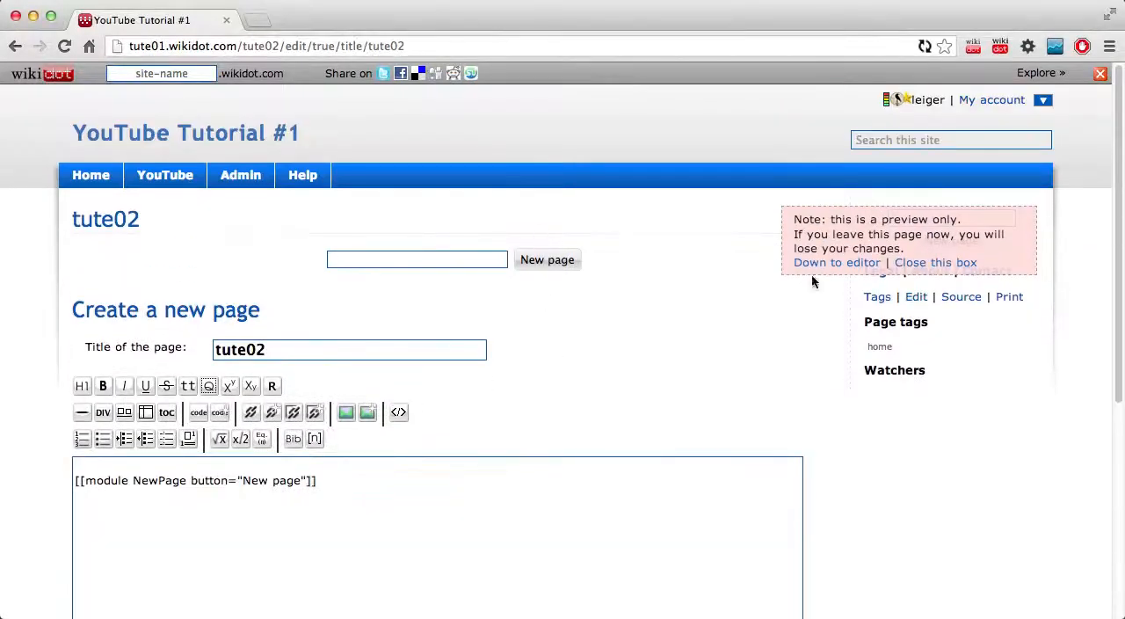
left_click(935, 262)
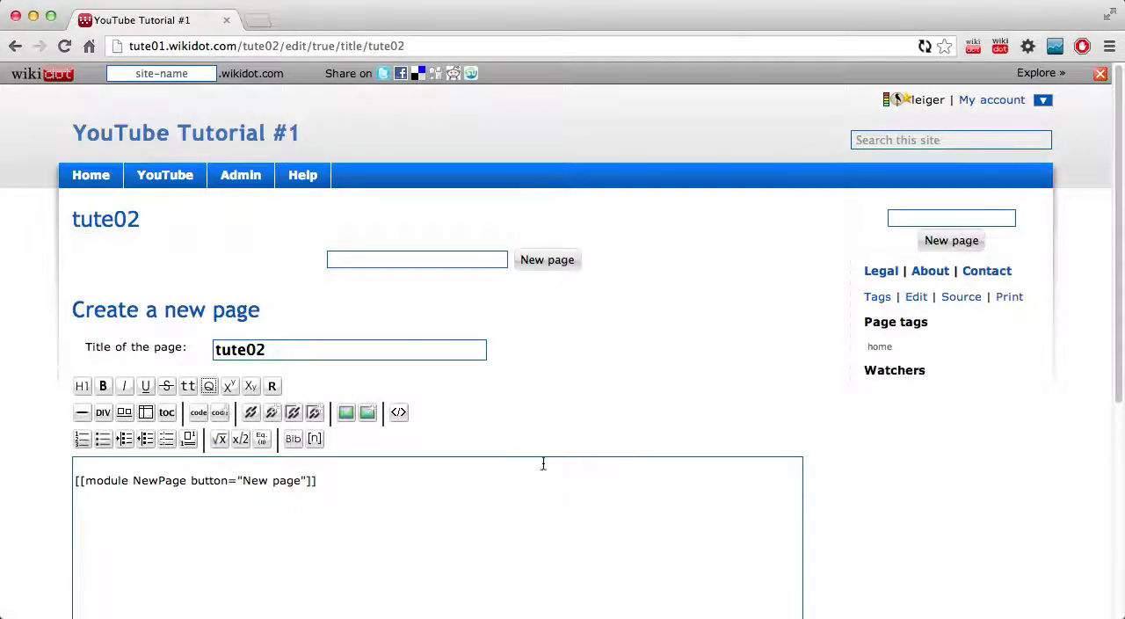
scroll("down", 3)
type(" category")
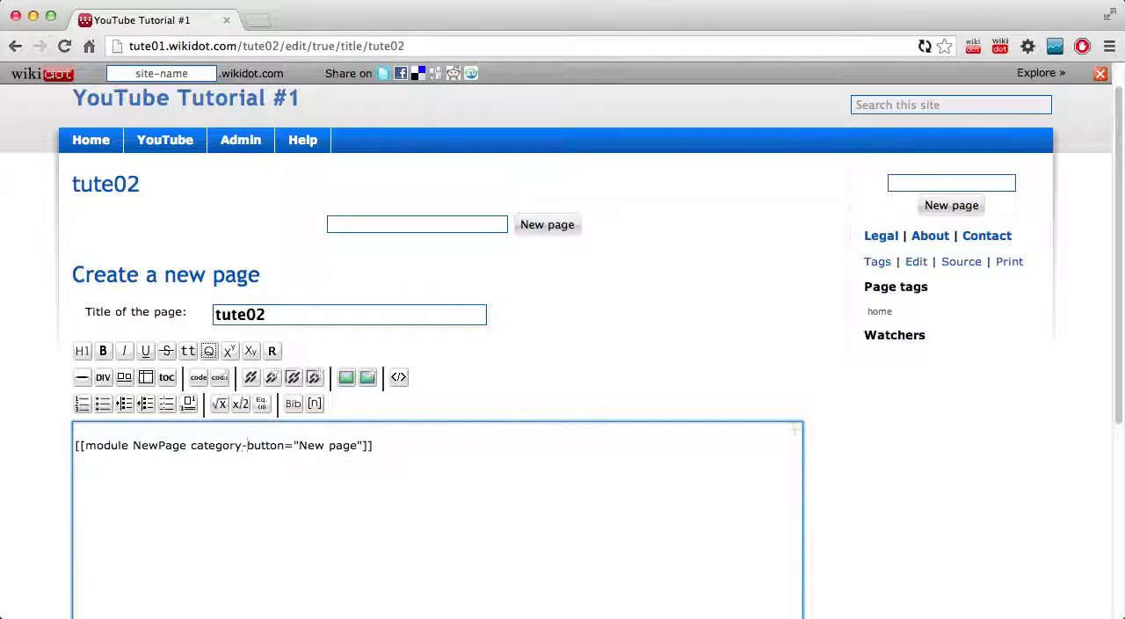
Step: Set the module's category to "animal" with button "New animal page", preview, and save
type("tur")
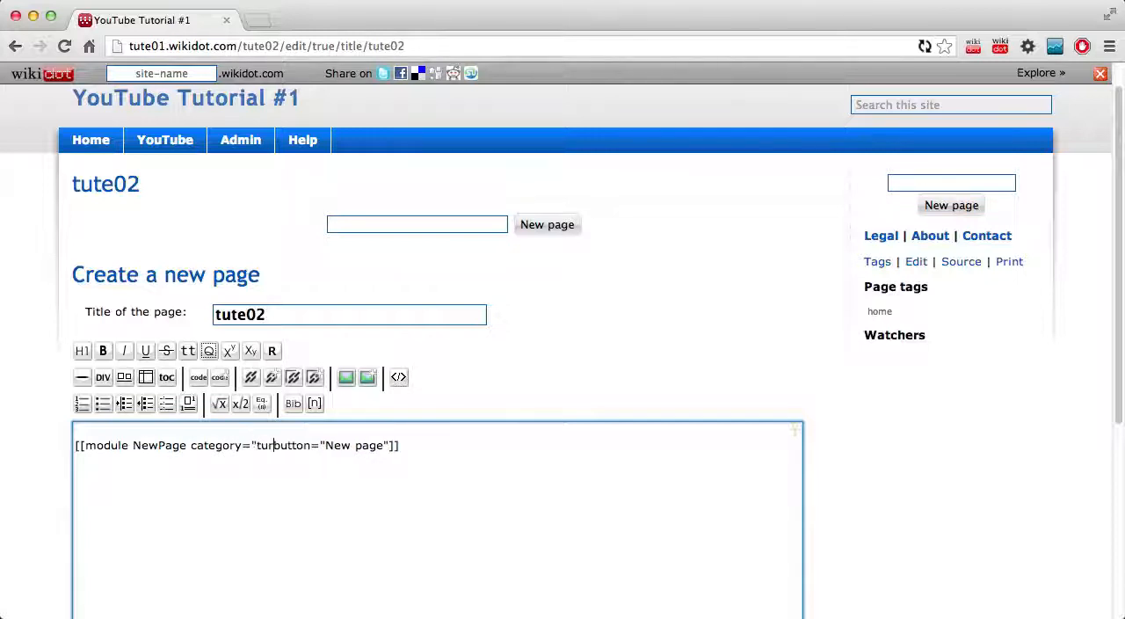
type("tute02\"")
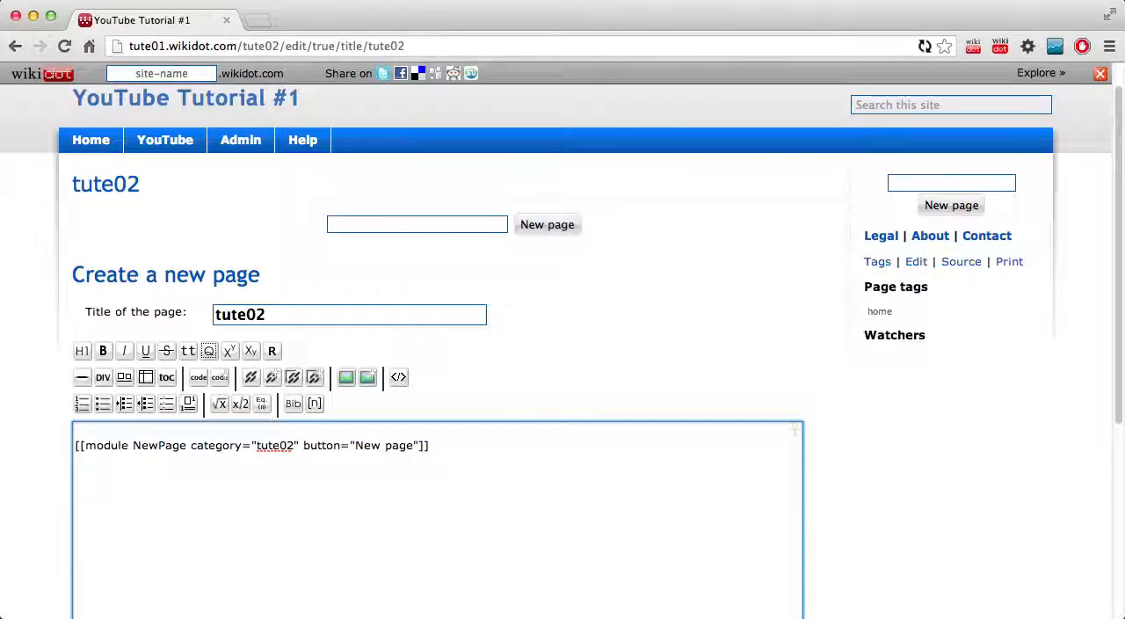
double_click(273, 445)
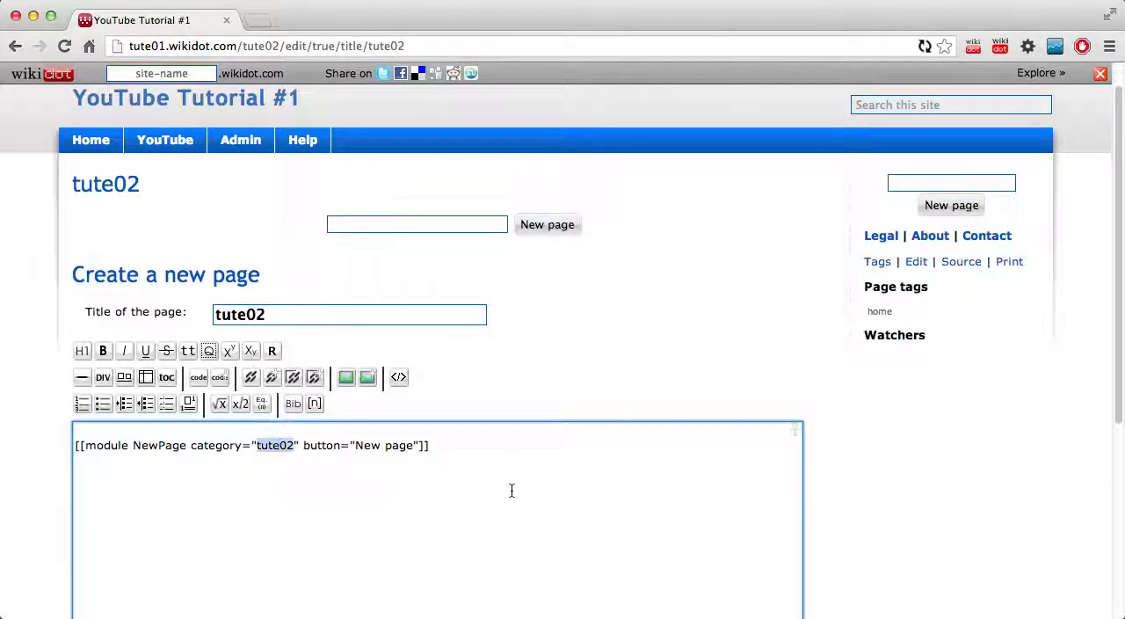
type("animal")
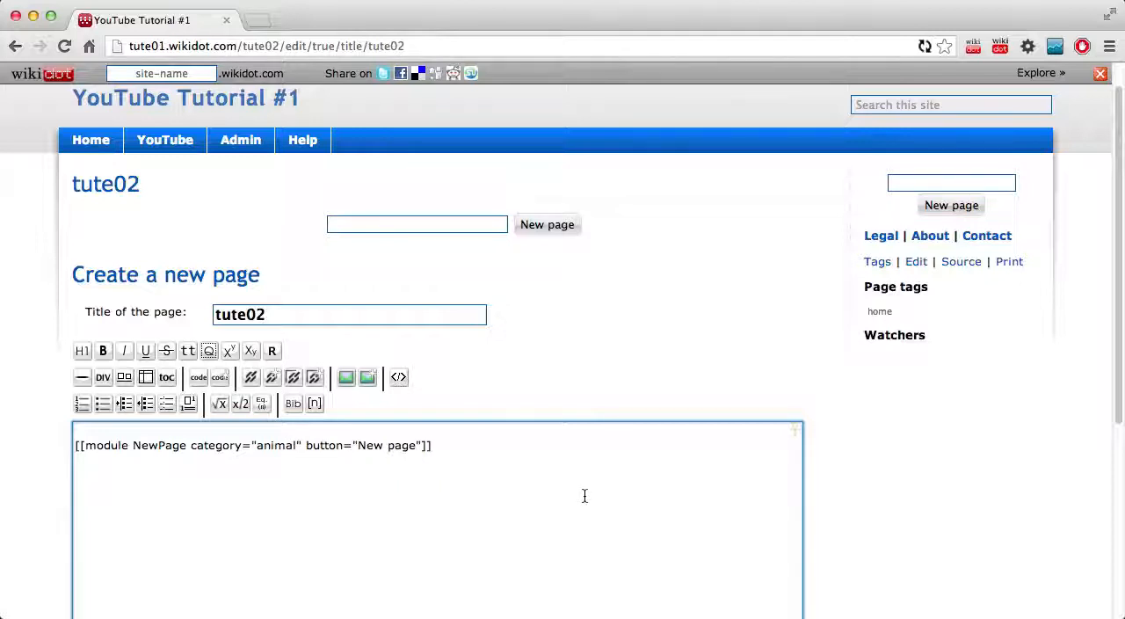
scroll("down", 3)
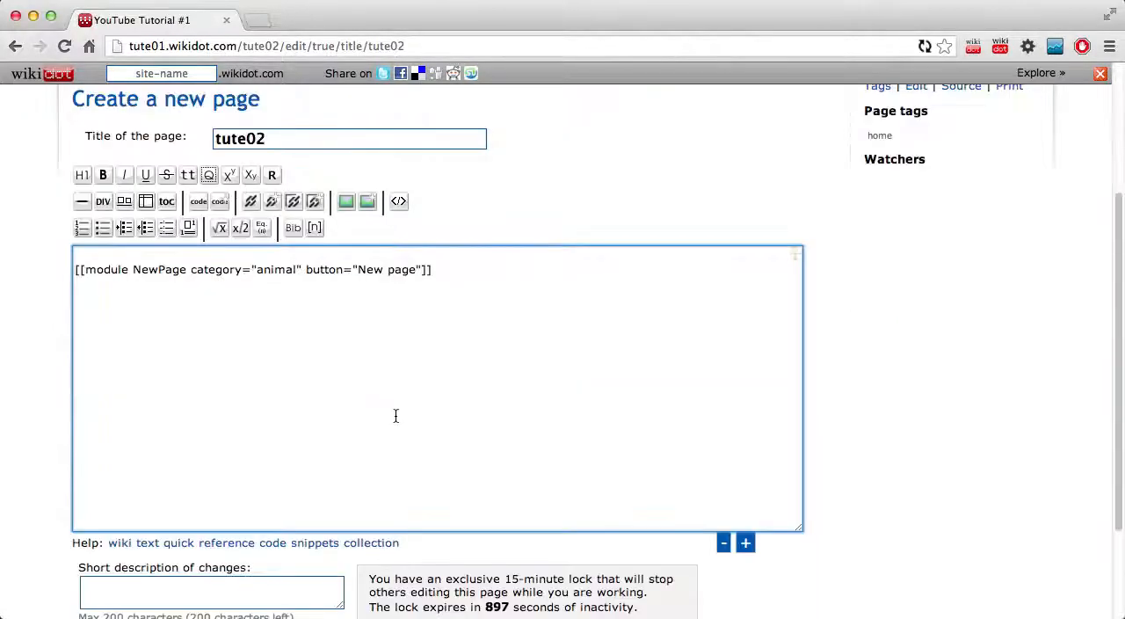
scroll("down", 3)
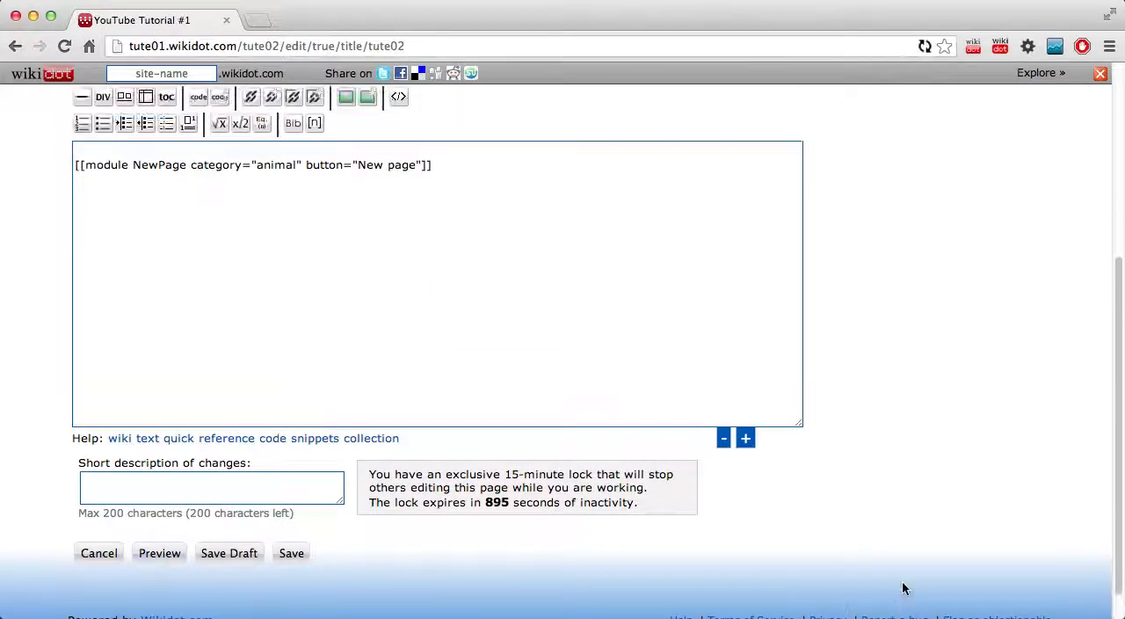
left_click(159, 553)
type("anim")
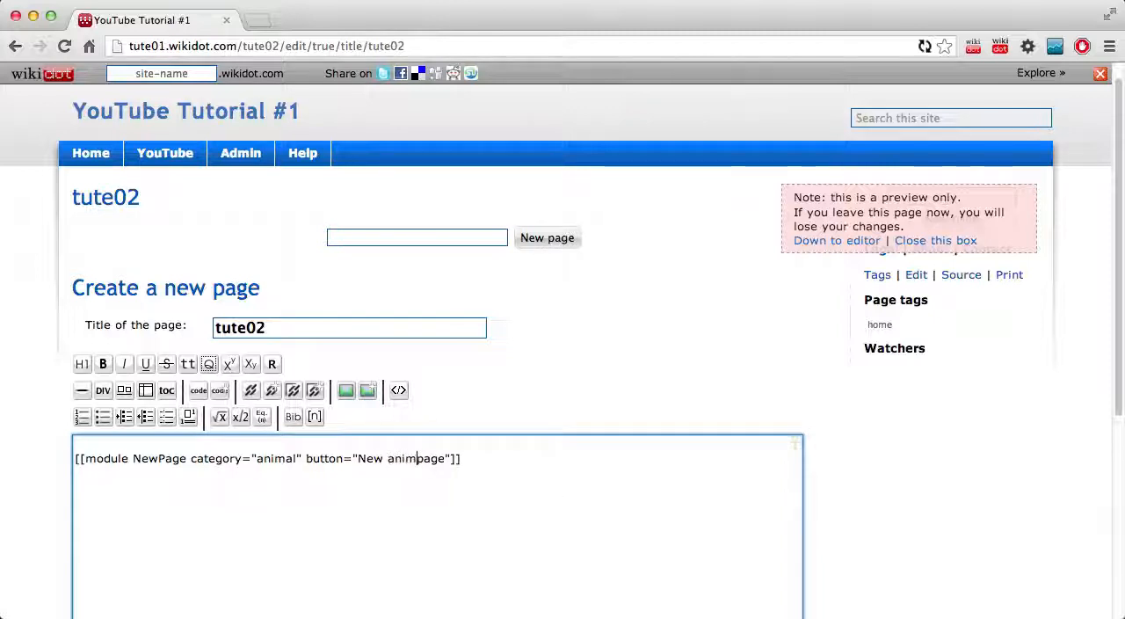
scroll("down", 3)
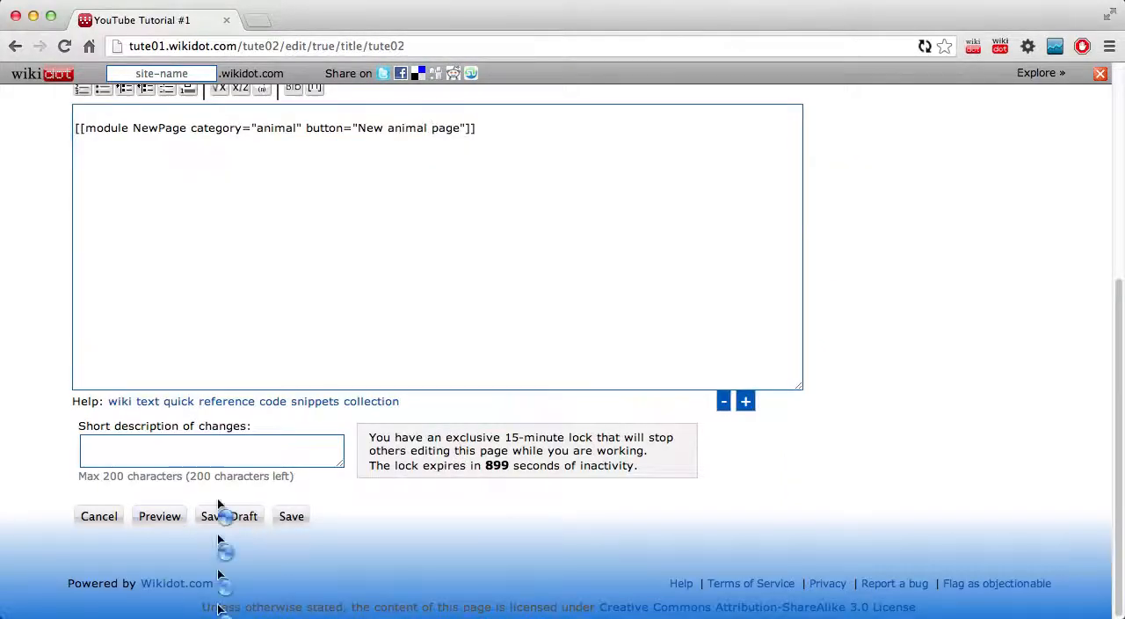
left_click(159, 516)
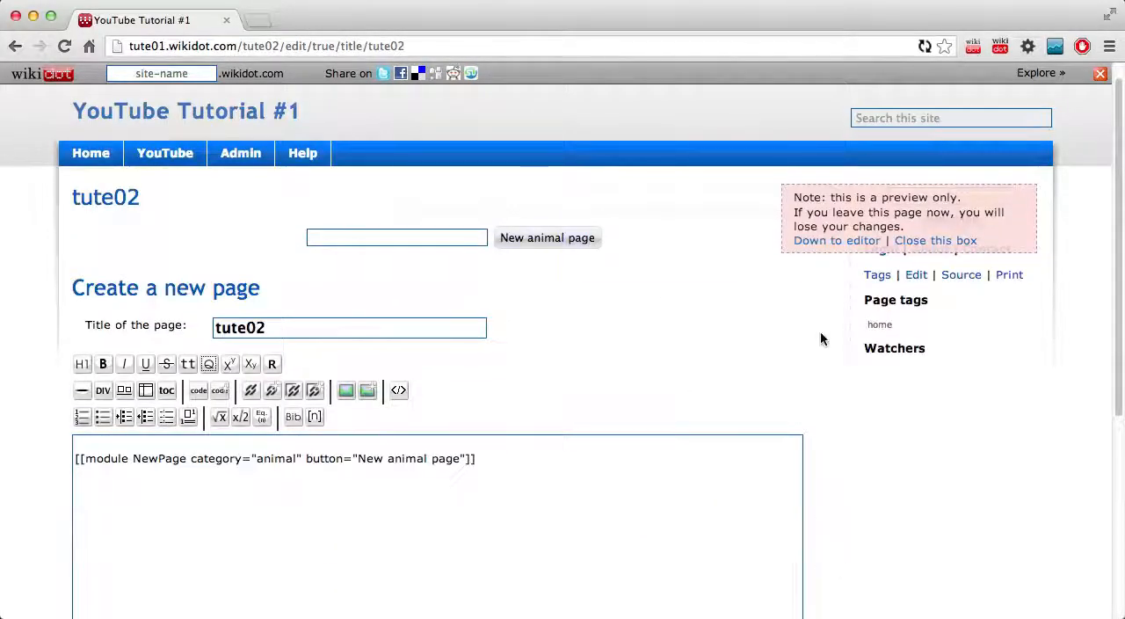
scroll("down", 3)
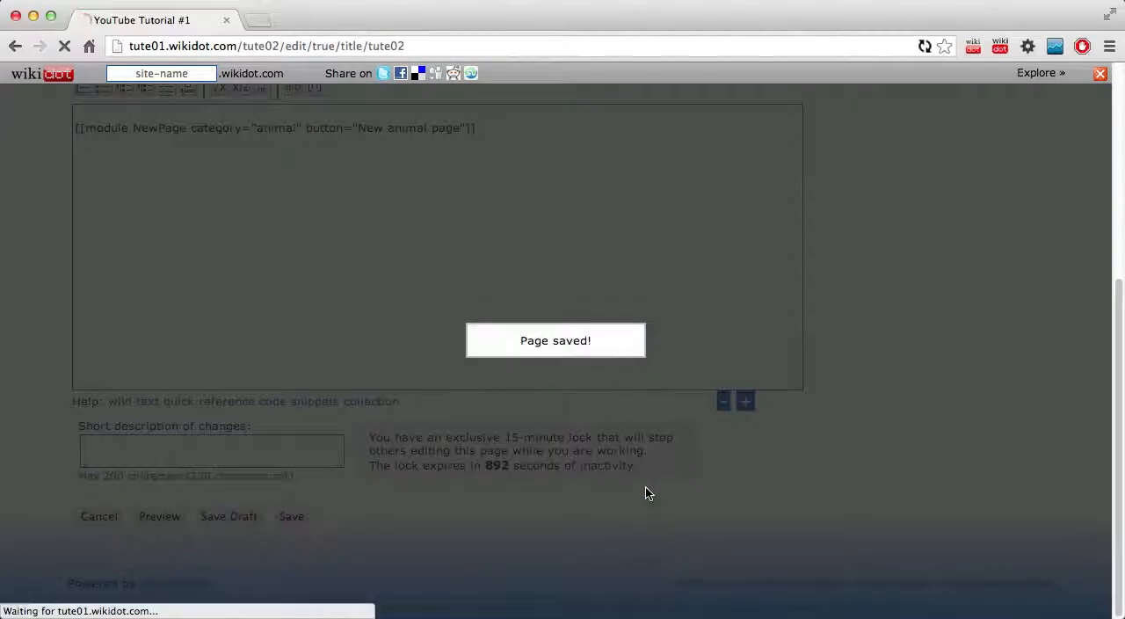
Step: Type tute02 into the site-wide new page name field on the saved page
left_click(290, 516)
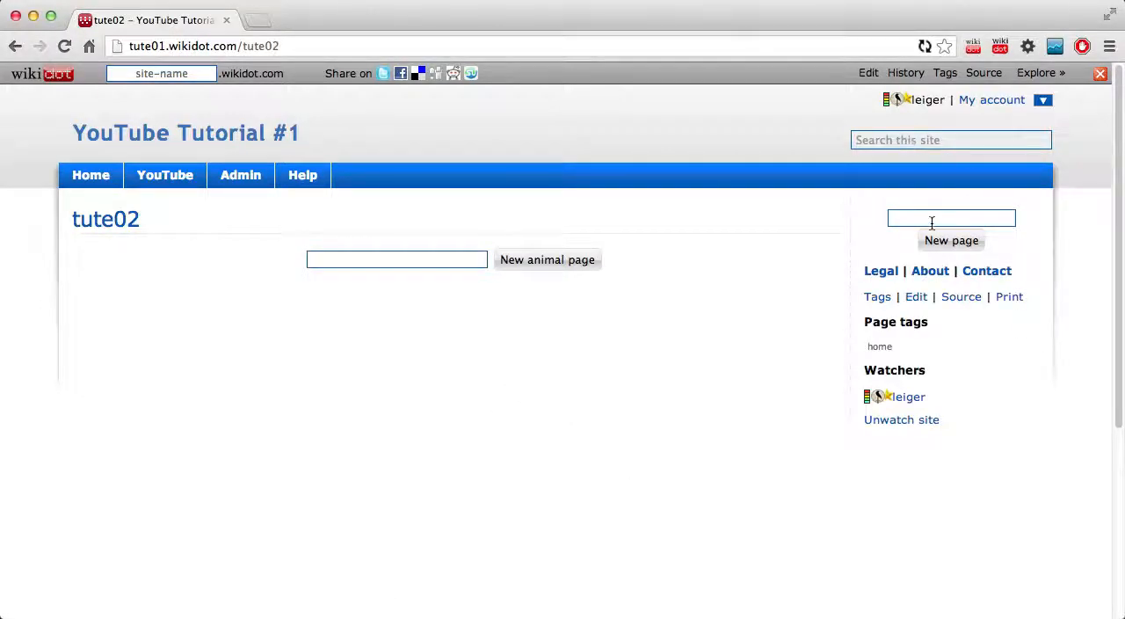
type("tute02")
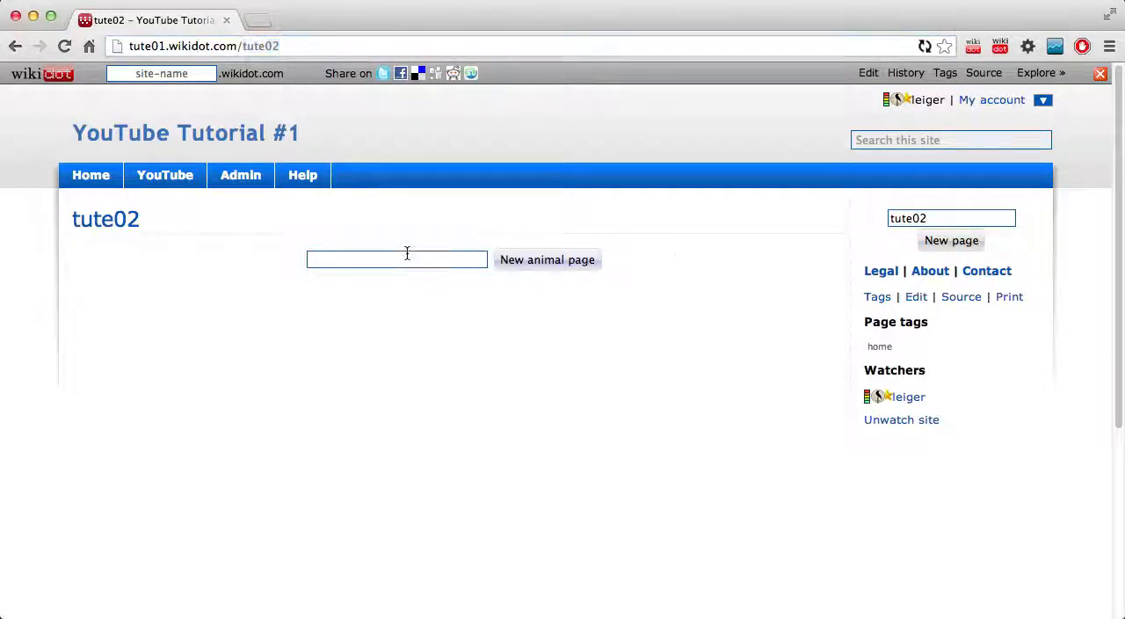
Step: Create animal page cat, titled Cat, with the text 'Cats are cool.' and save it
type("cat")
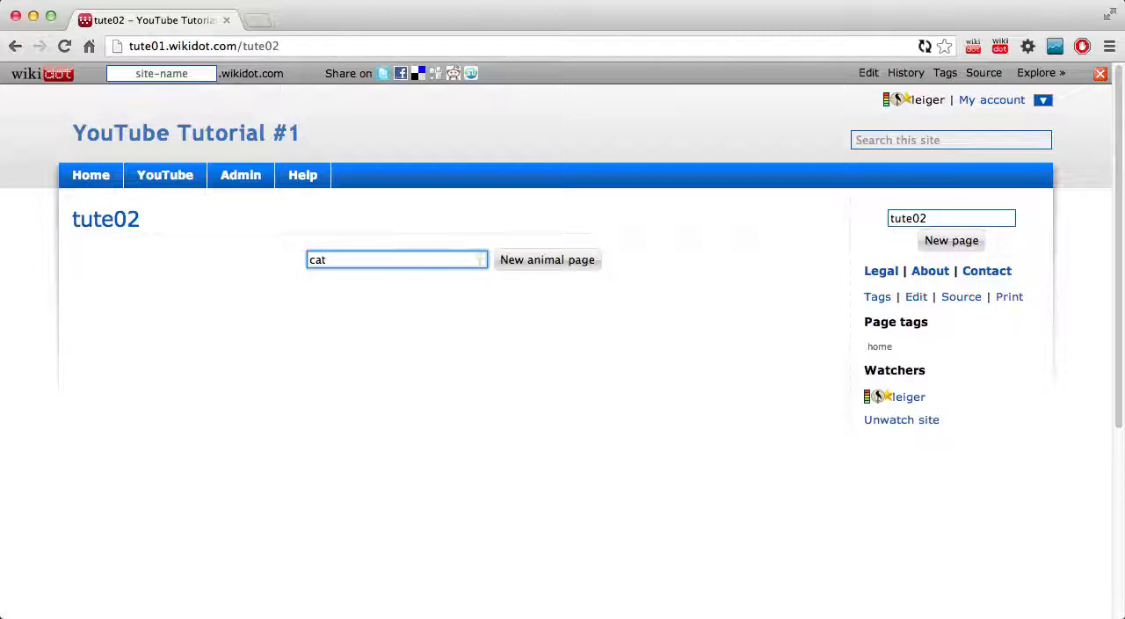
left_click(546, 259)
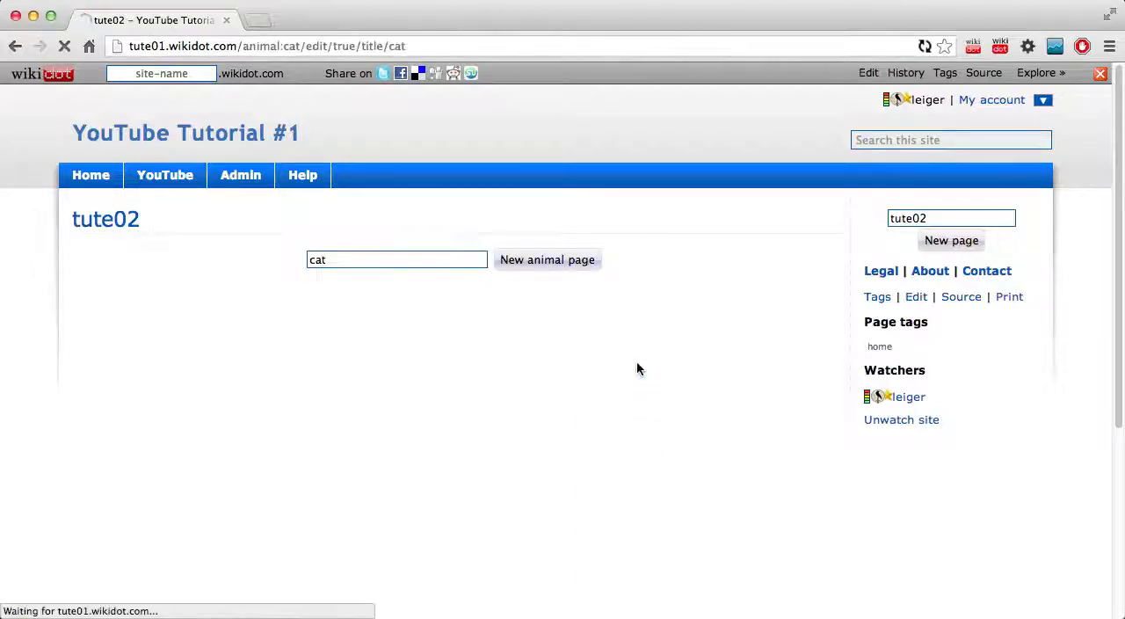
left_click(547, 259)
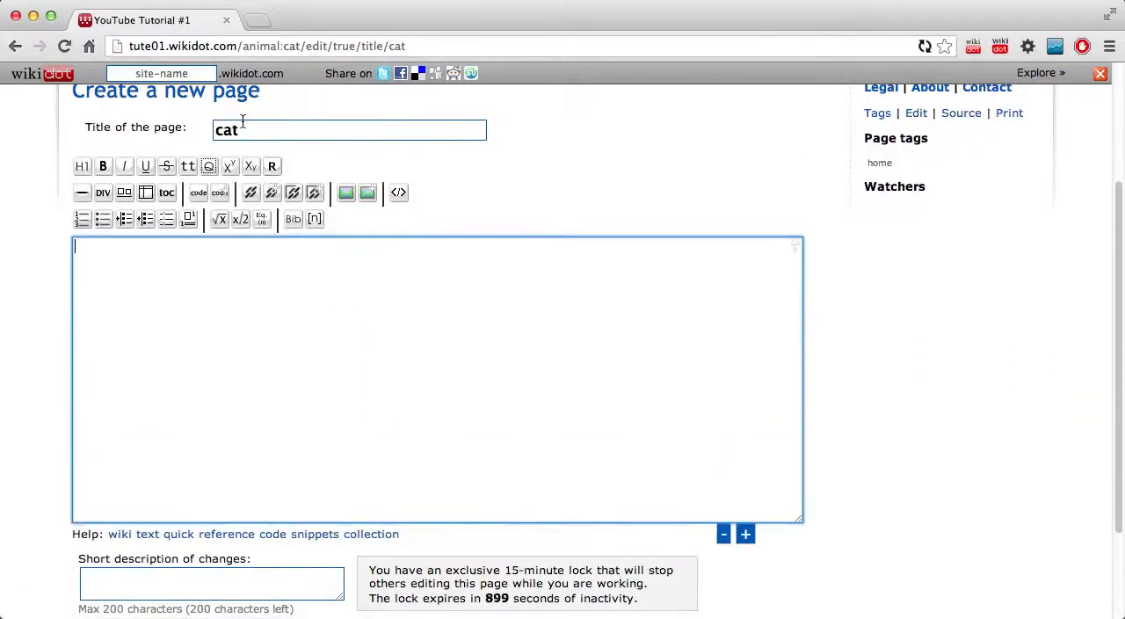
type("Caty")
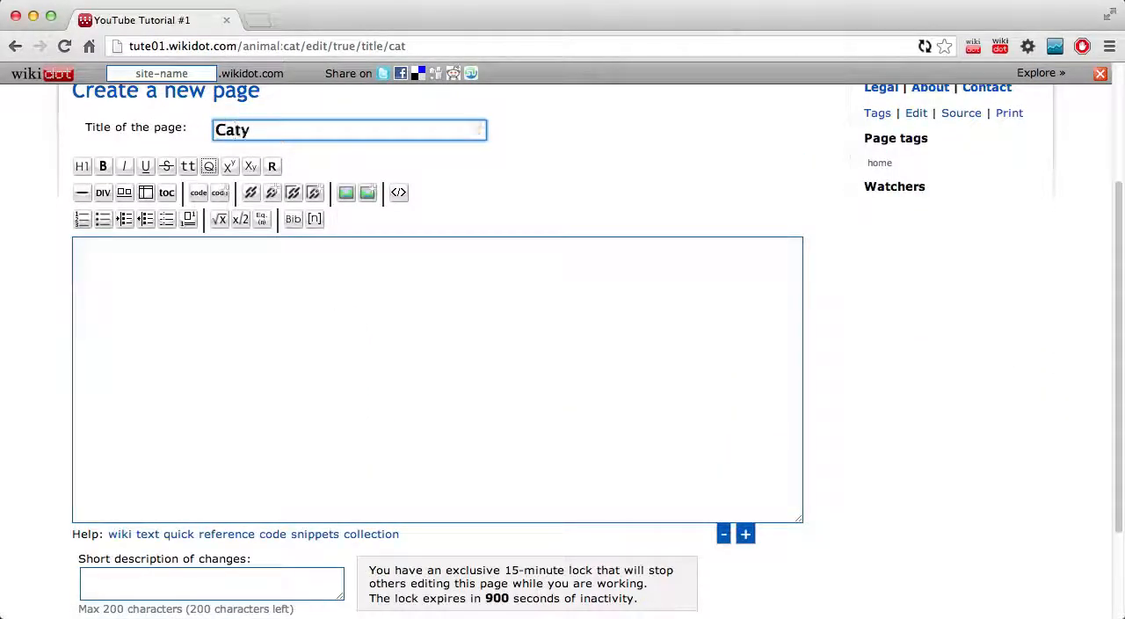
type("Cats")
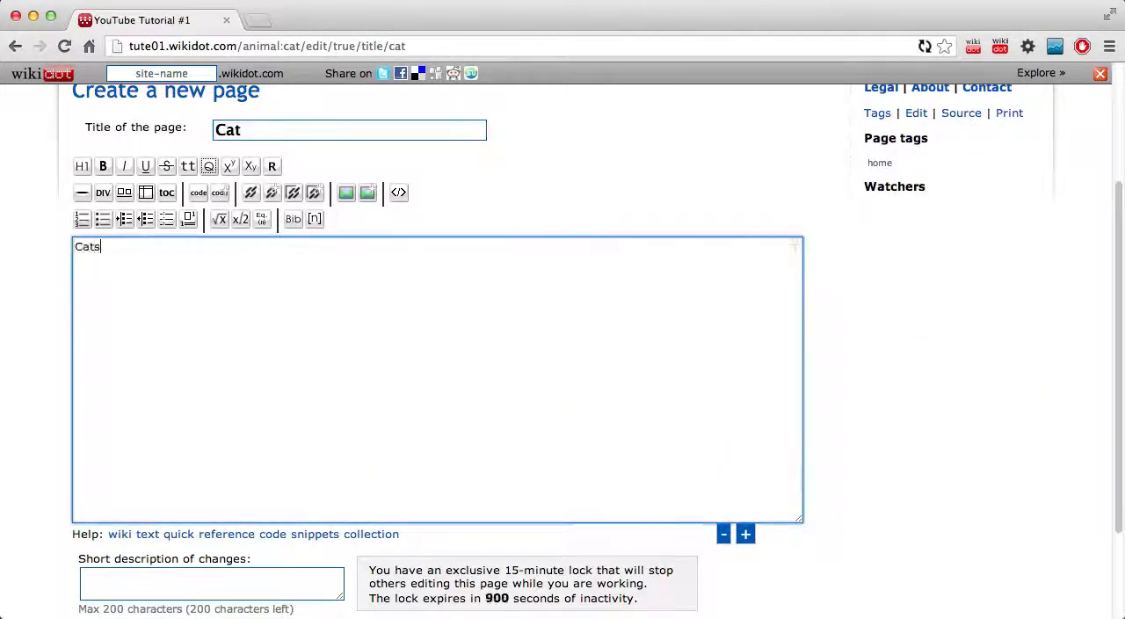
type("are cool.")
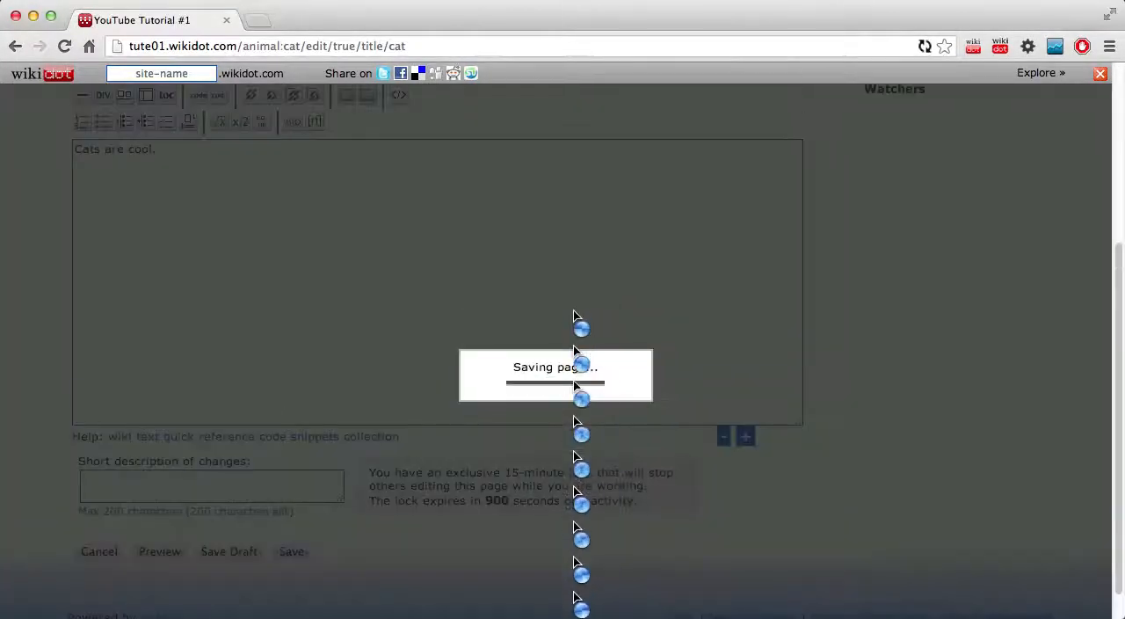
left_click(292, 551)
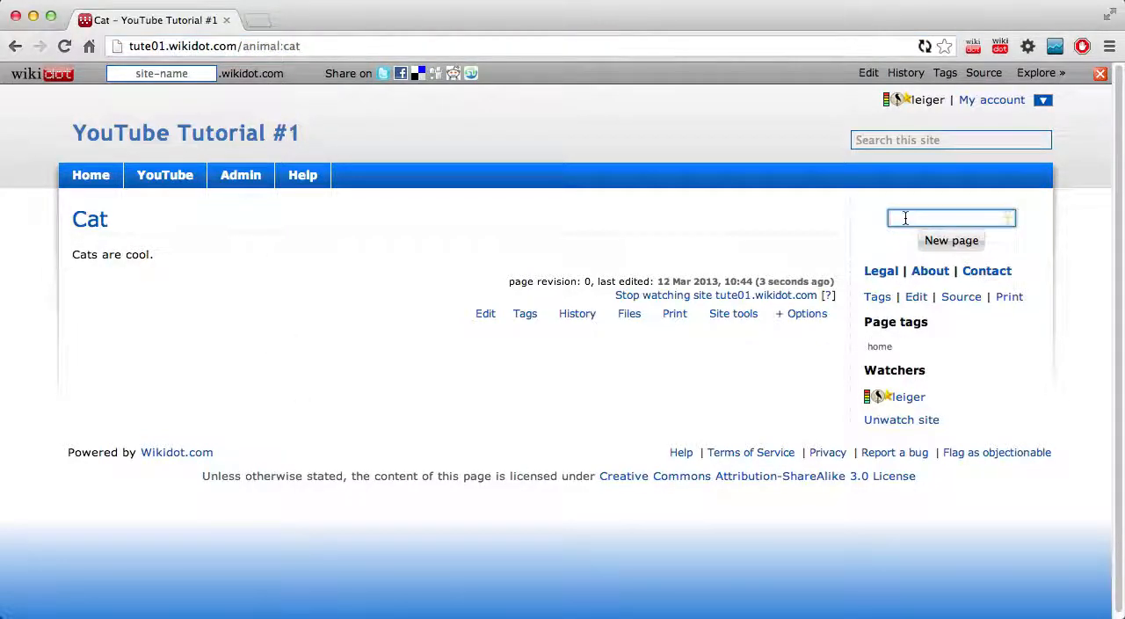
type("tute02")
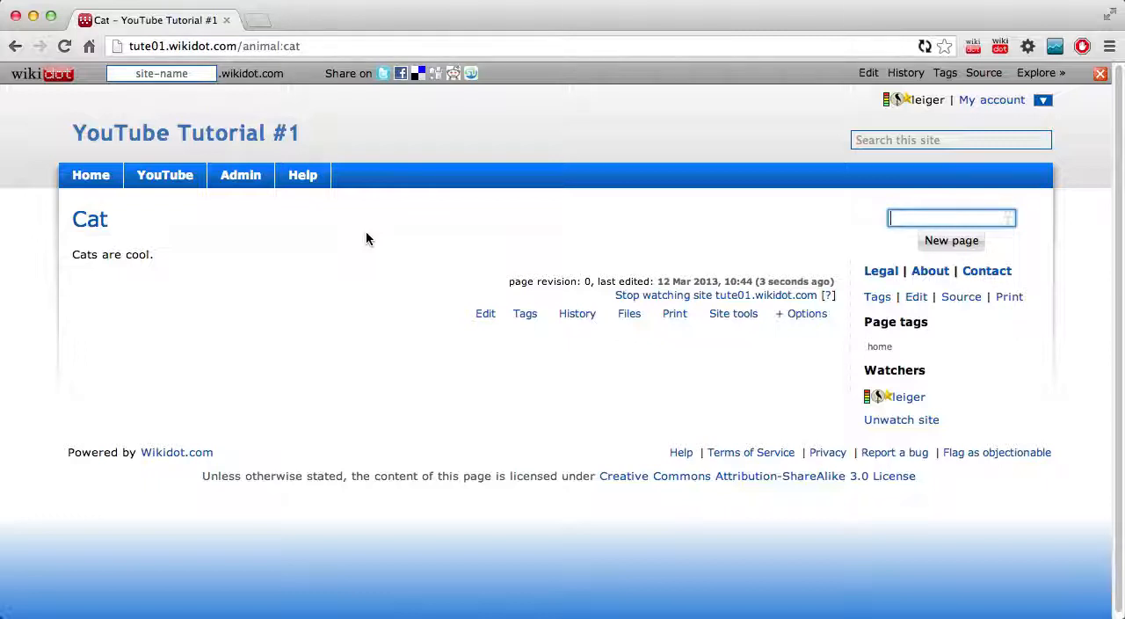
left_click(302, 175)
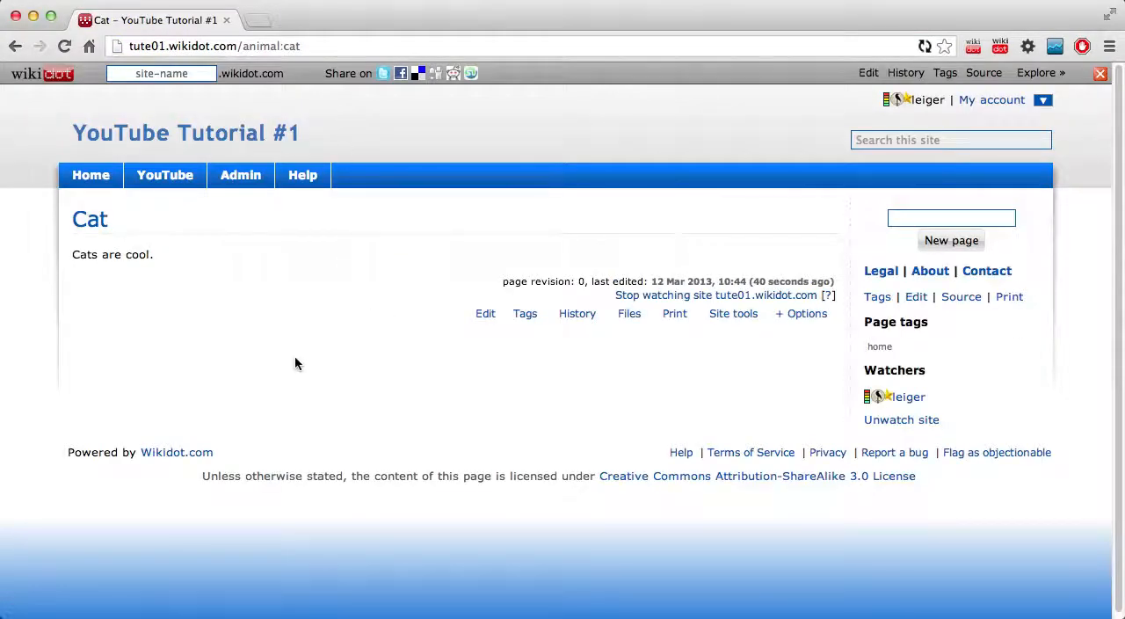
mouse_move(258, 117)
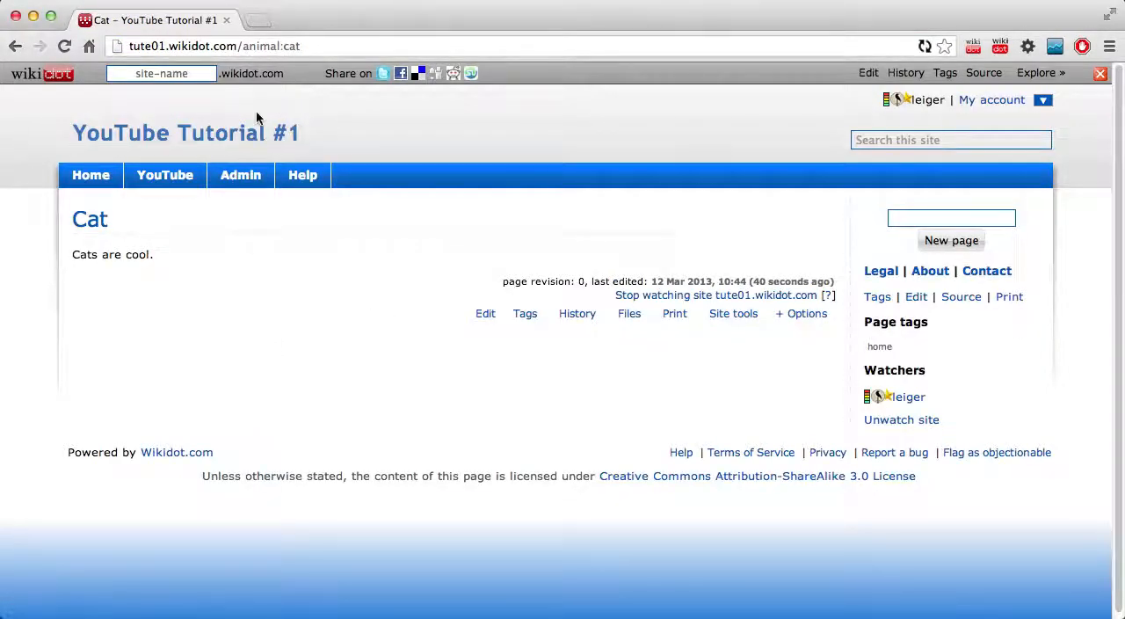
Step: Return to tute02 and save a new animal page dog reading 'Man's best friend!'
type("tute01.wikidot.com/tu")
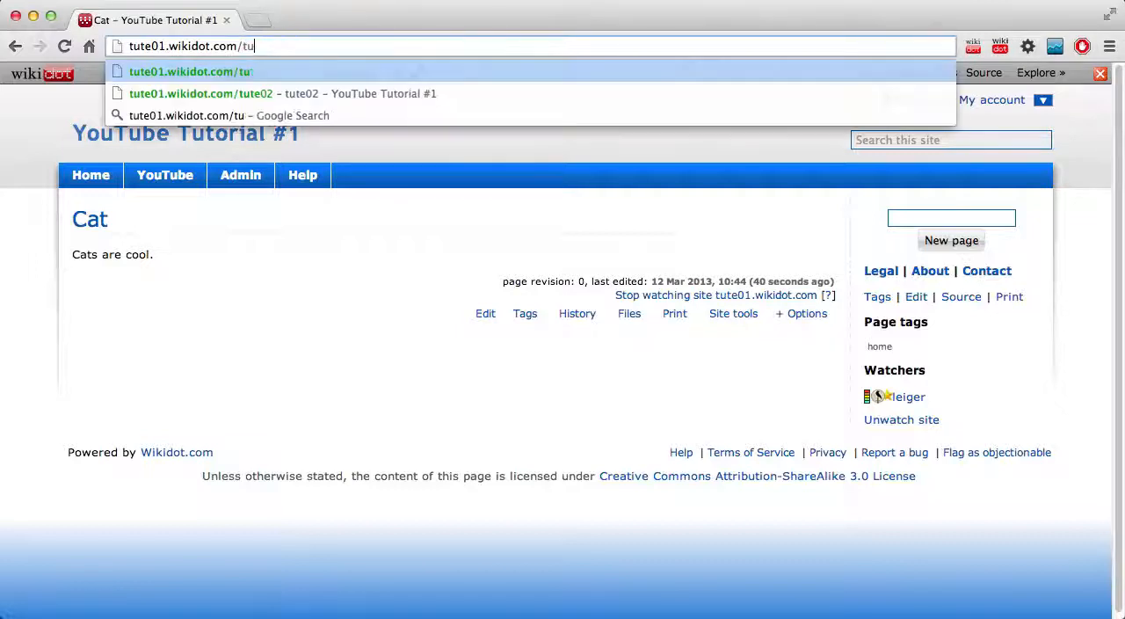
left_click(201, 94)
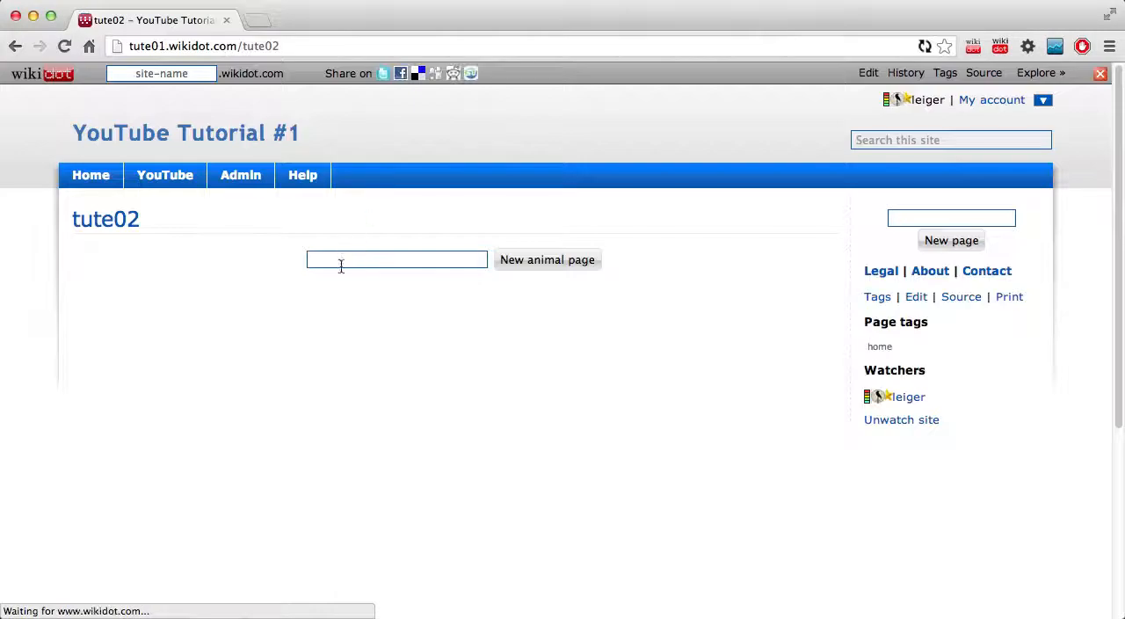
type("dog")
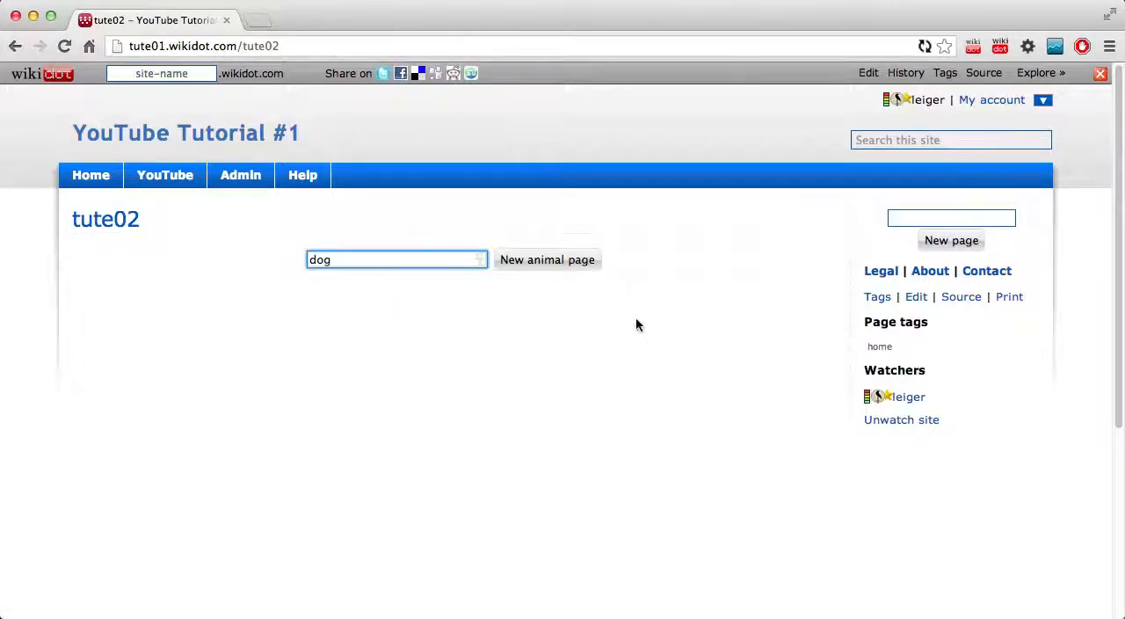
left_click(546, 259)
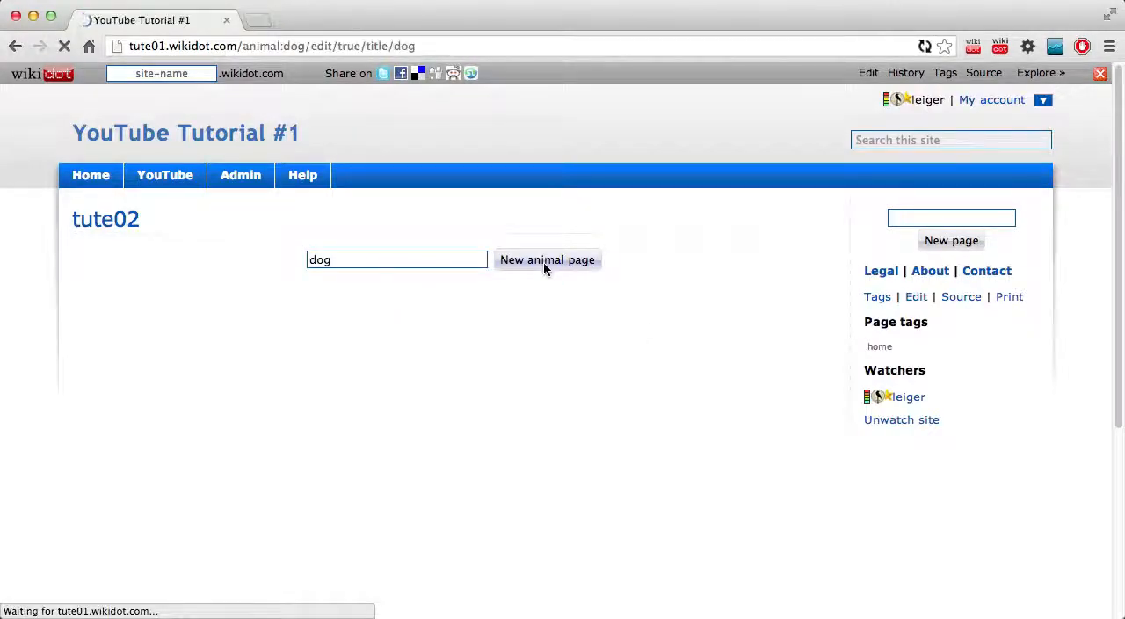
left_click(547, 259)
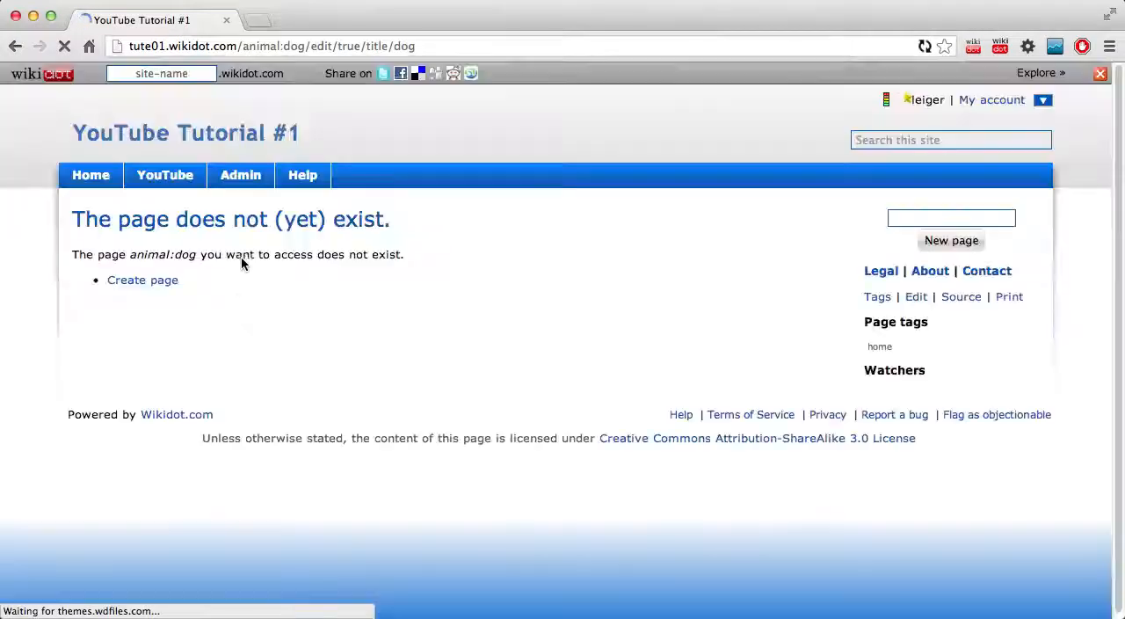
left_click(142, 279)
type("M")
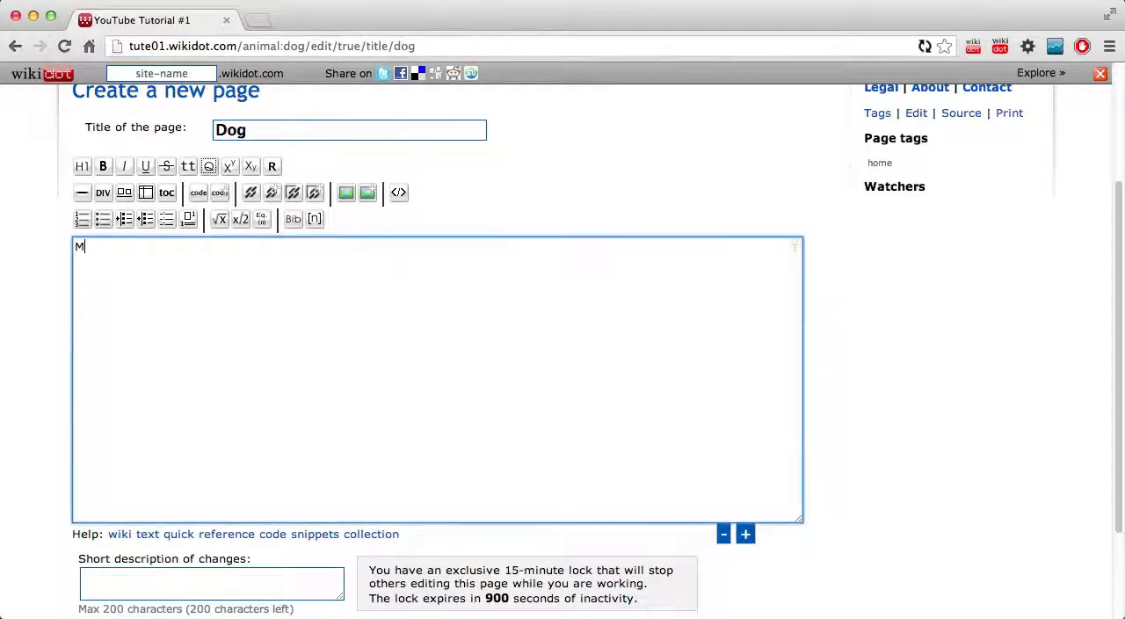
type("an's best friend")
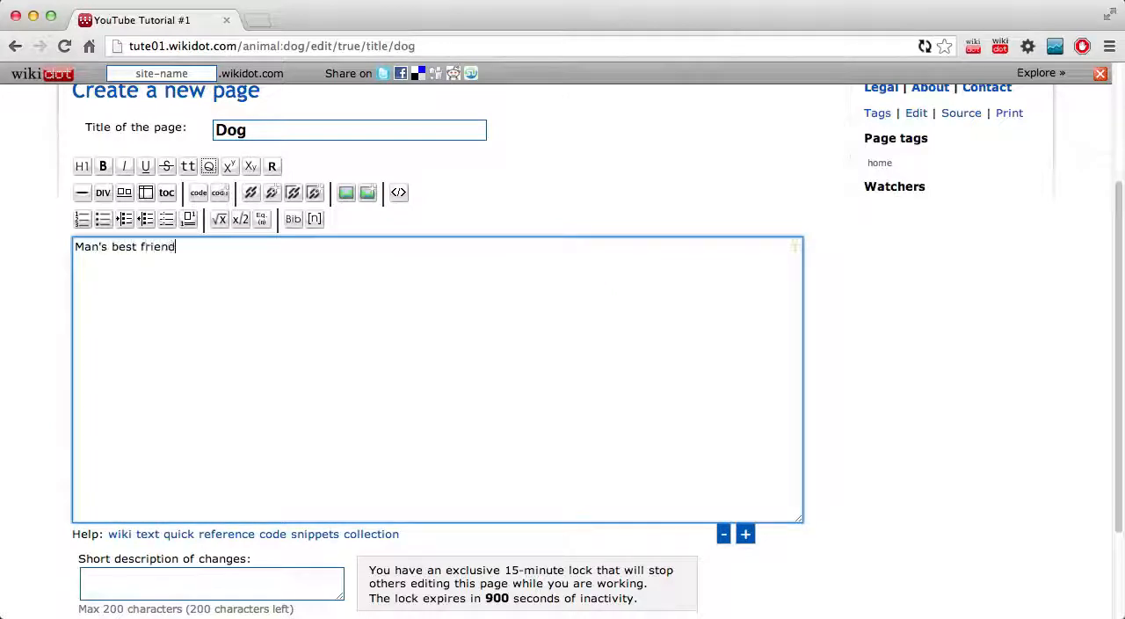
type("!")
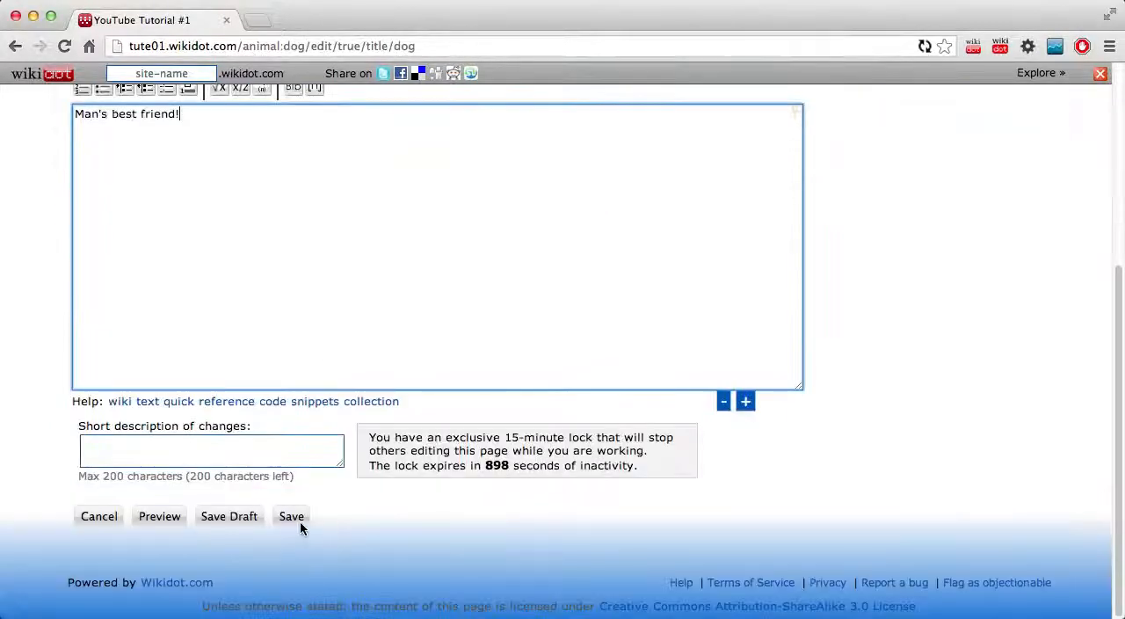
left_click(291, 515)
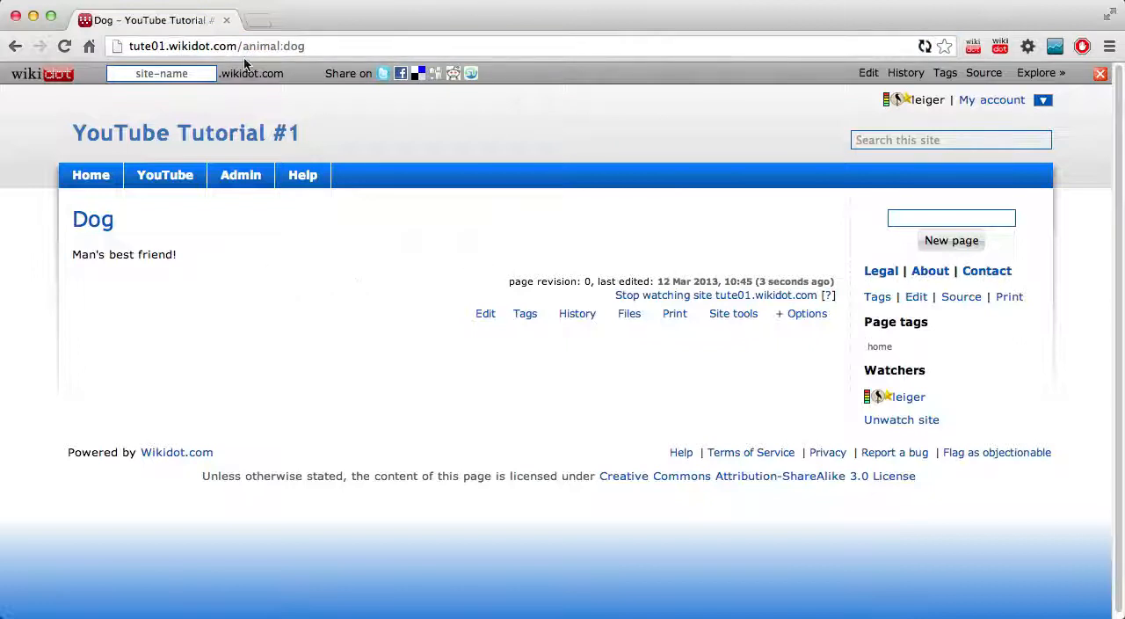
Step: Submit cat again from tute02 and jump to the existing animal:cat page
type("tute01.wikidot.com/tute02")
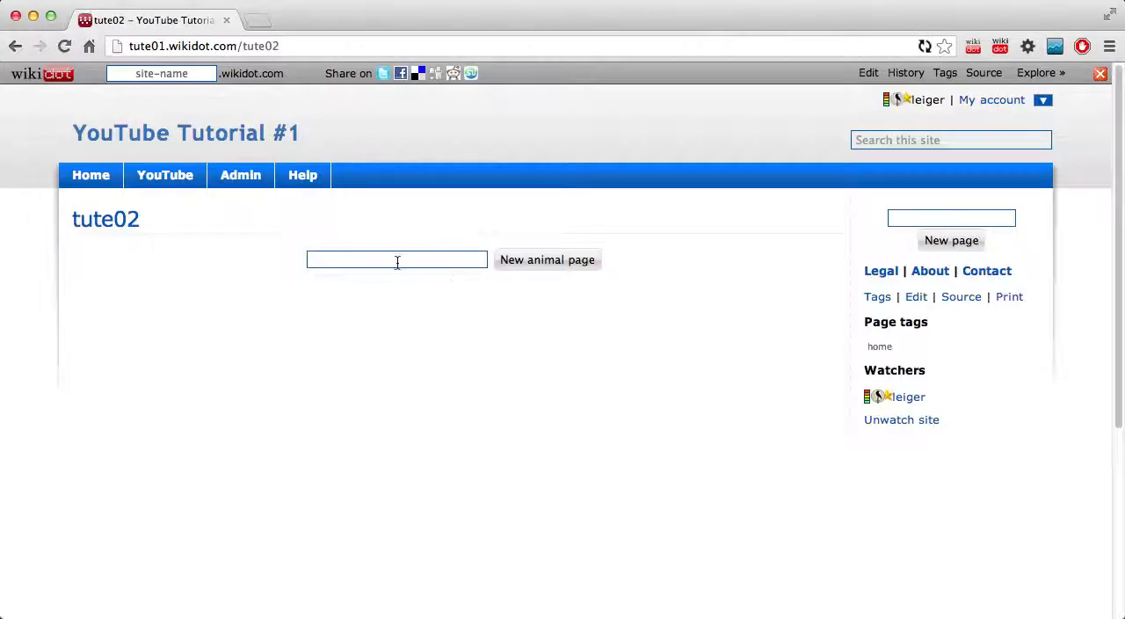
mouse_move(506, 326)
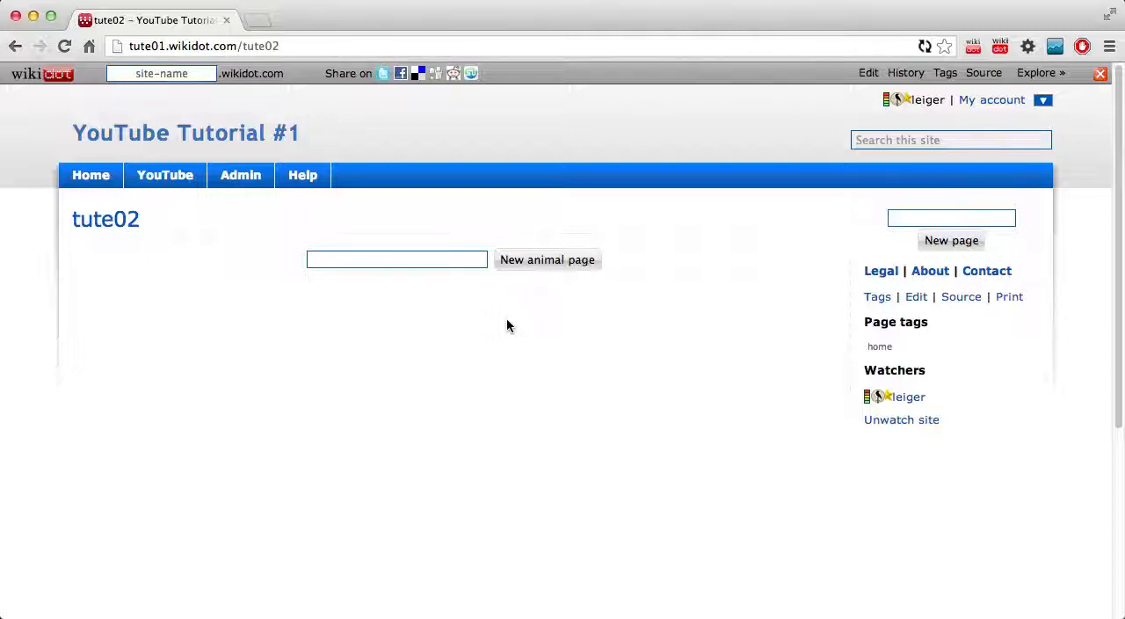
type("cat")
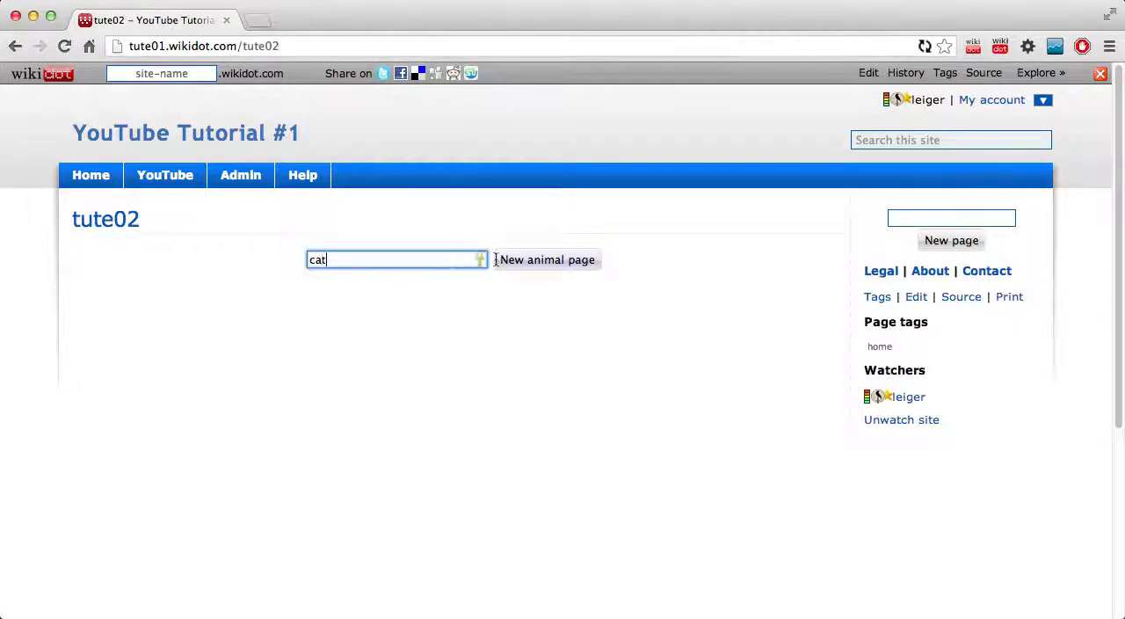
left_click(547, 259)
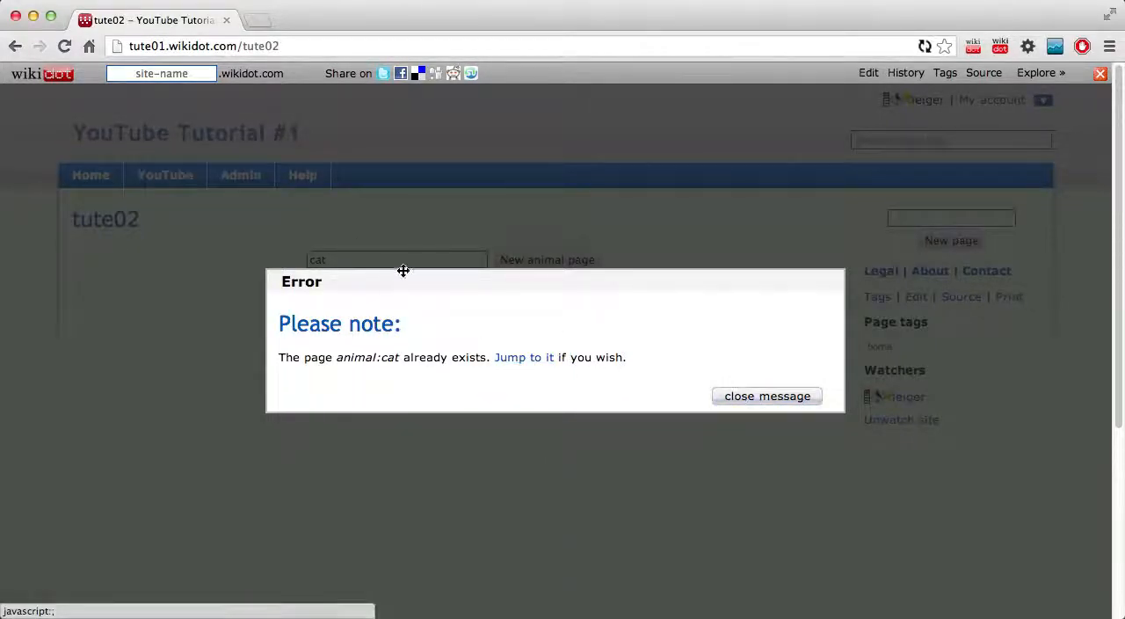
left_click(766, 396)
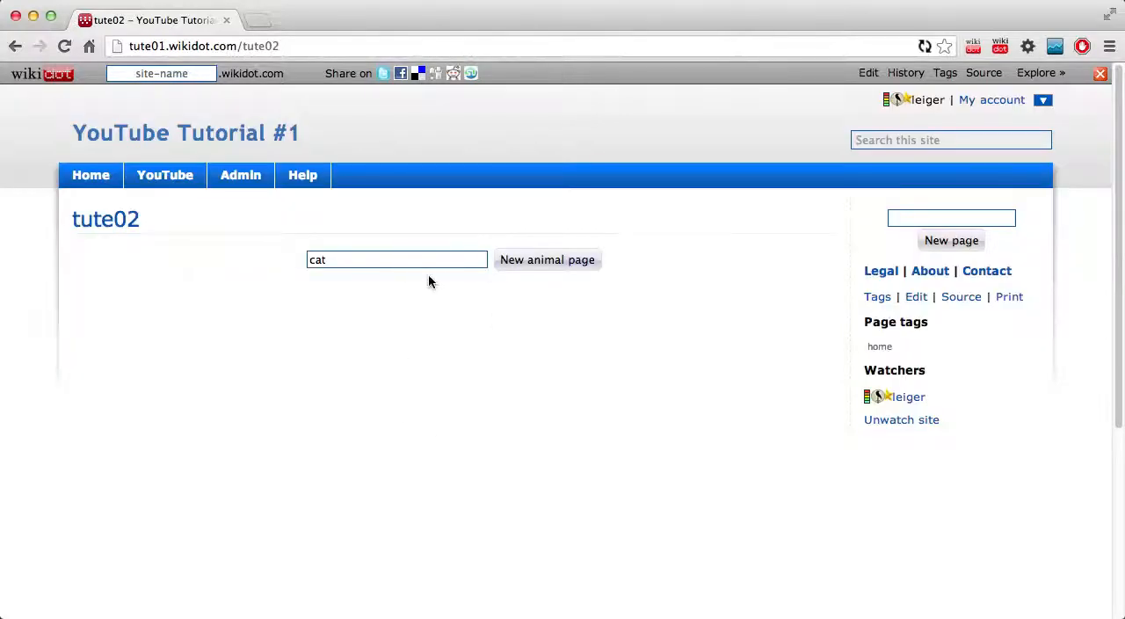
left_click(547, 259)
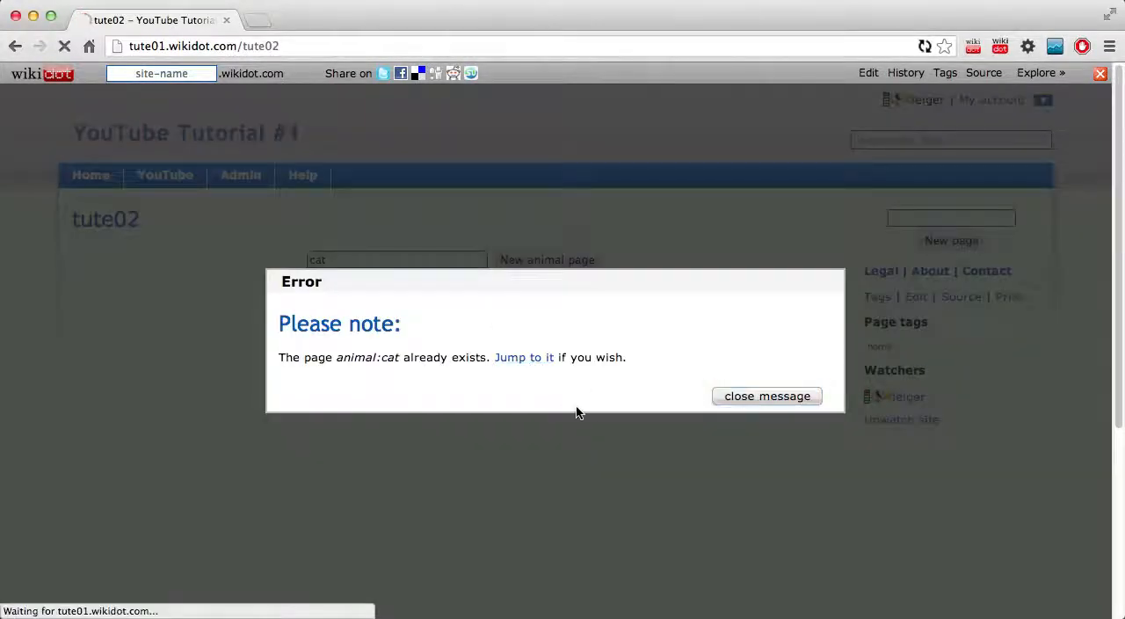
left_click(524, 357)
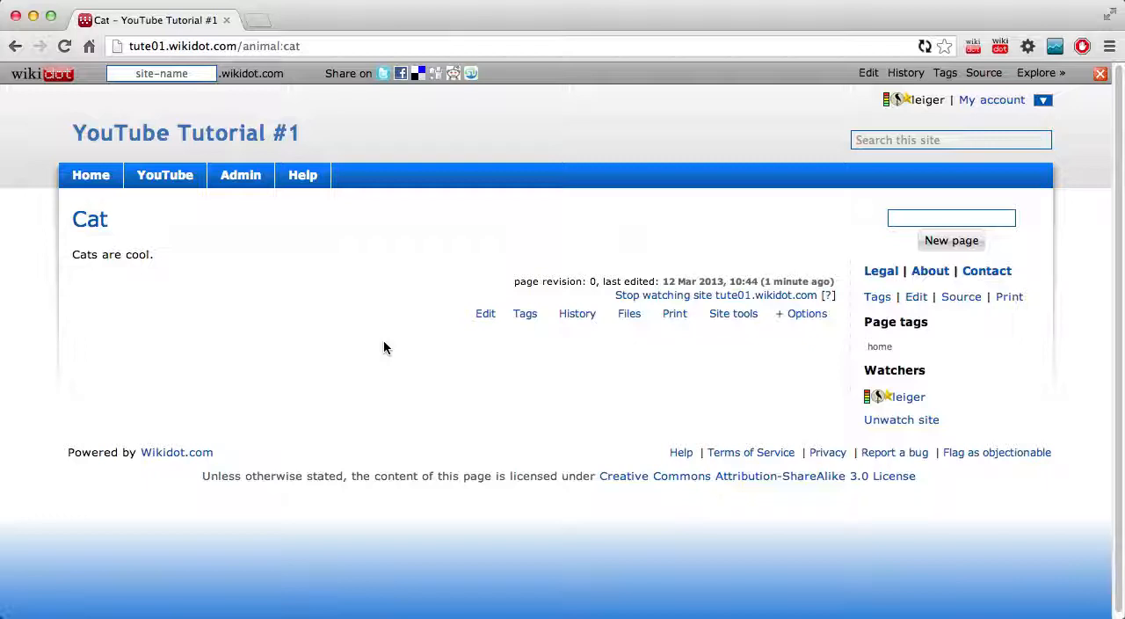
mouse_move(273, 341)
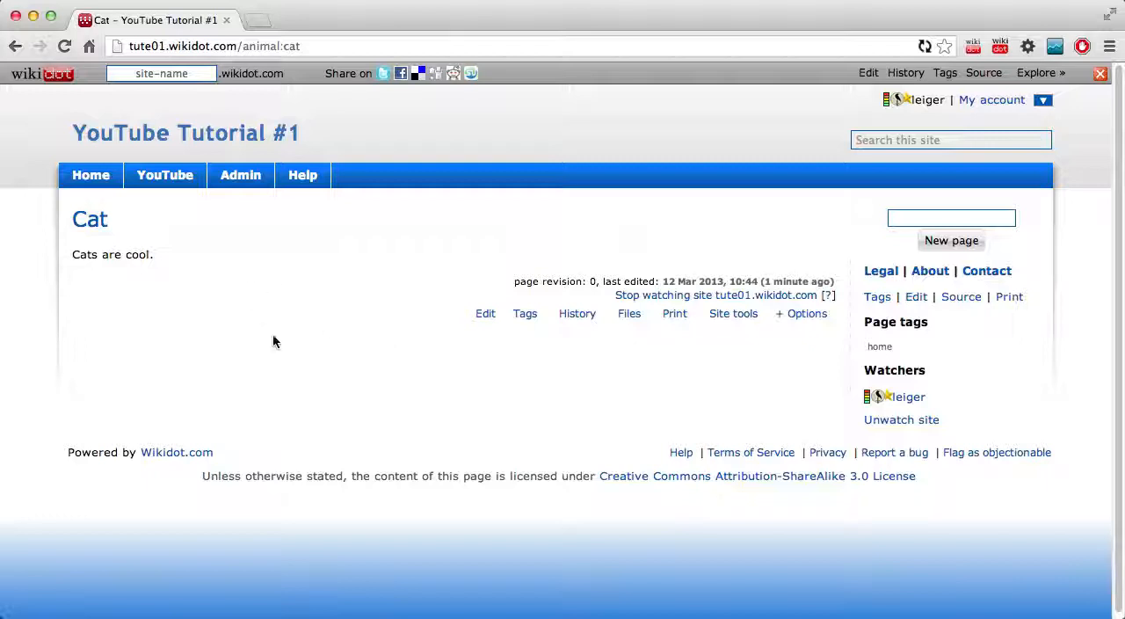
Step: Open Admin > Manage site and go to 'Autonumbering of pages'
left_click(239, 175)
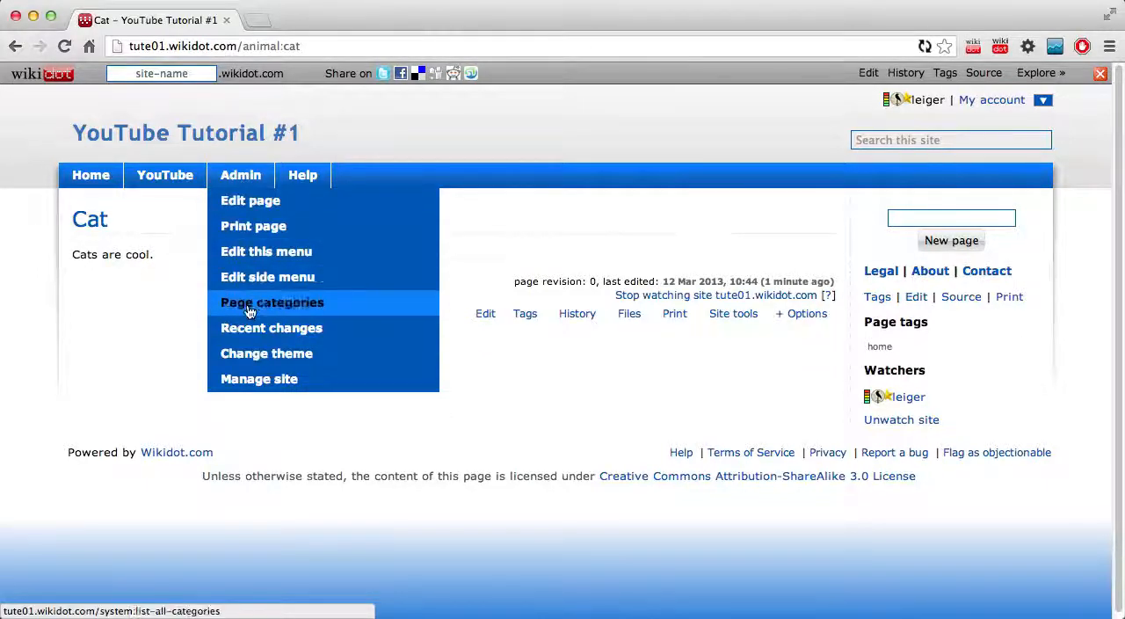
left_click(259, 379)
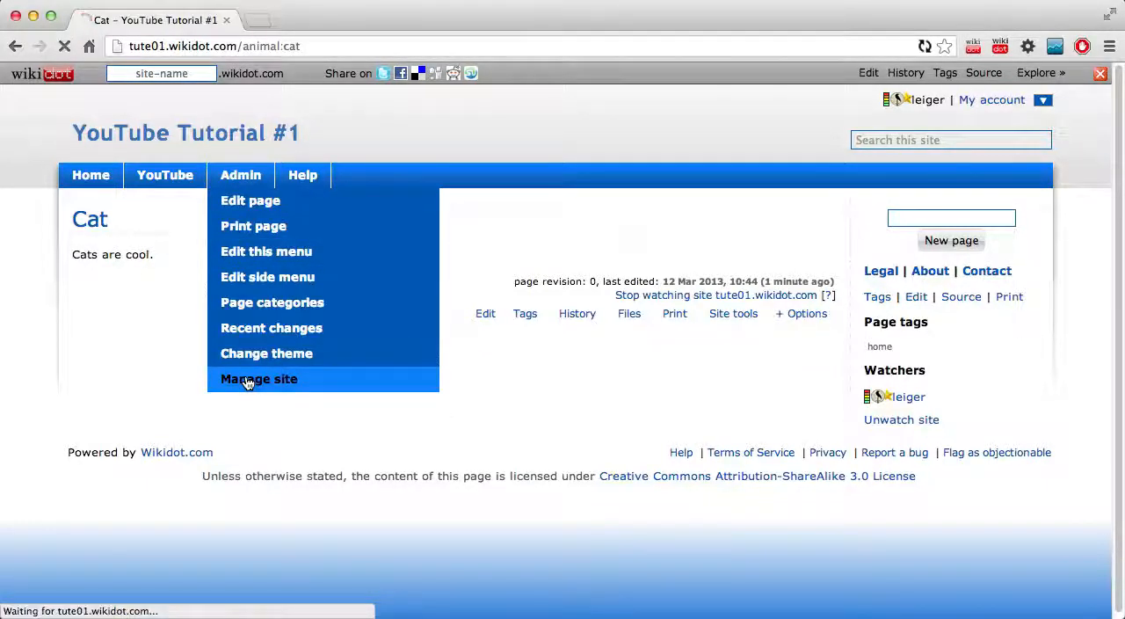
left_click(258, 378)
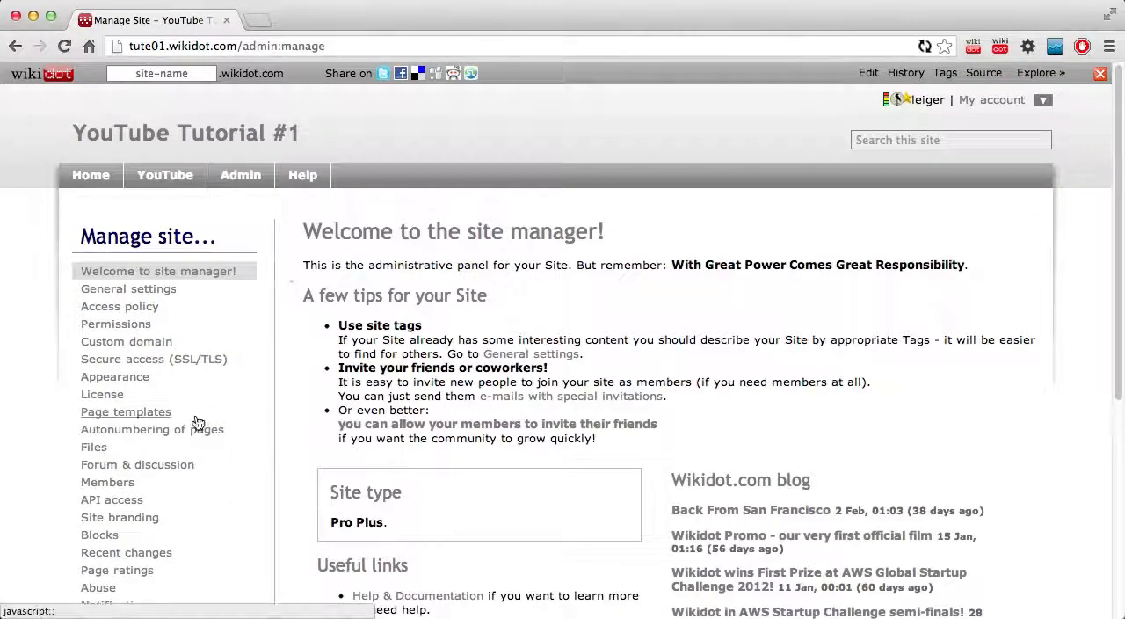
left_click(151, 429)
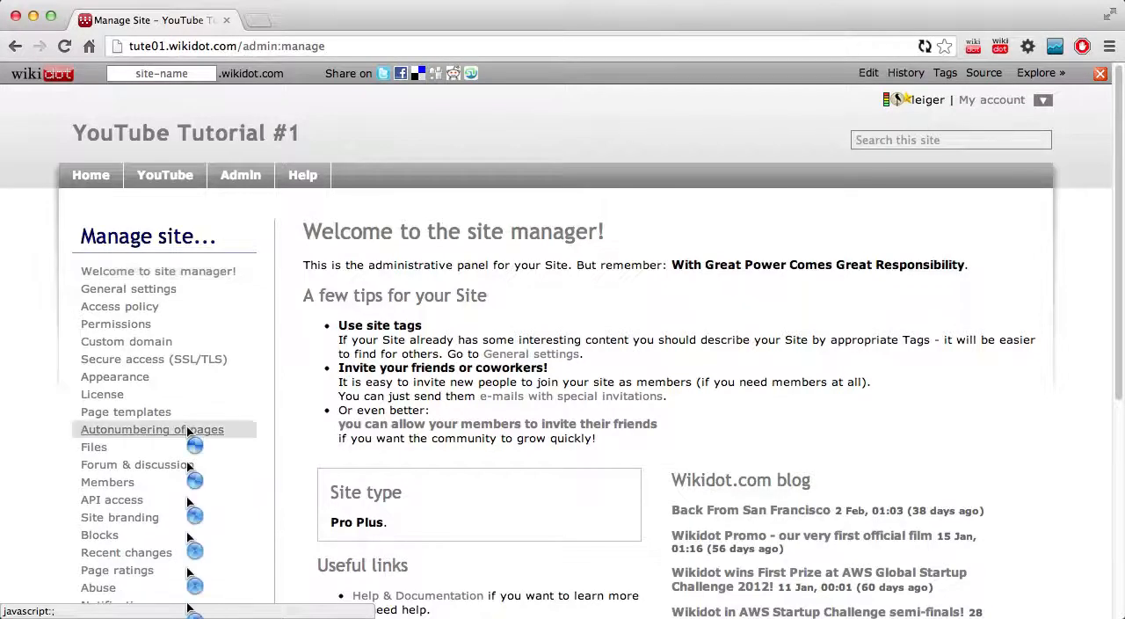
left_click(152, 429)
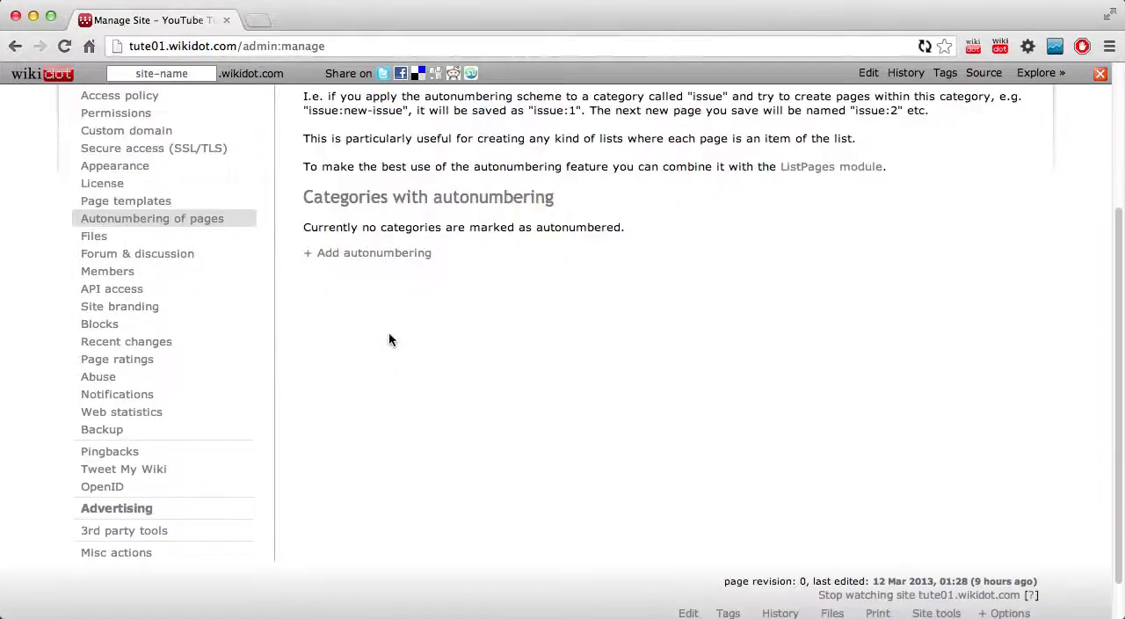
Step: Add autonumbering for a newly created category named match
left_click(367, 252)
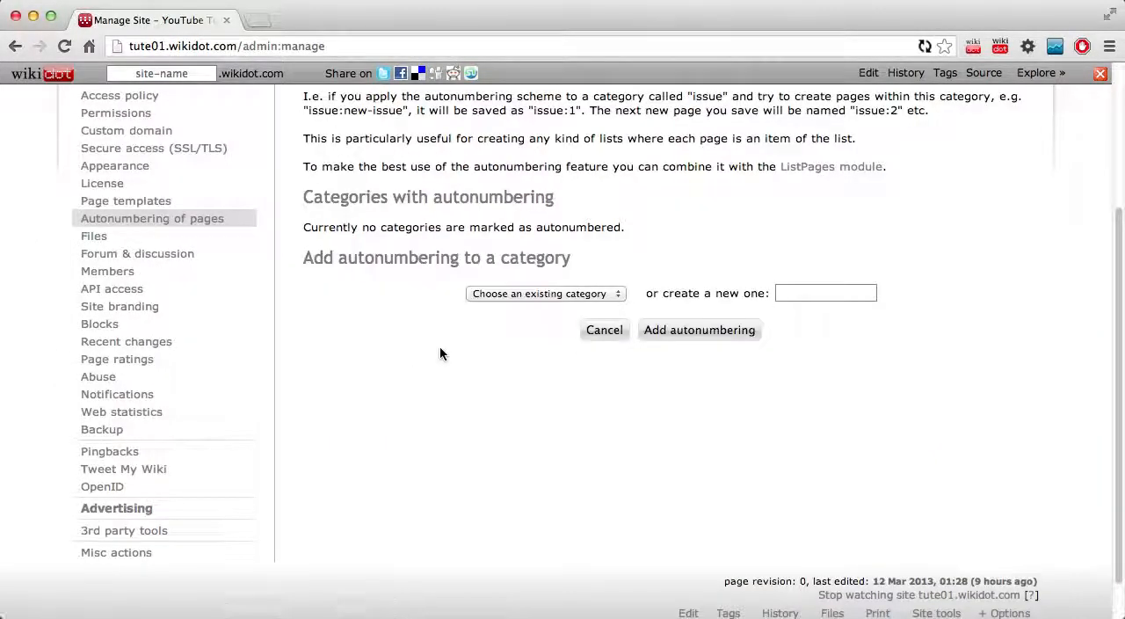
left_click(540, 293)
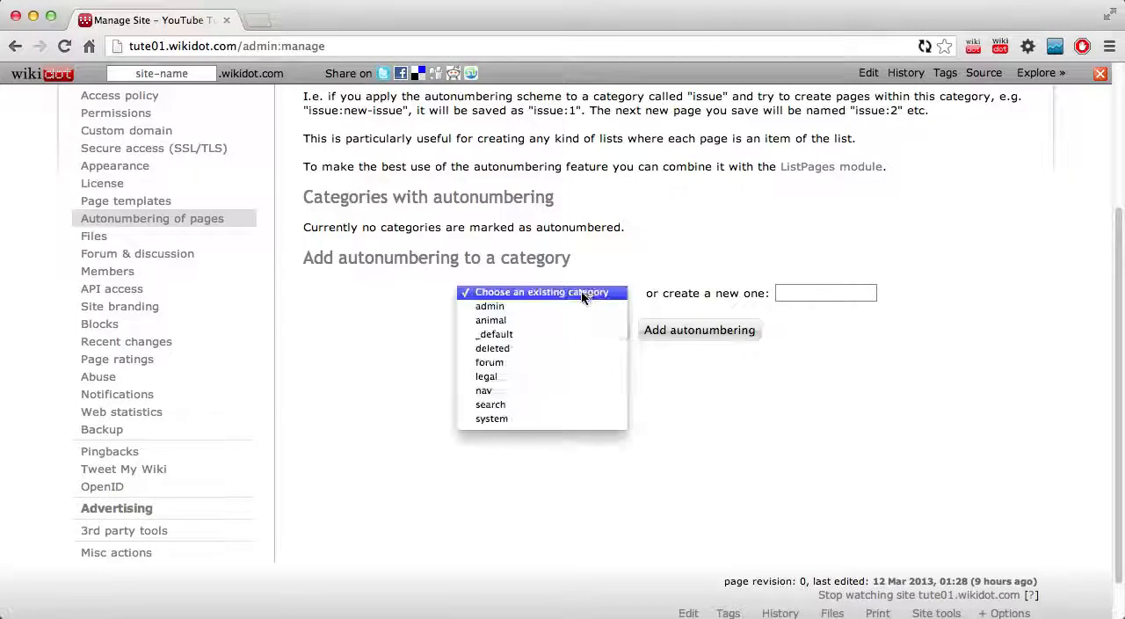
mouse_move(490, 306)
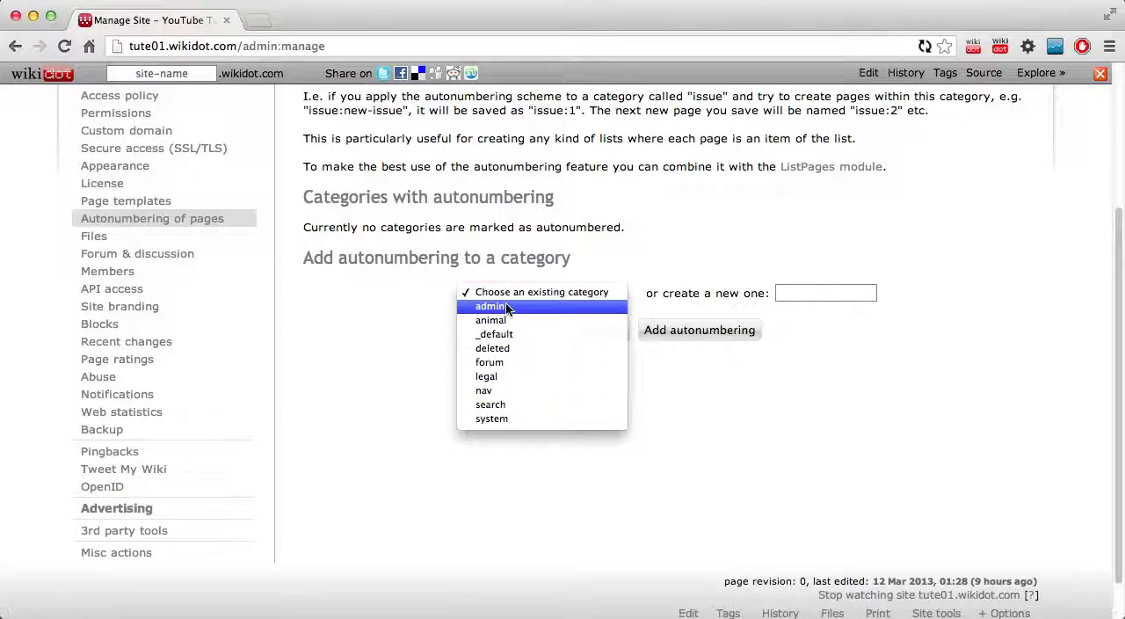
mouse_move(490, 363)
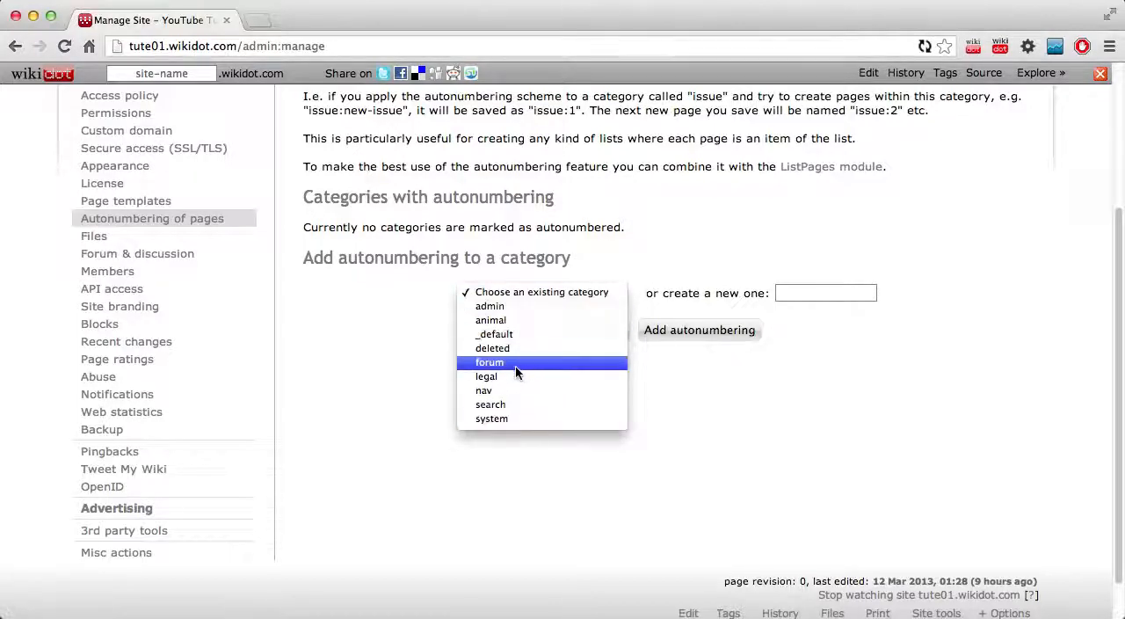
mouse_move(494, 334)
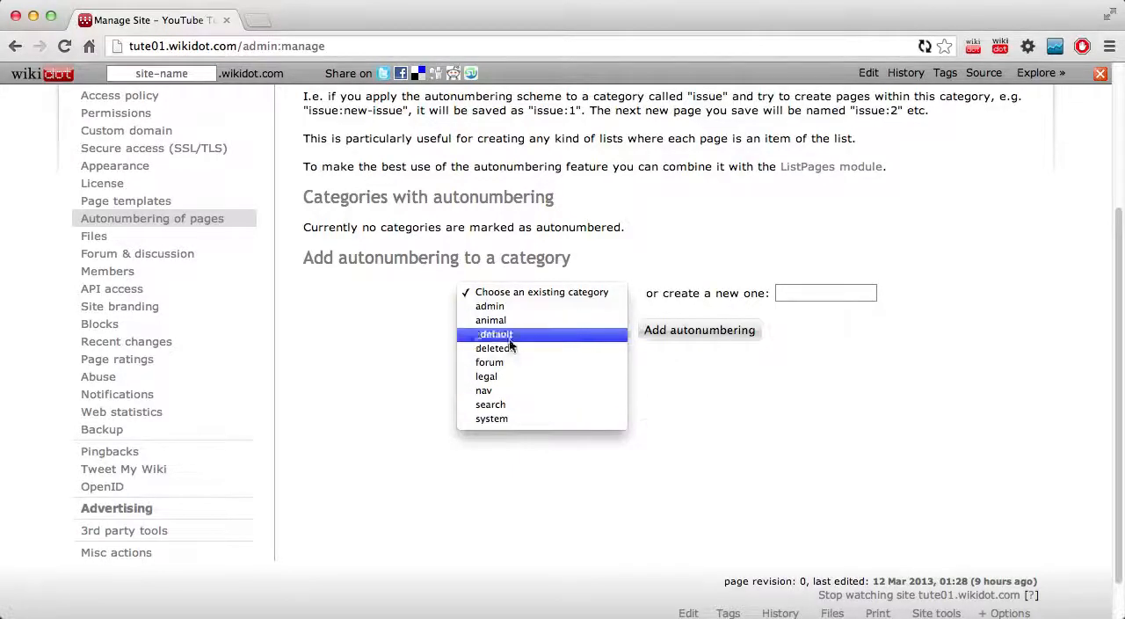
type("ma")
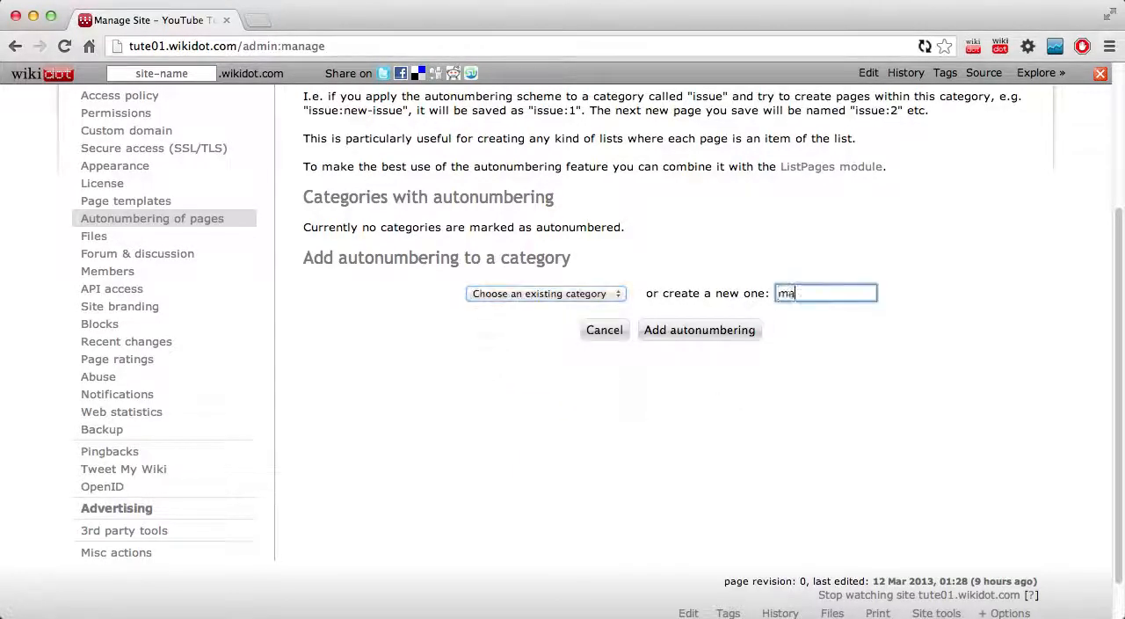
left_click(544, 293)
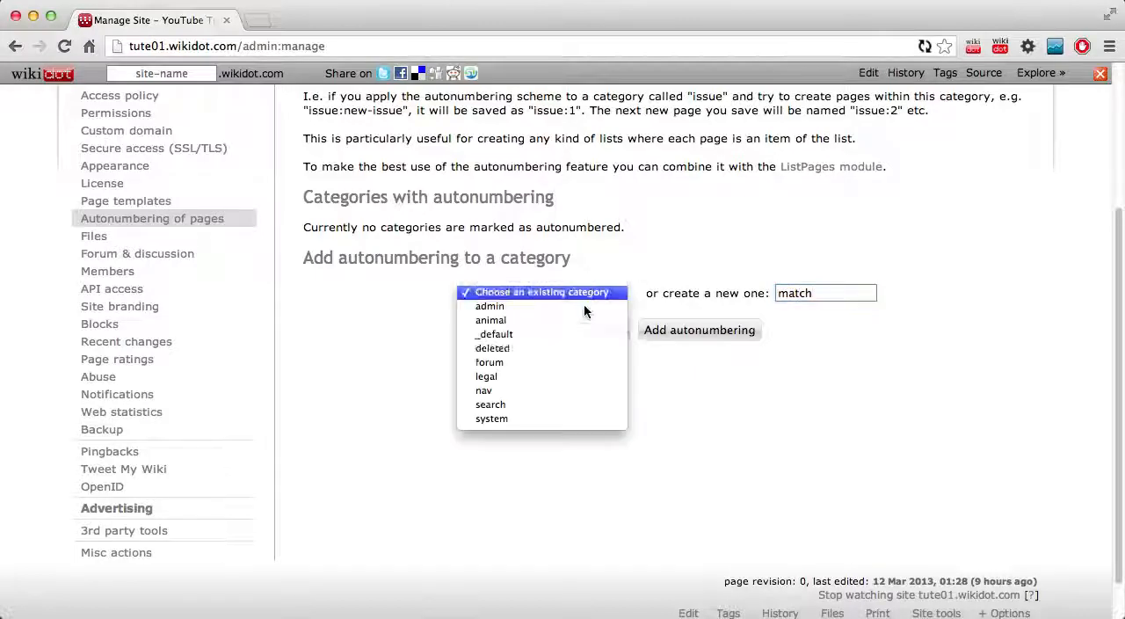
left_click(545, 293)
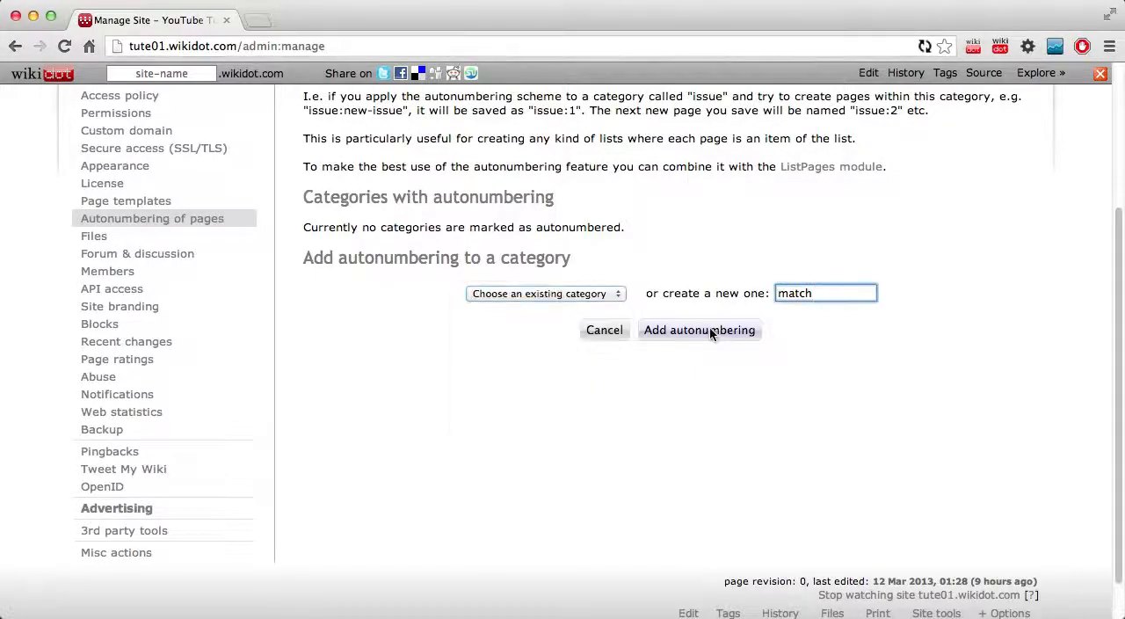
left_click(698, 330)
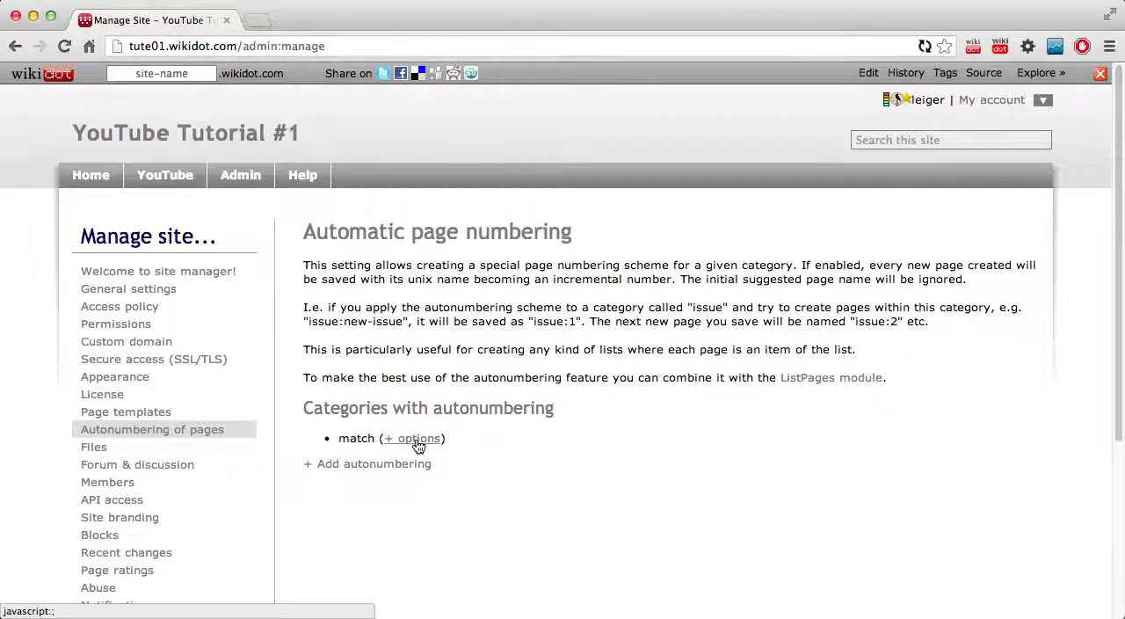
left_click(413, 438)
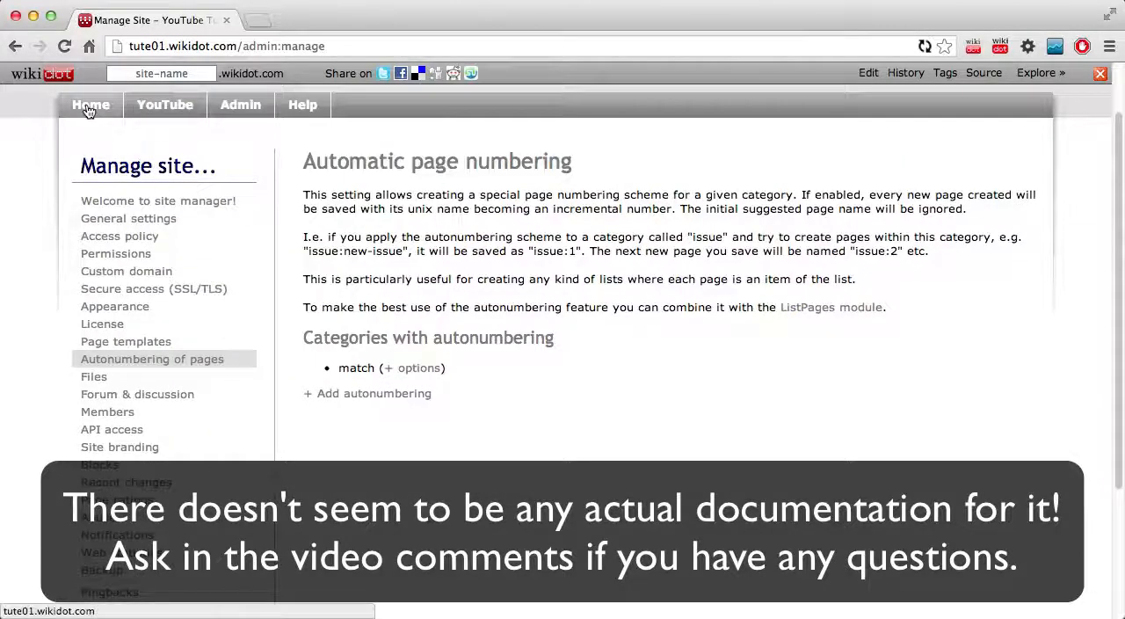
Step: Duplicate tute02's NewPage module for the match category, labelled New match page, and save
left_click(91, 104)
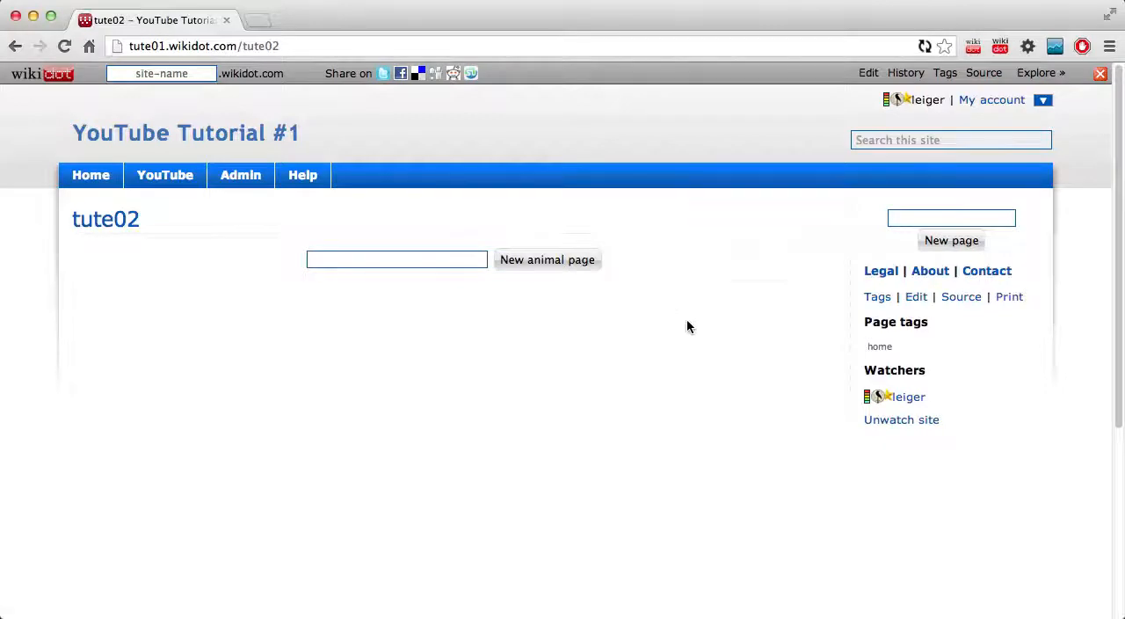
scroll("down", 3)
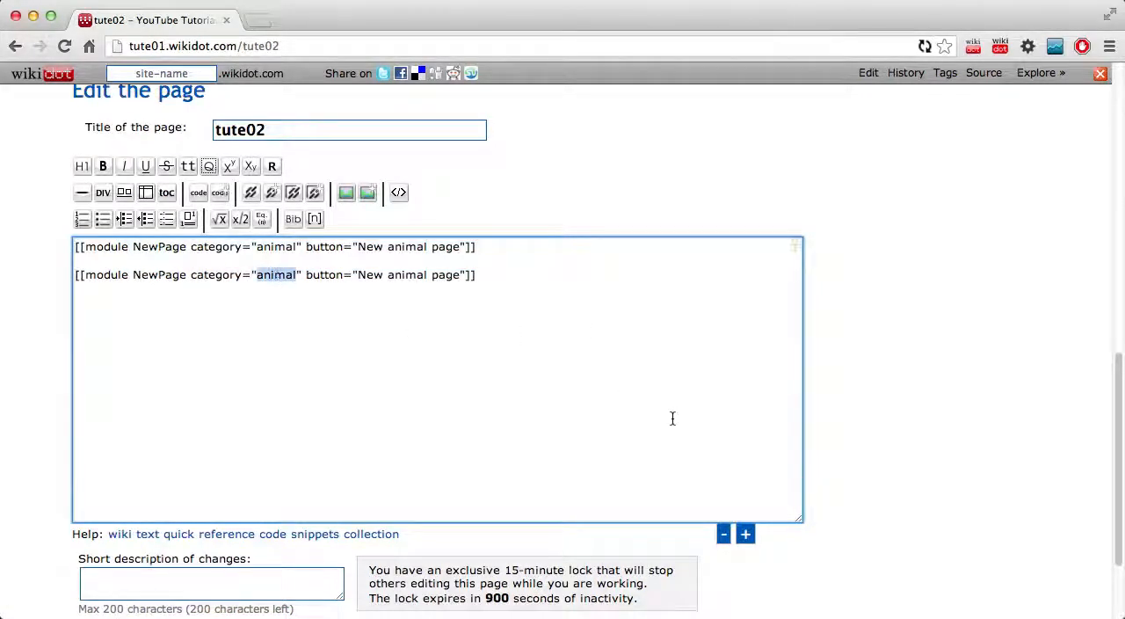
type("match")
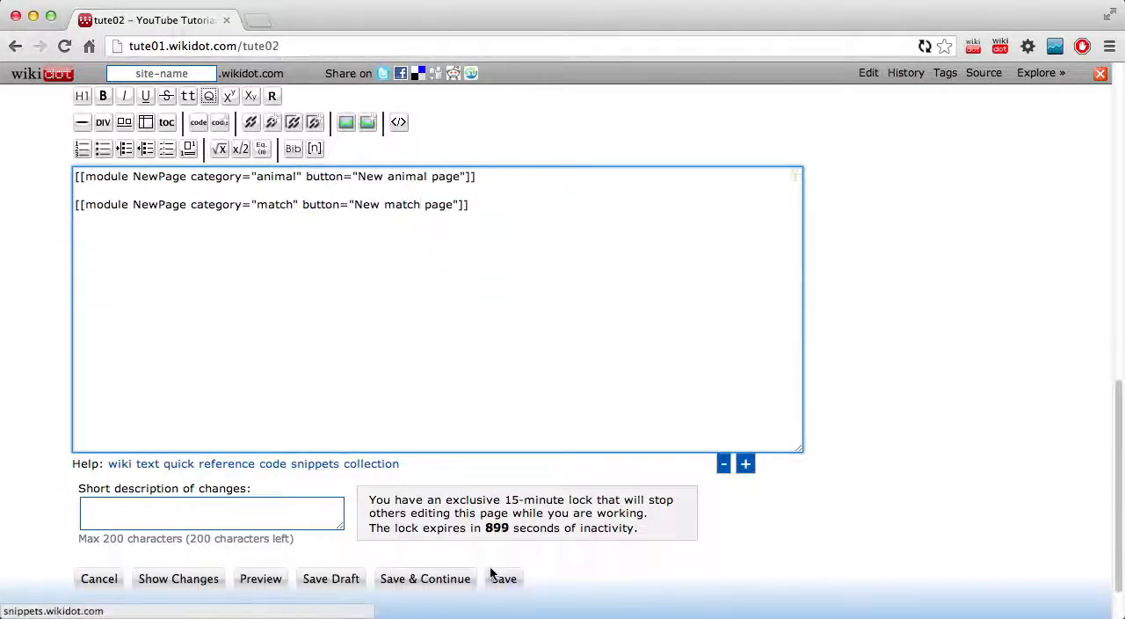
left_click(504, 578)
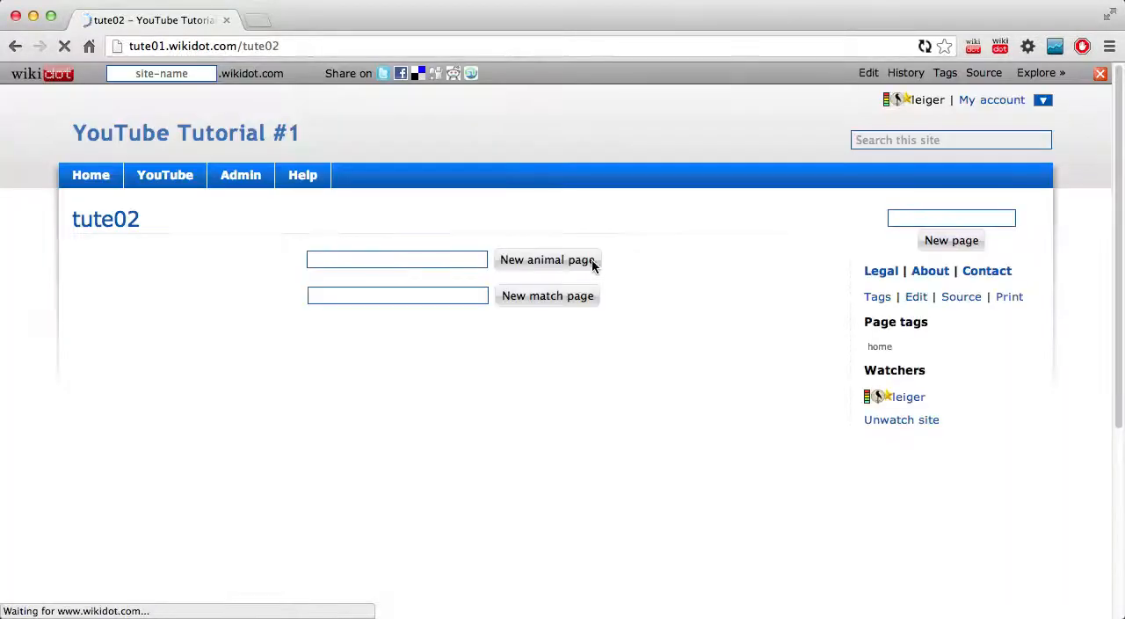
Step: Submit the title Tuesday 12 March 2013 through tute02's New match page form
type("cat")
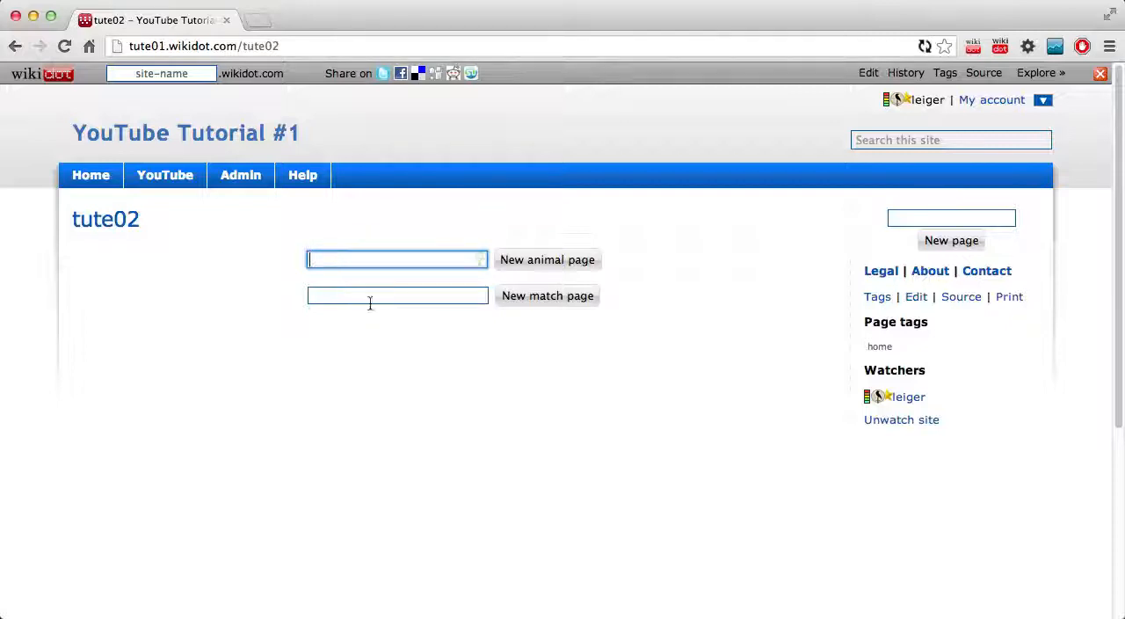
type("S")
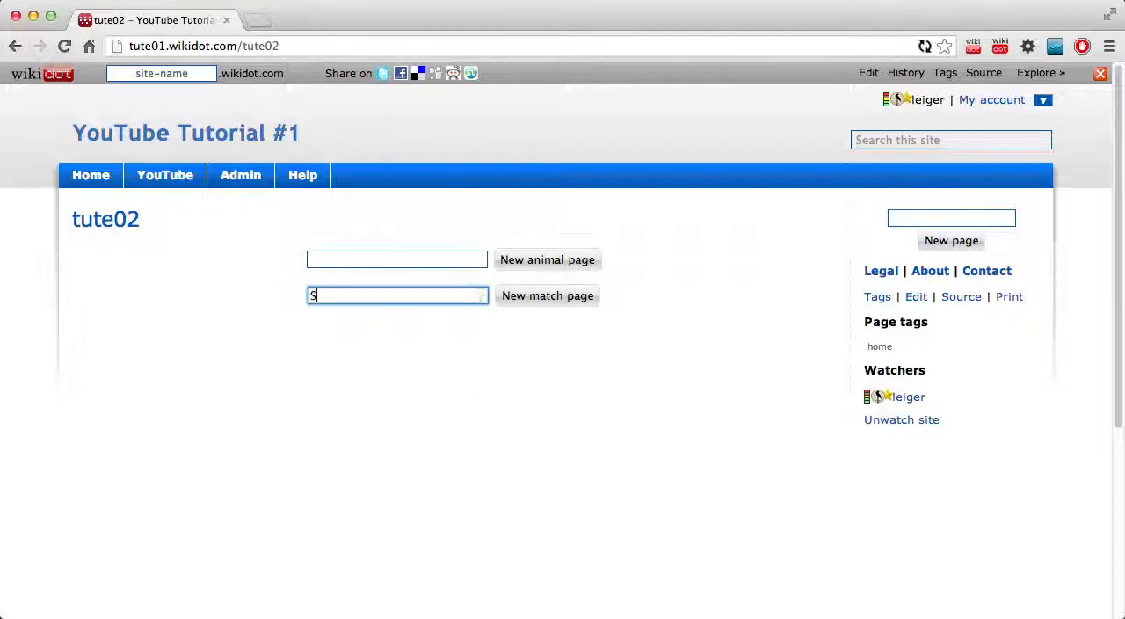
type("unday")
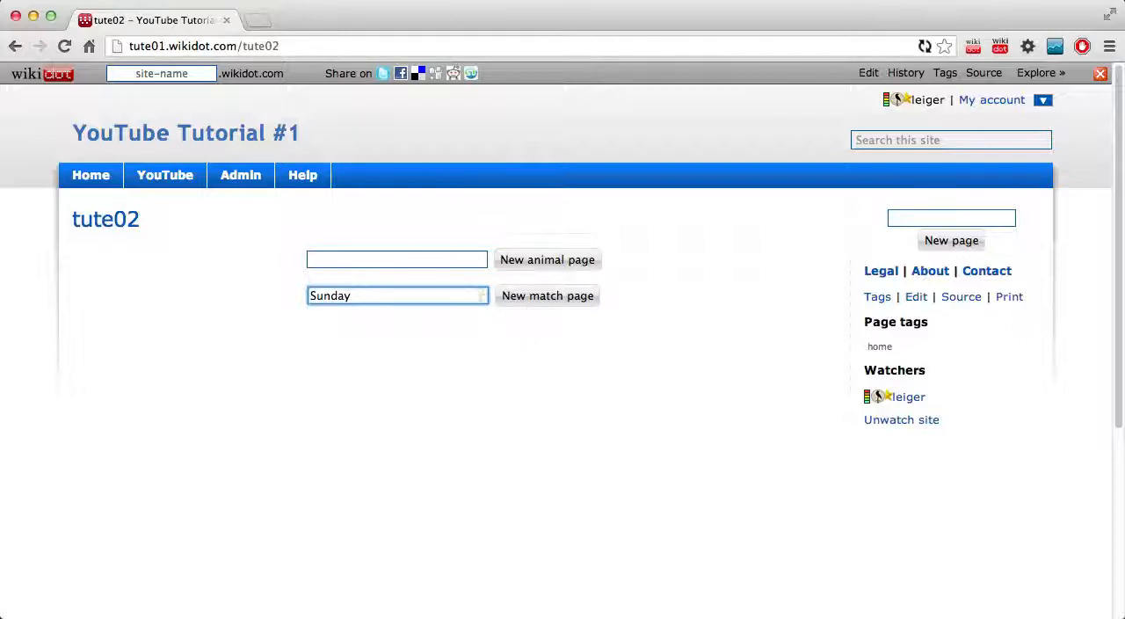
type("Tuesda")
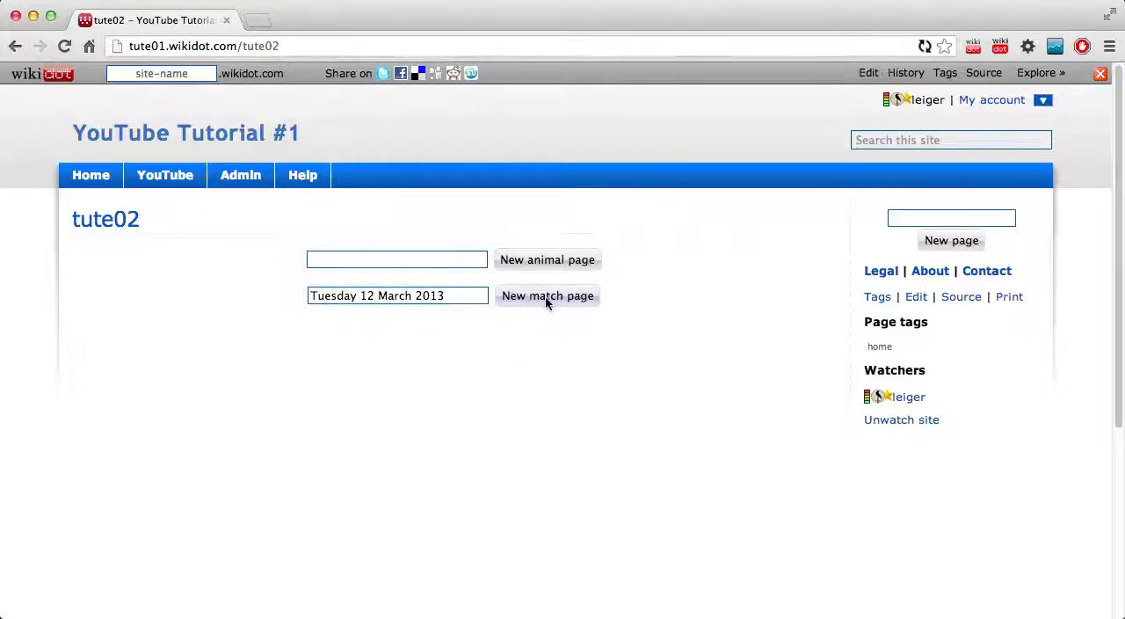
left_click(547, 295)
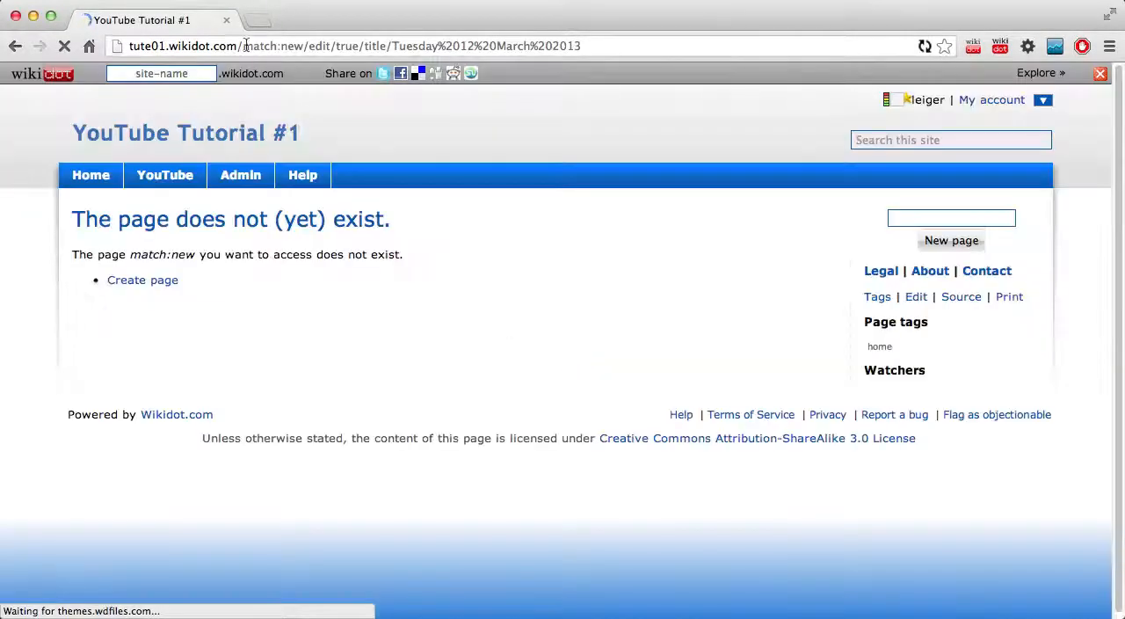
Step: Write 'Hello' as the body of the Tuesday 12 March 2013 match page and save it
left_click(142, 280)
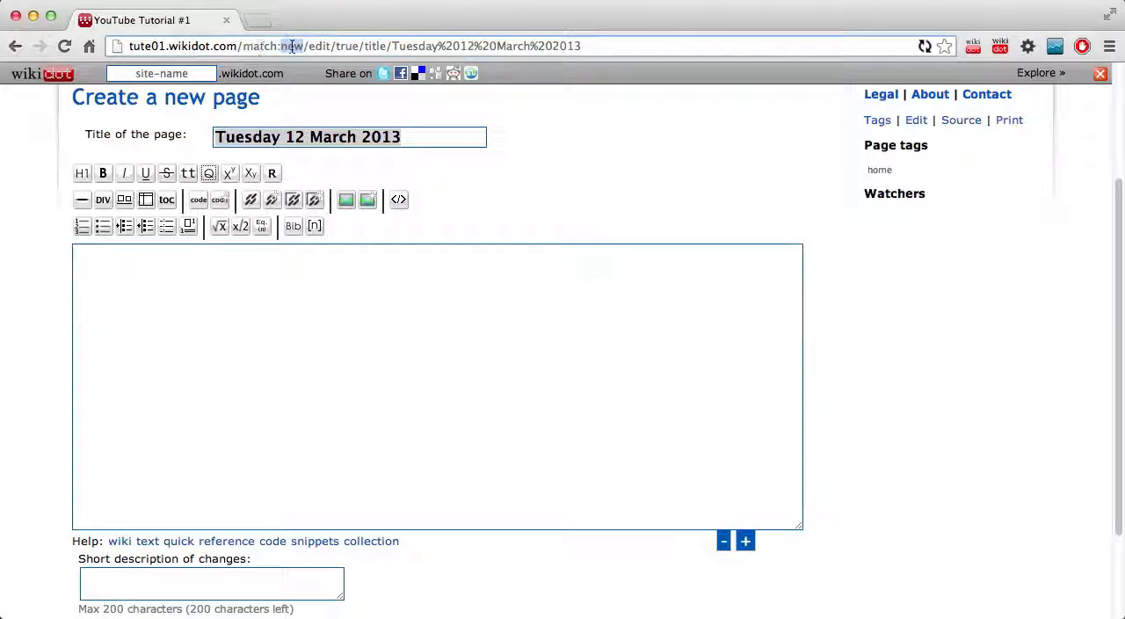
left_click(508, 334)
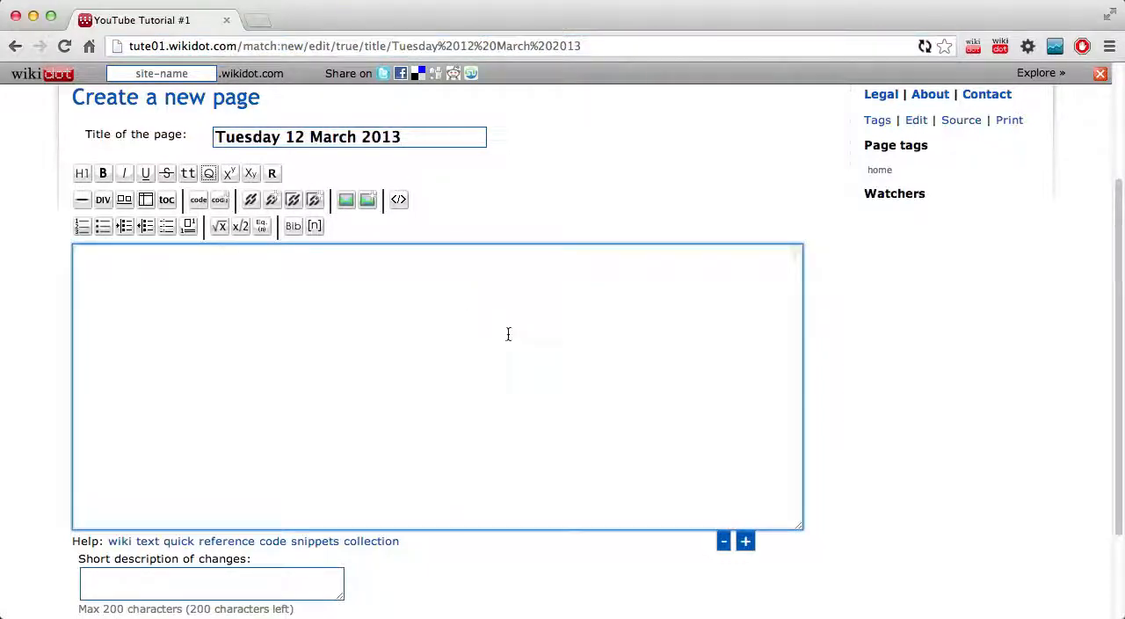
type("Hello")
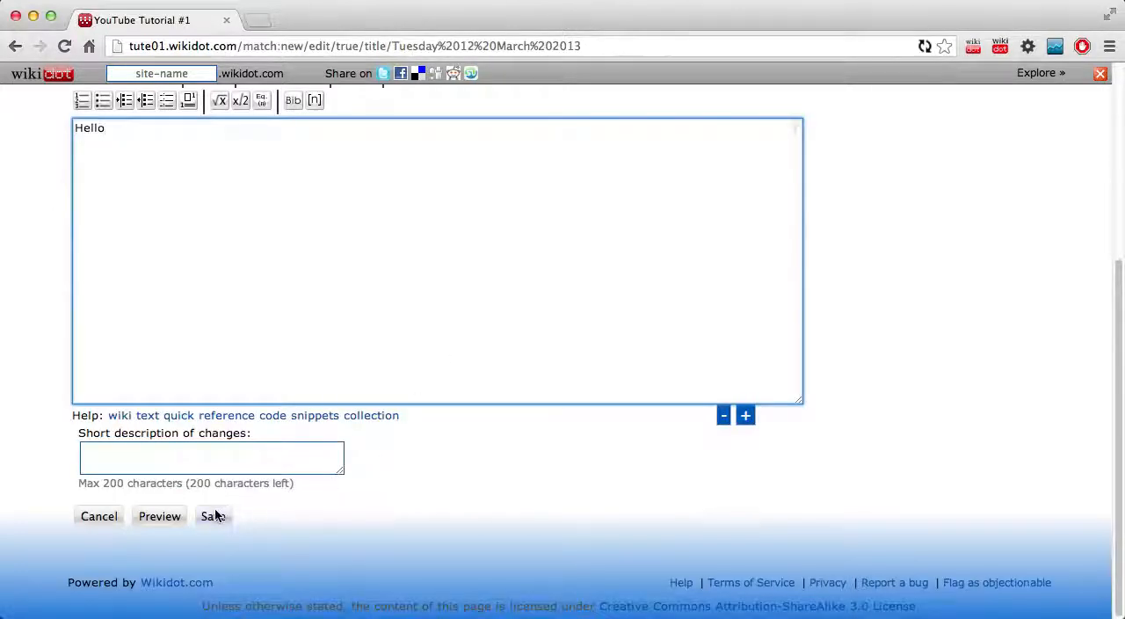
left_click(213, 516)
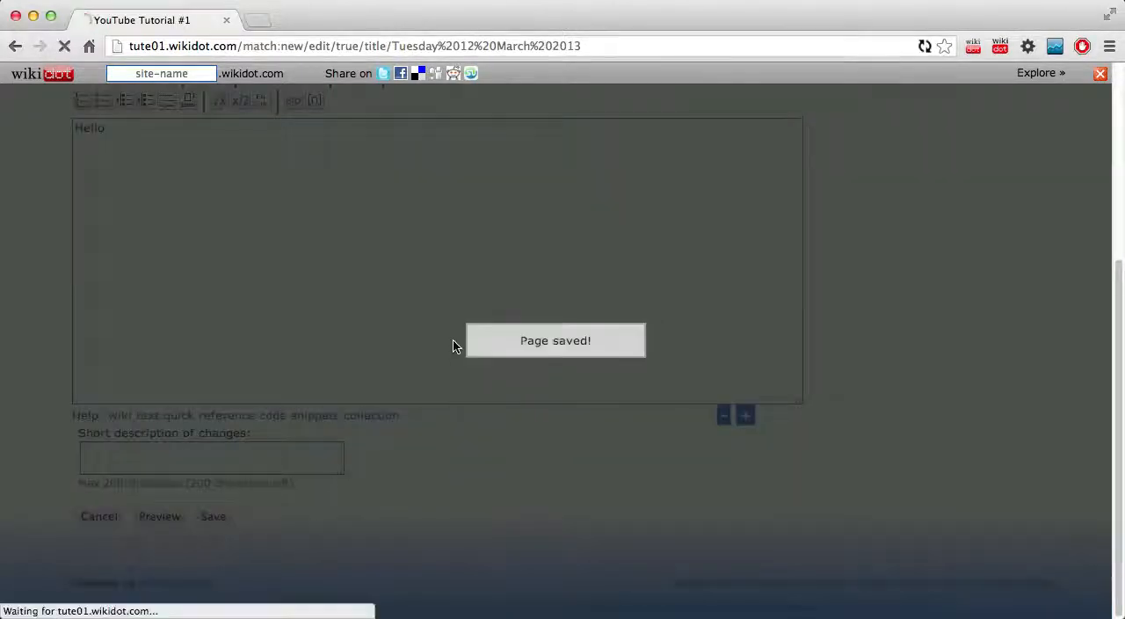
left_click(213, 516)
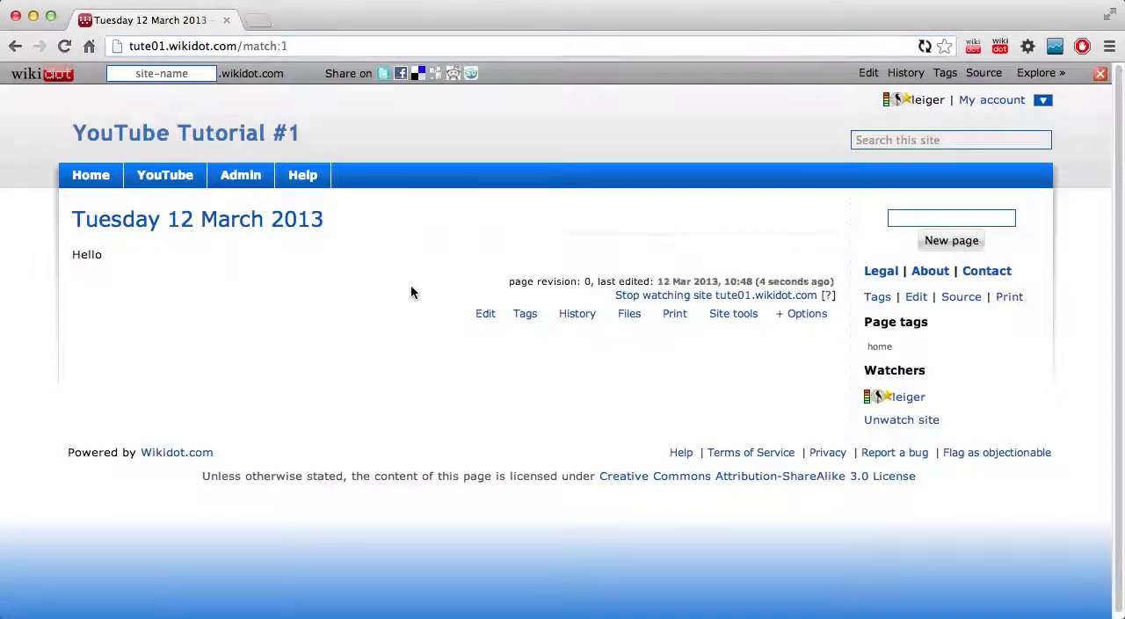
mouse_move(358, 202)
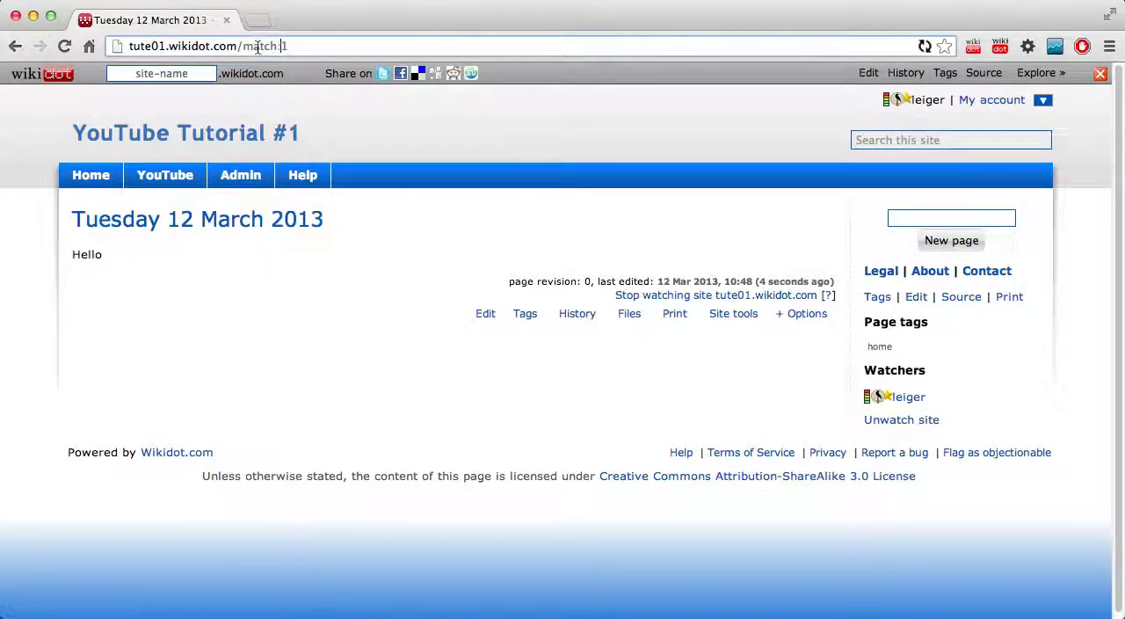
Step: Go to tute02 from the address bar, moving between match:1 and tute02 with Back
type("tute02")
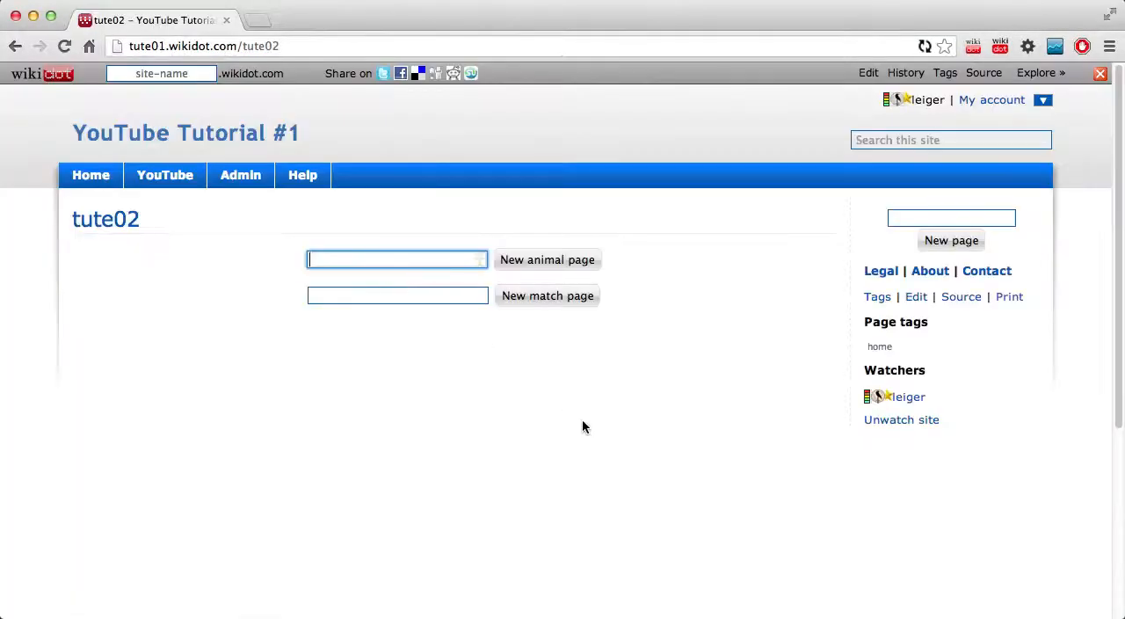
left_click(547, 295)
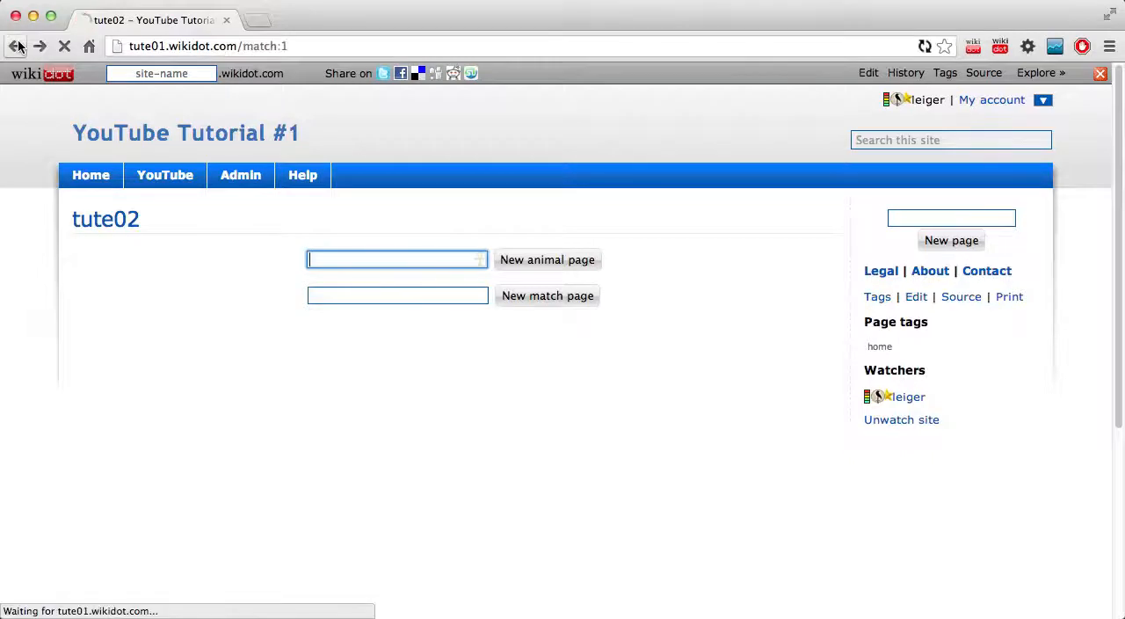
left_click(41, 46)
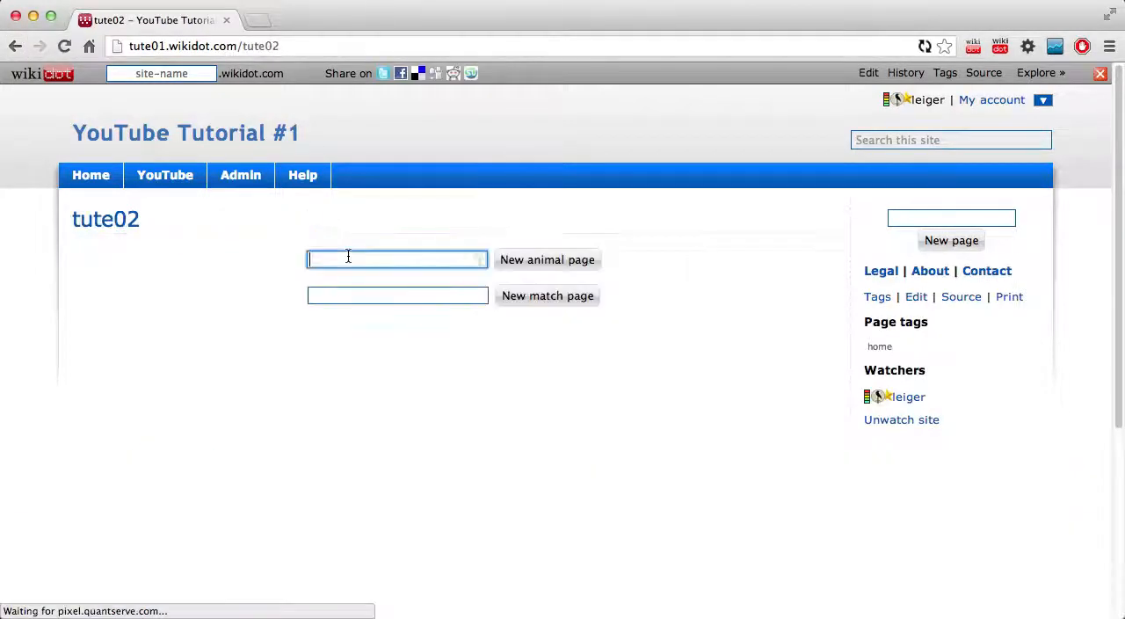
type("cat")
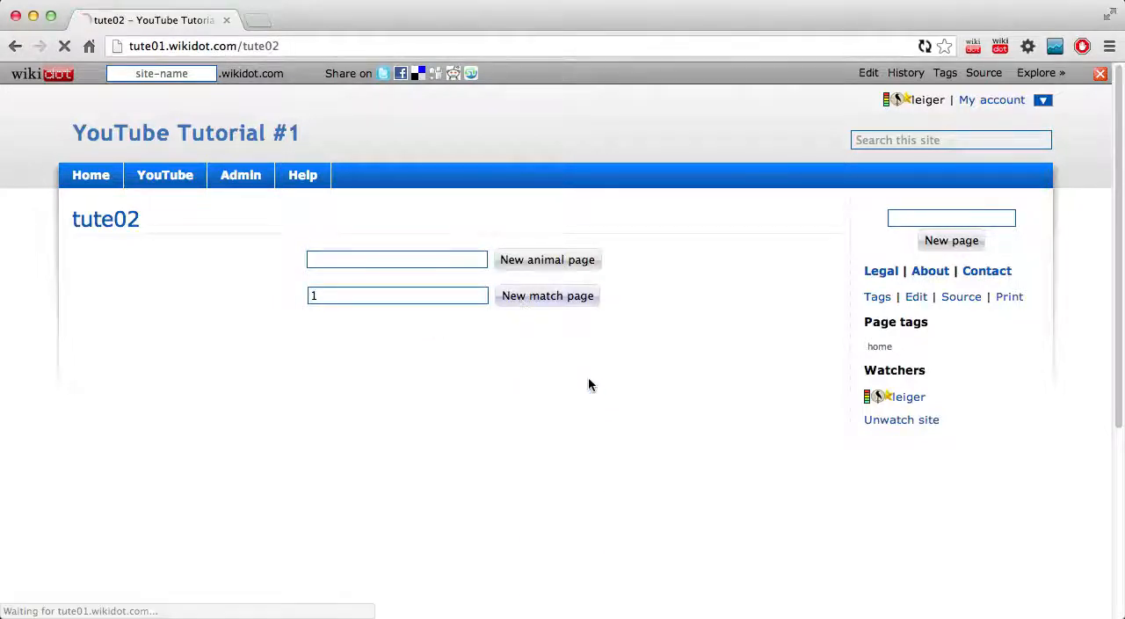
Step: Create and save a match page titled 1 from the New match page form
left_click(546, 296)
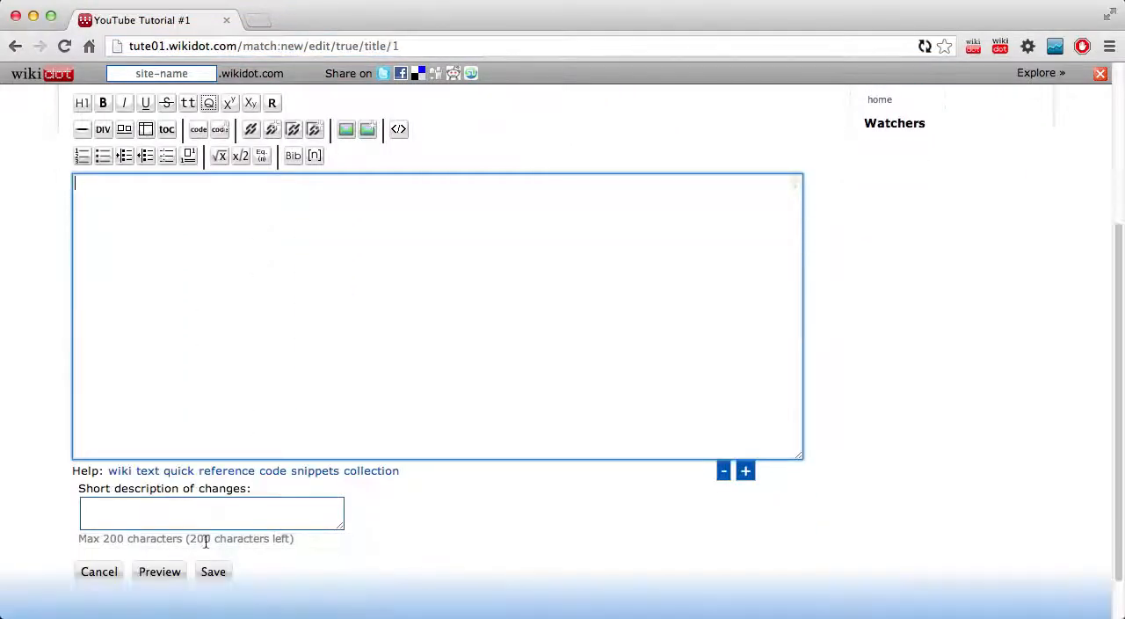
left_click(213, 571)
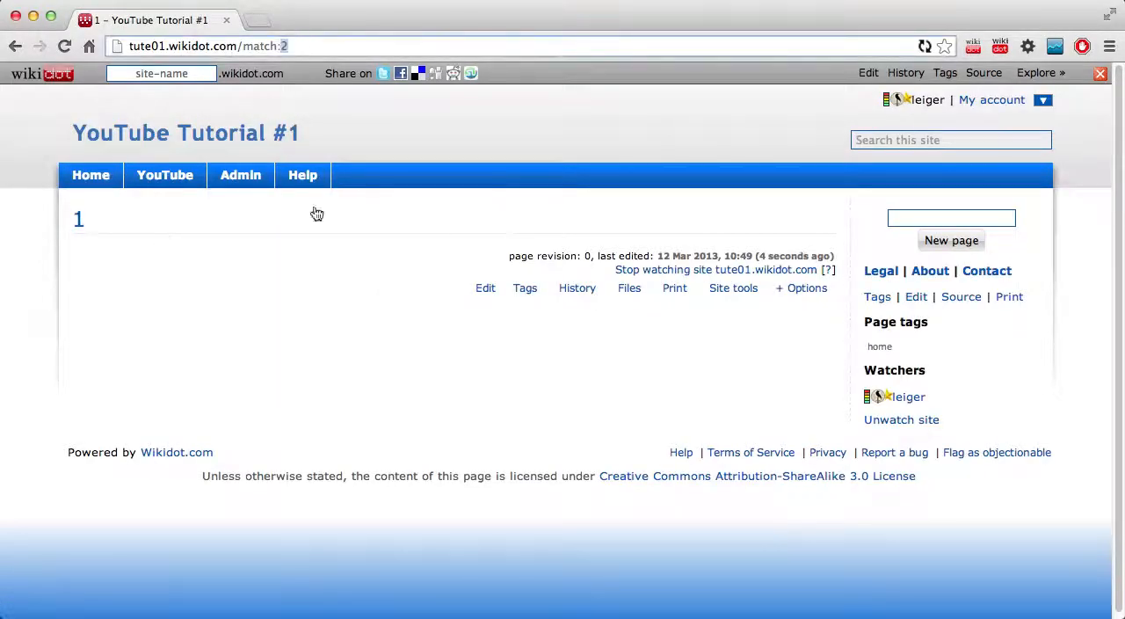
mouse_move(220, 290)
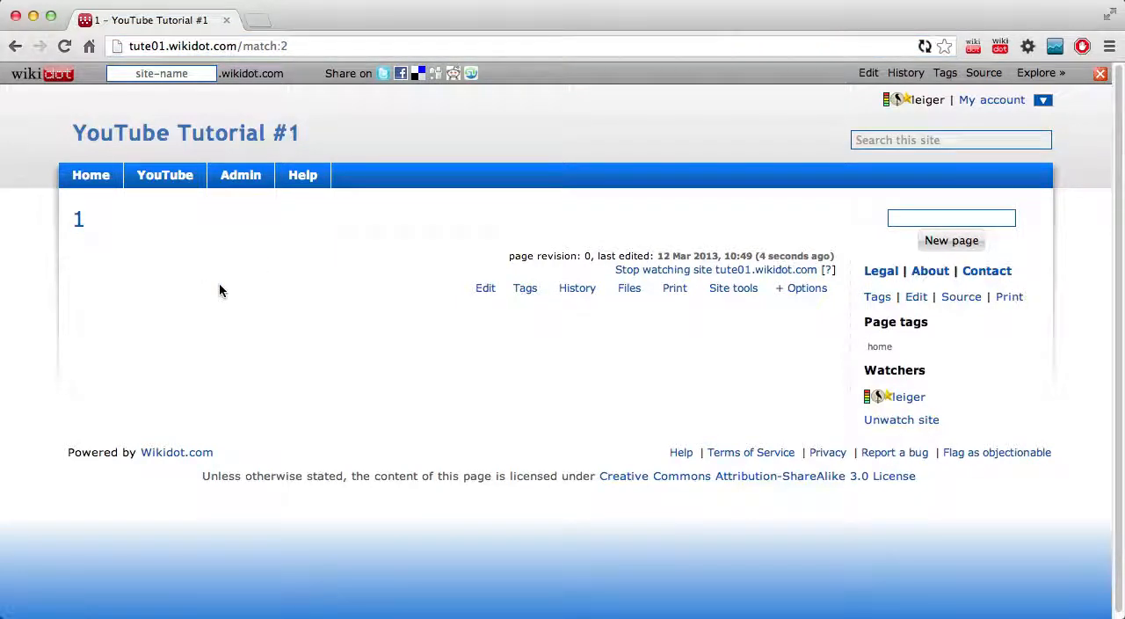
mouse_move(198, 211)
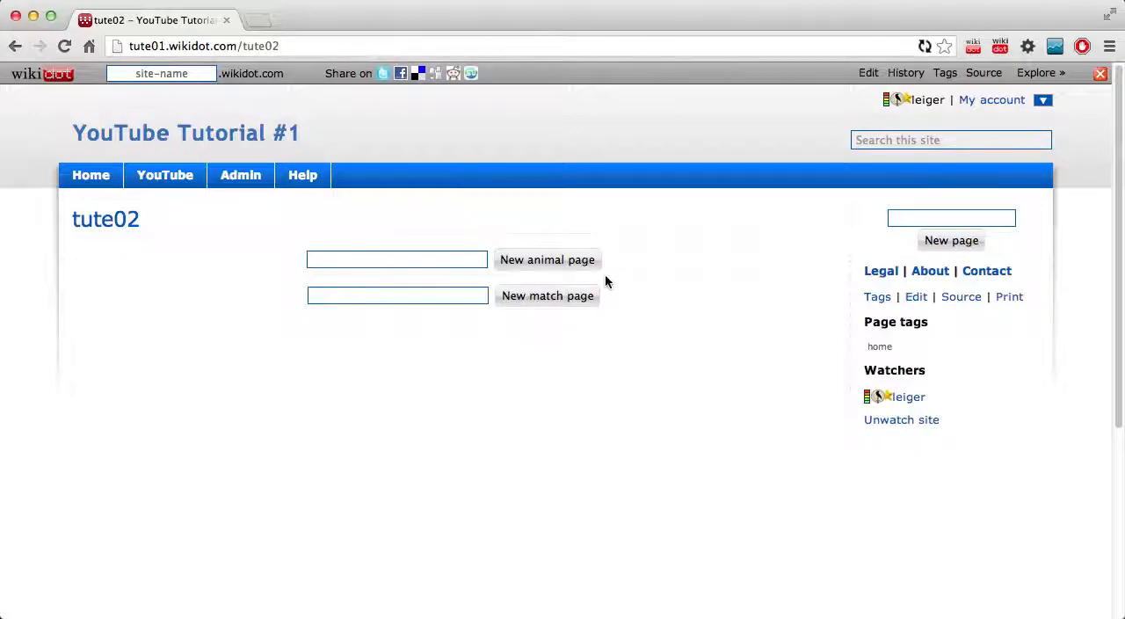
mouse_move(662, 273)
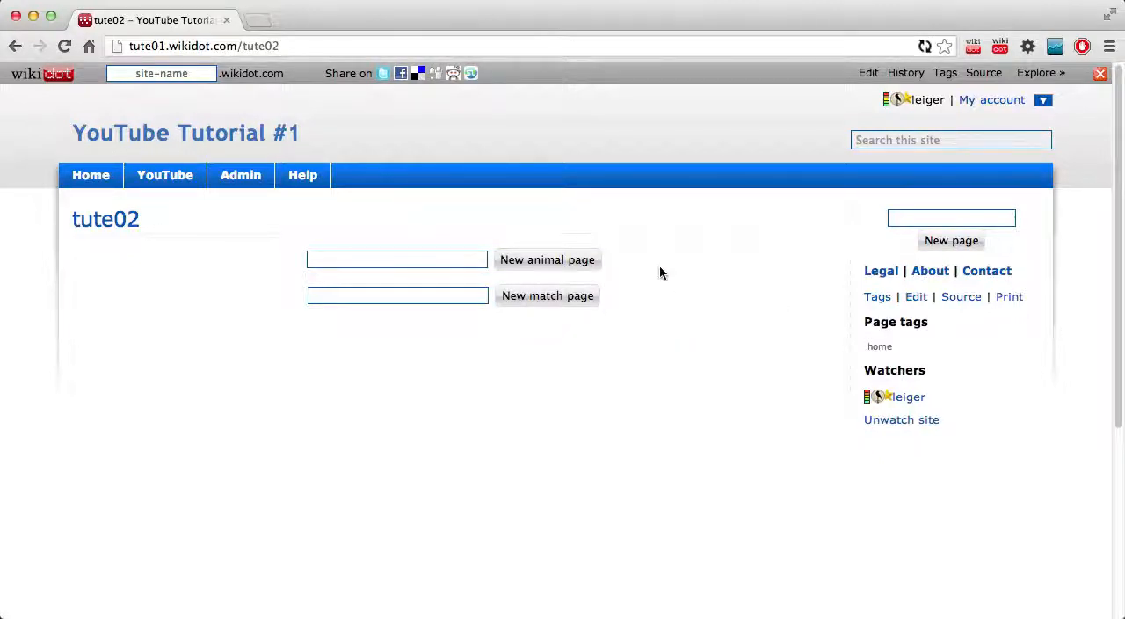
mouse_move(703, 312)
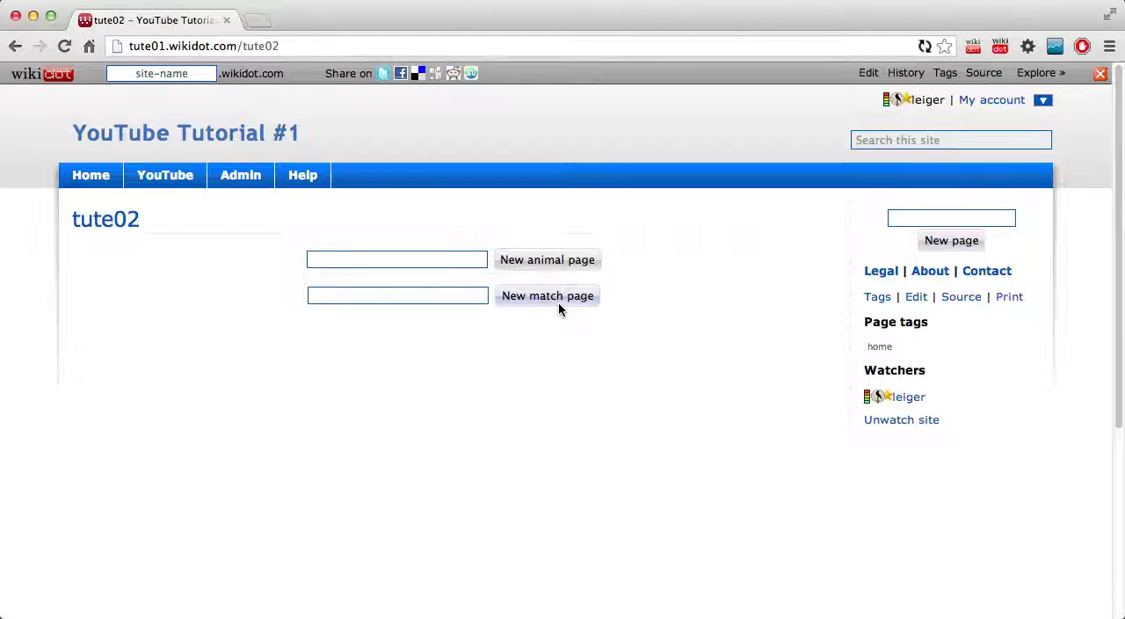
mouse_move(646, 337)
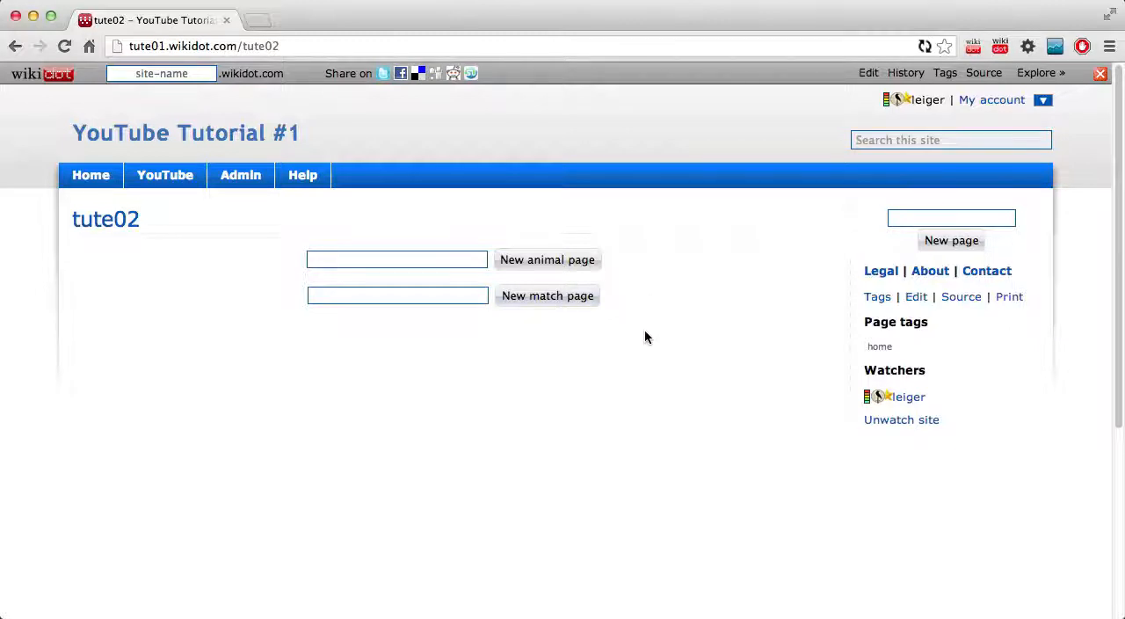
Step: Enter Wednesday 13 Mar 2013 in the match field, submit it, and create the page
double_click(260, 46)
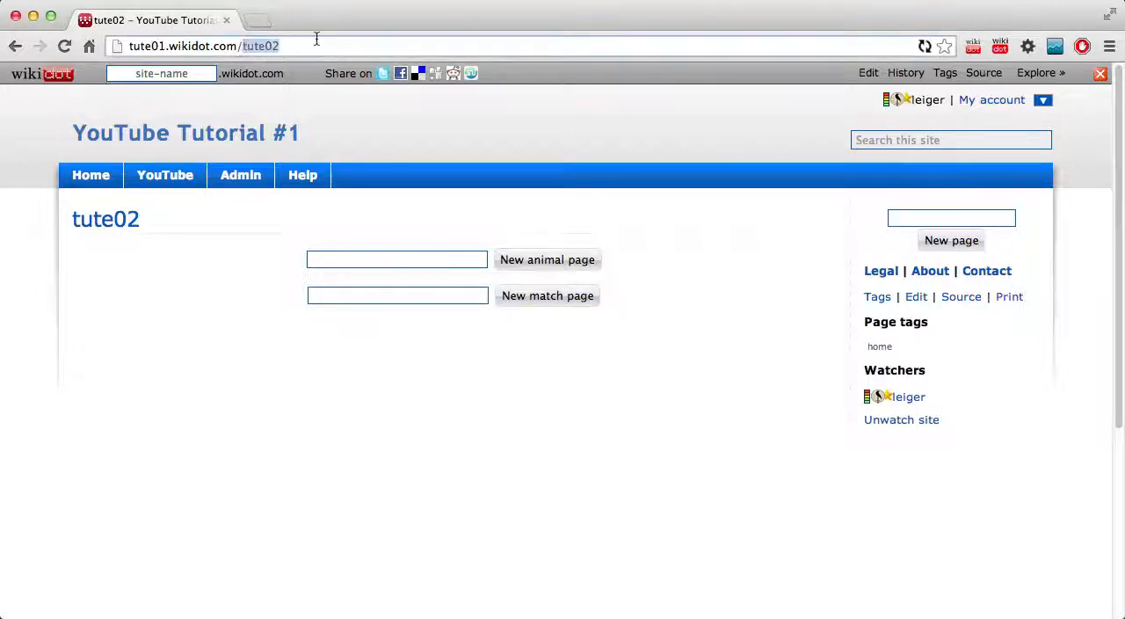
left_click(396, 295)
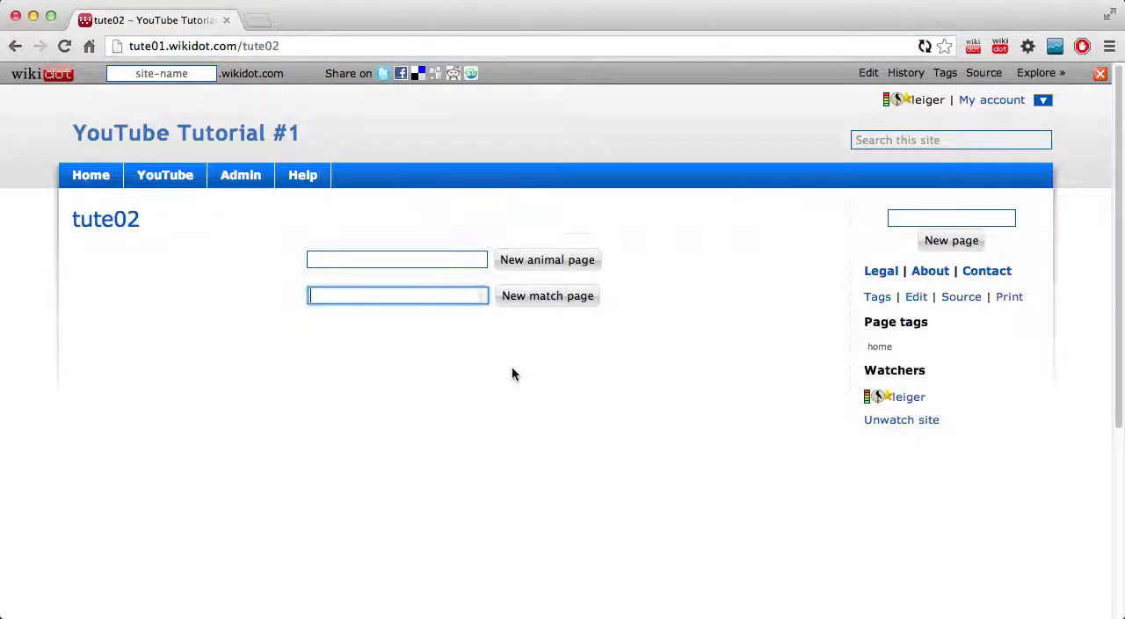
left_click(396, 259)
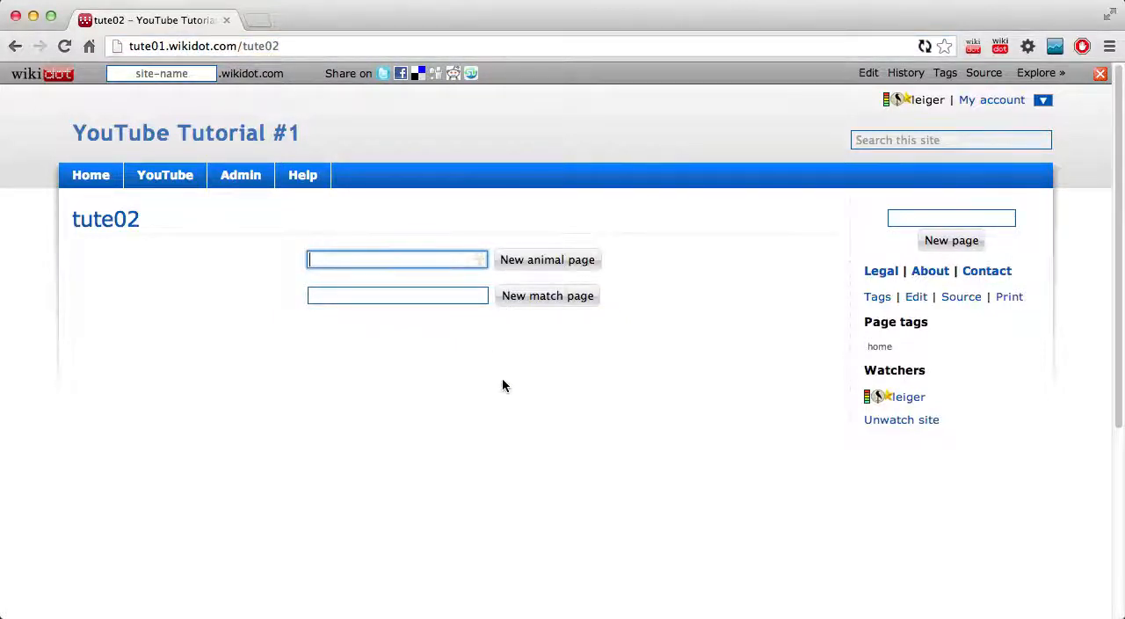
left_click(397, 295)
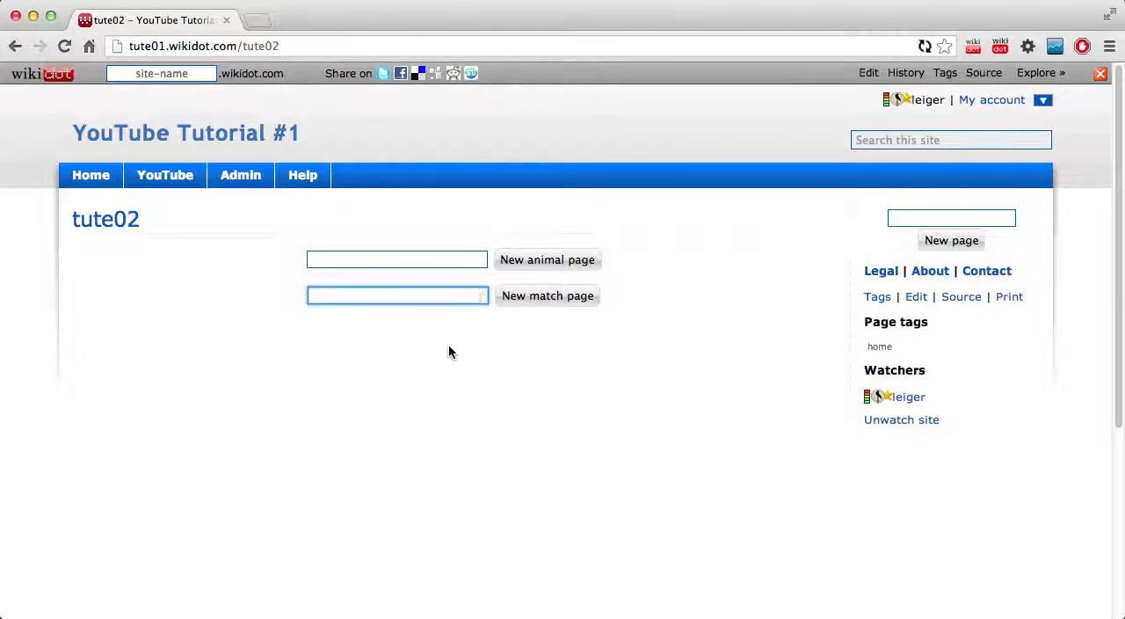
type("Wednesday 13 Mar 2013")
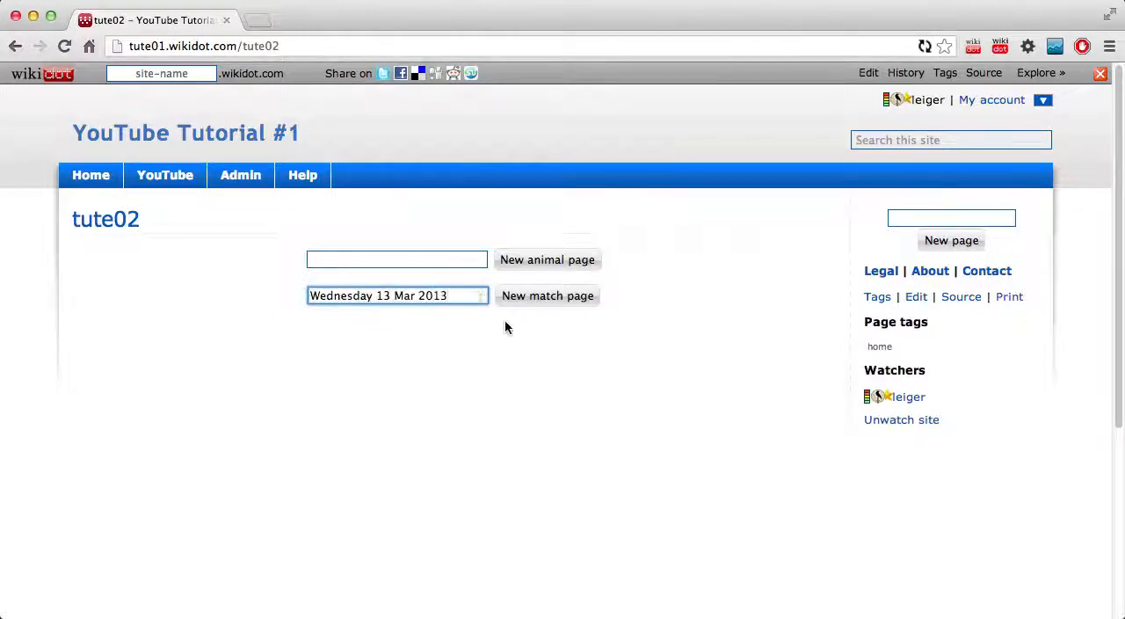
left_click(546, 295)
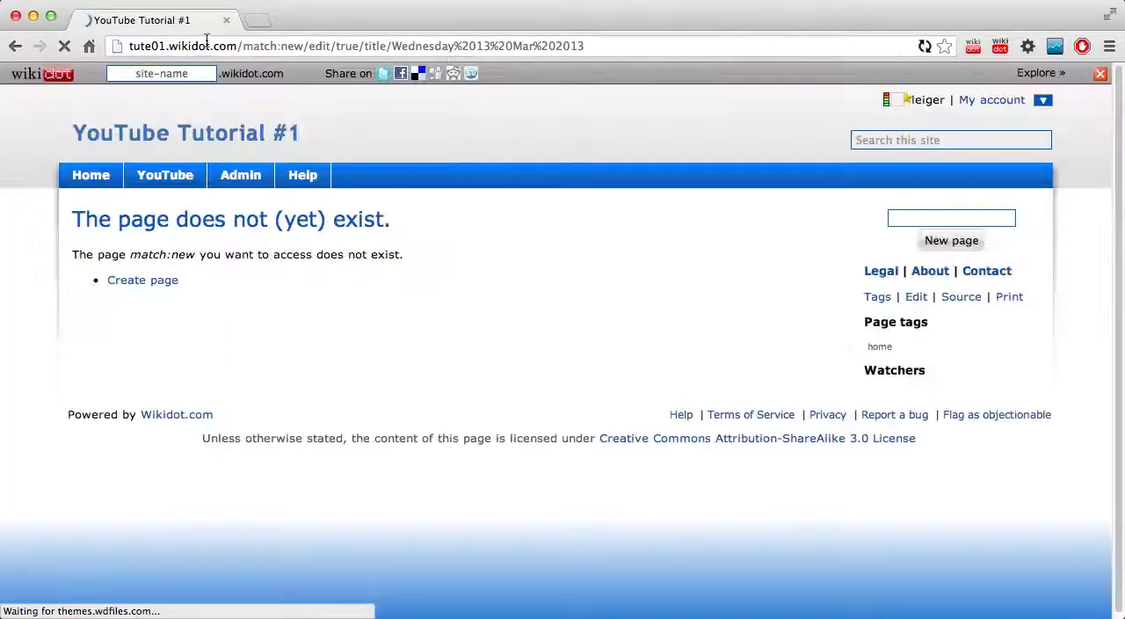
left_click(142, 279)
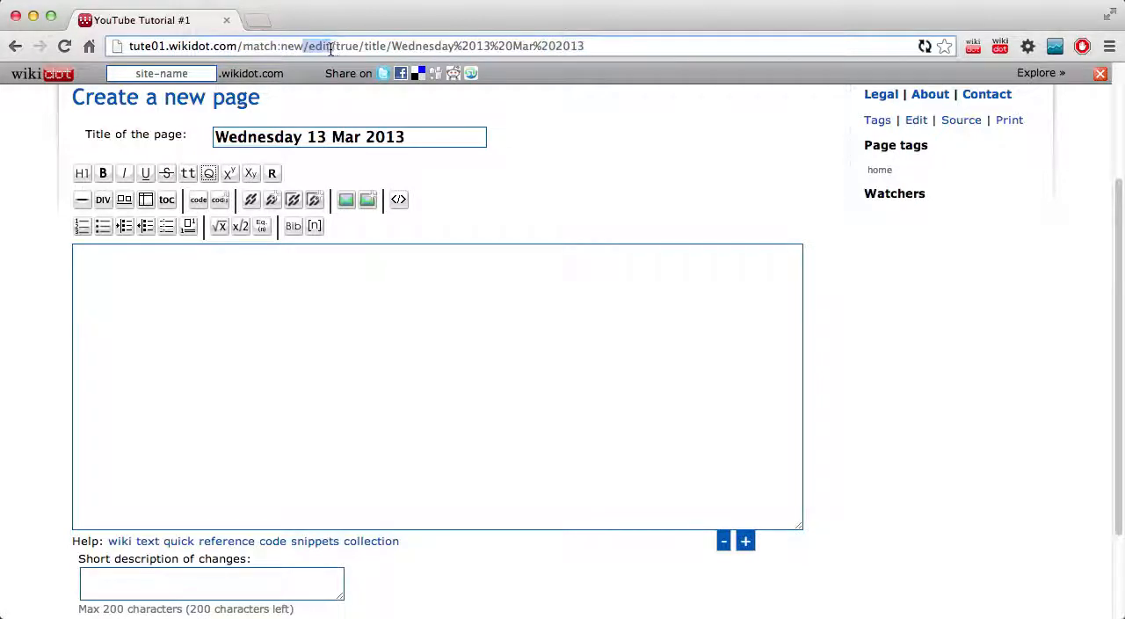
double_click(349, 45)
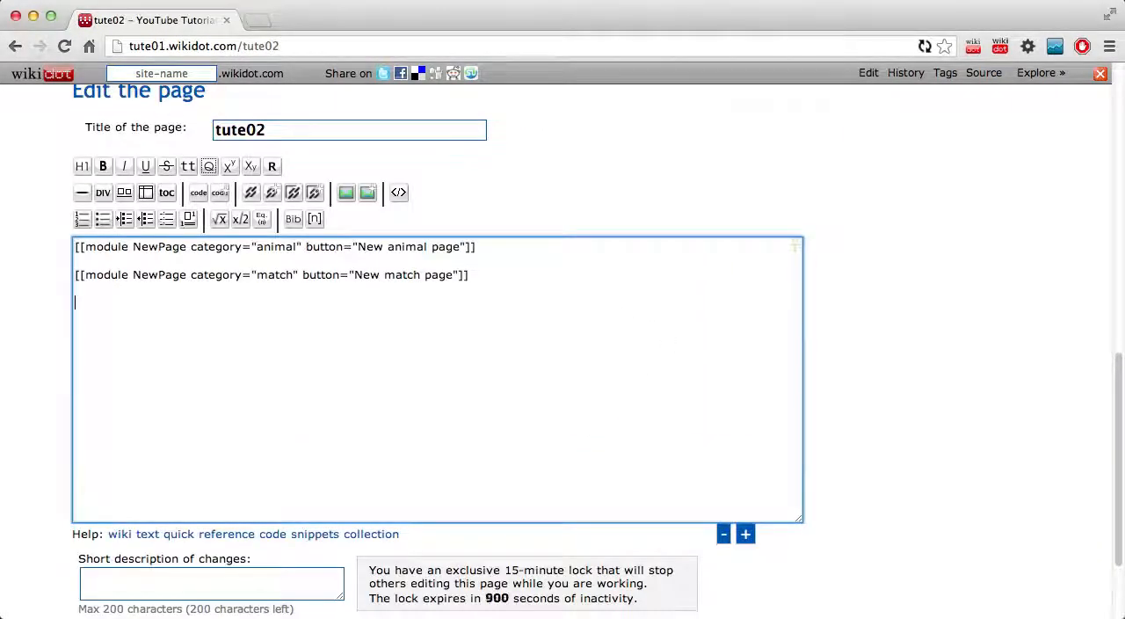
Step: Type the match:new Wednesday 13 Mar 2013 link on tute02's third line, then trim it to '[/'
type("[http://tute01.wikidot.com/match:new/edit/true/title/Wednesday%2013%20Mar%202013")
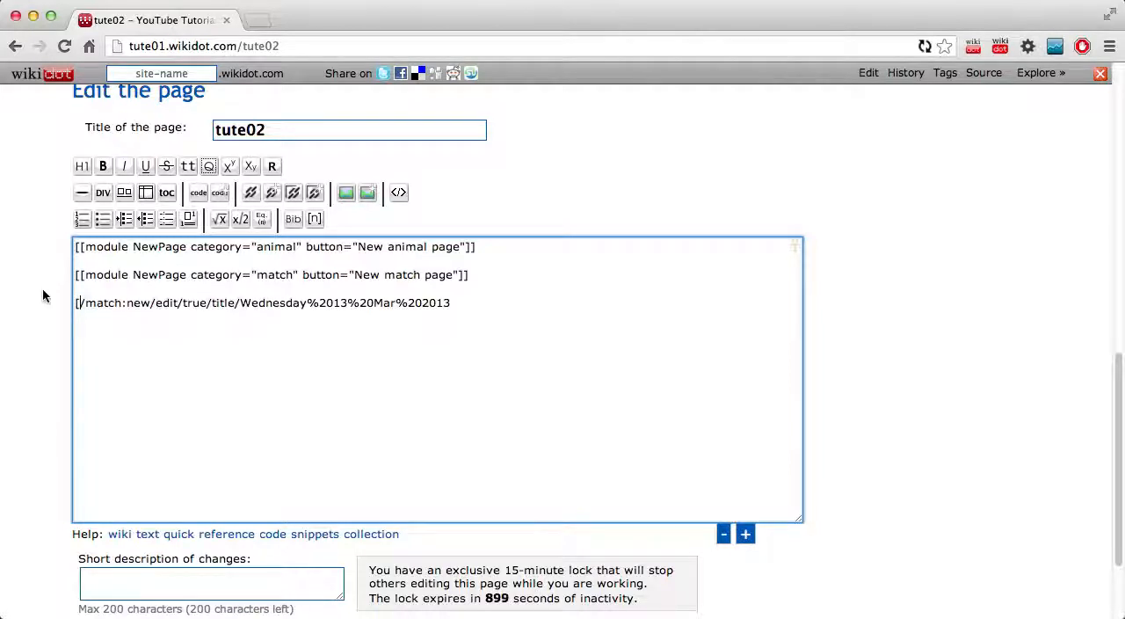
left_click_drag(152, 302, 450, 302)
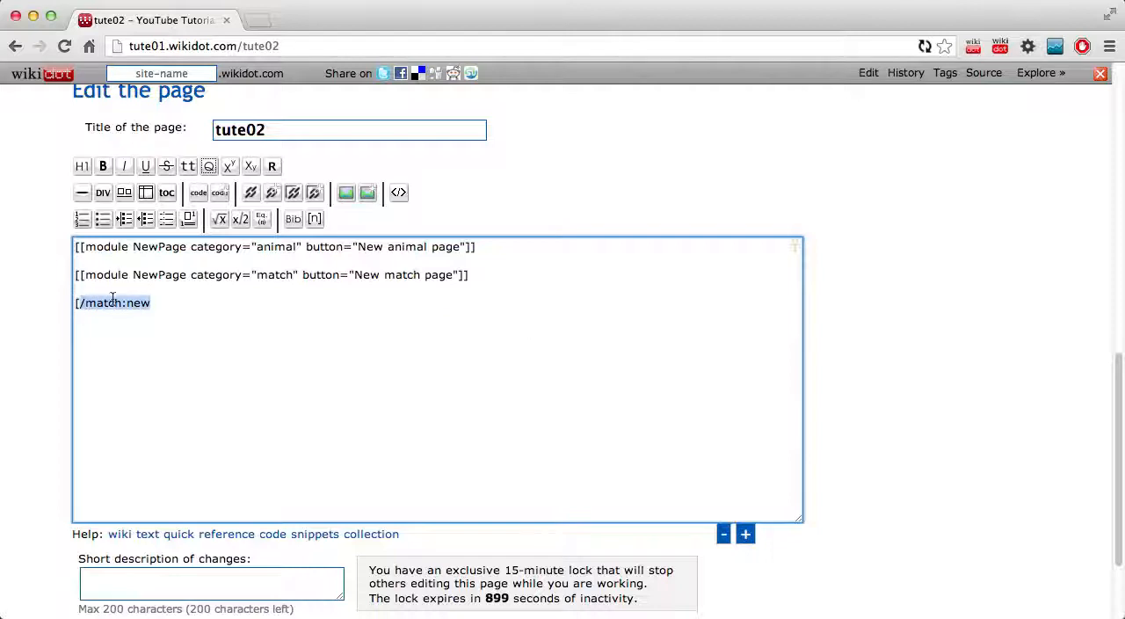
left_click(114, 302)
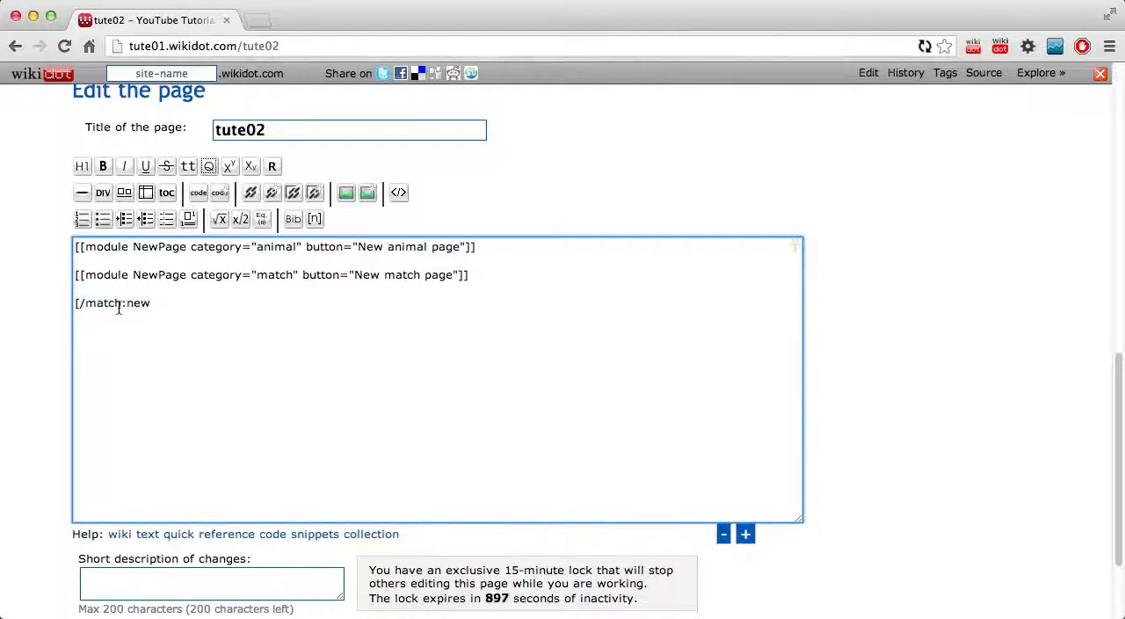
double_click(103, 303)
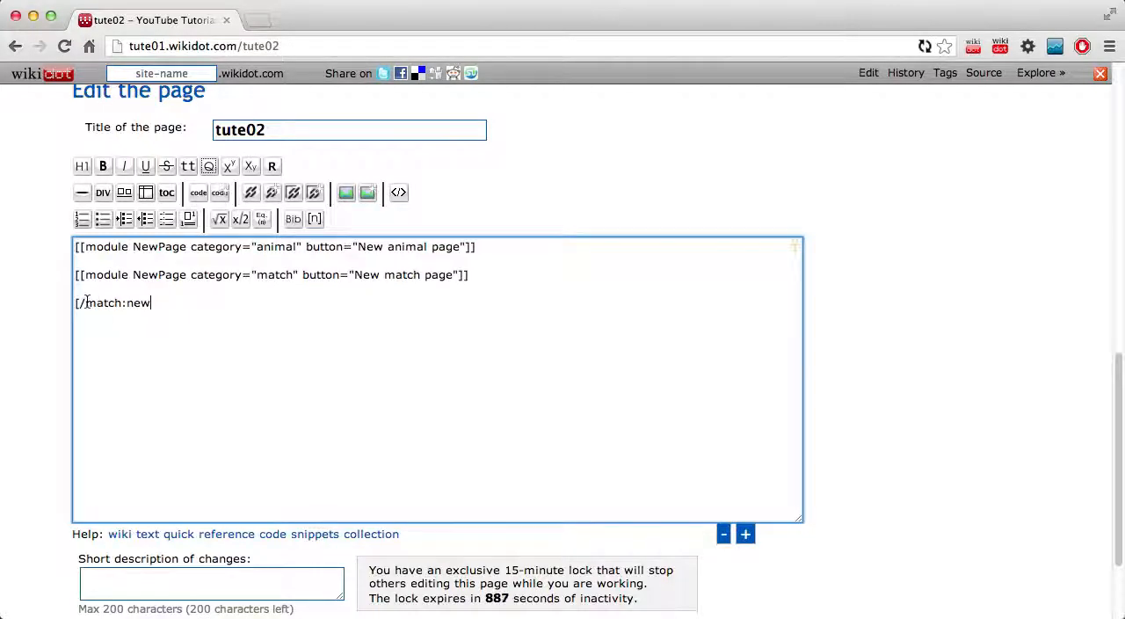
double_click(116, 302)
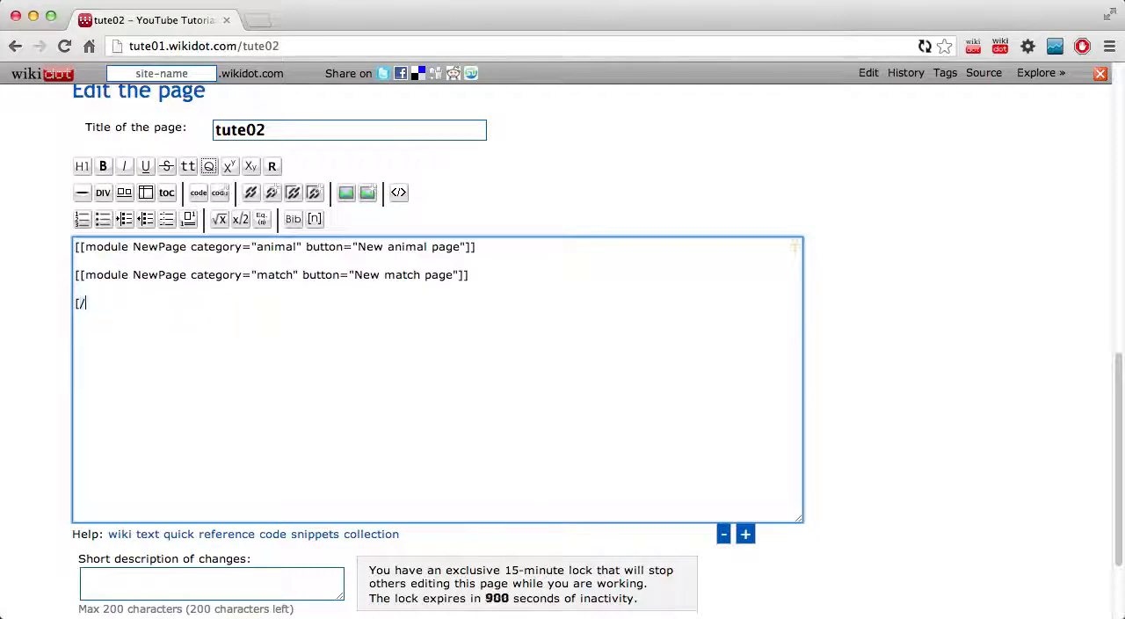
Step: Complete the third line as '[/match:new/edit/true New match page]'
type("youtube YouT")
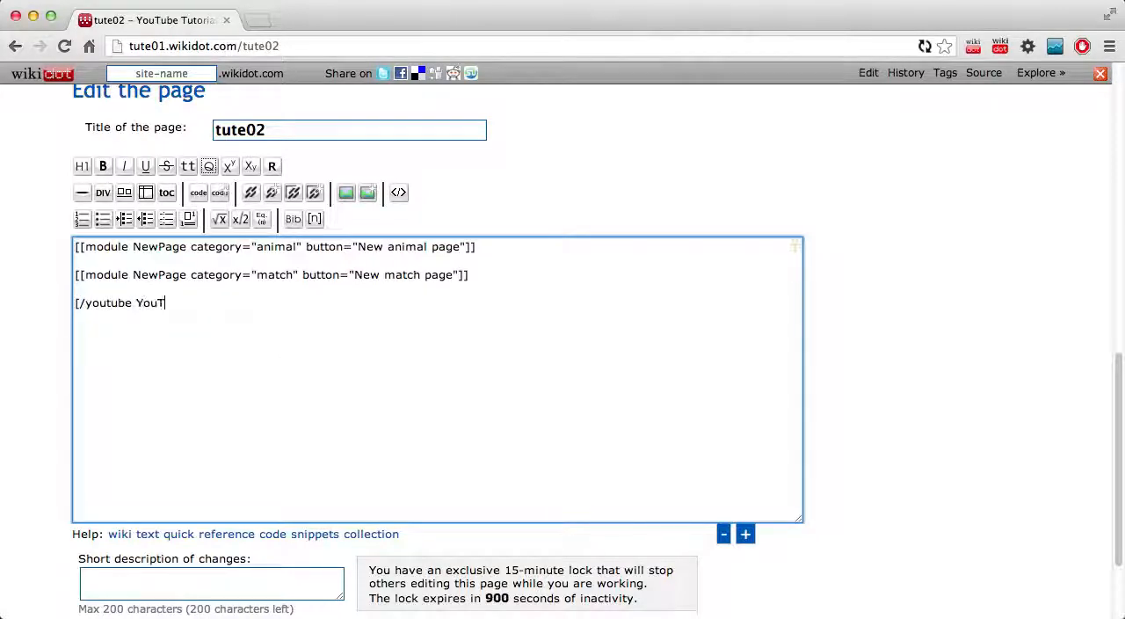
type("ube[")
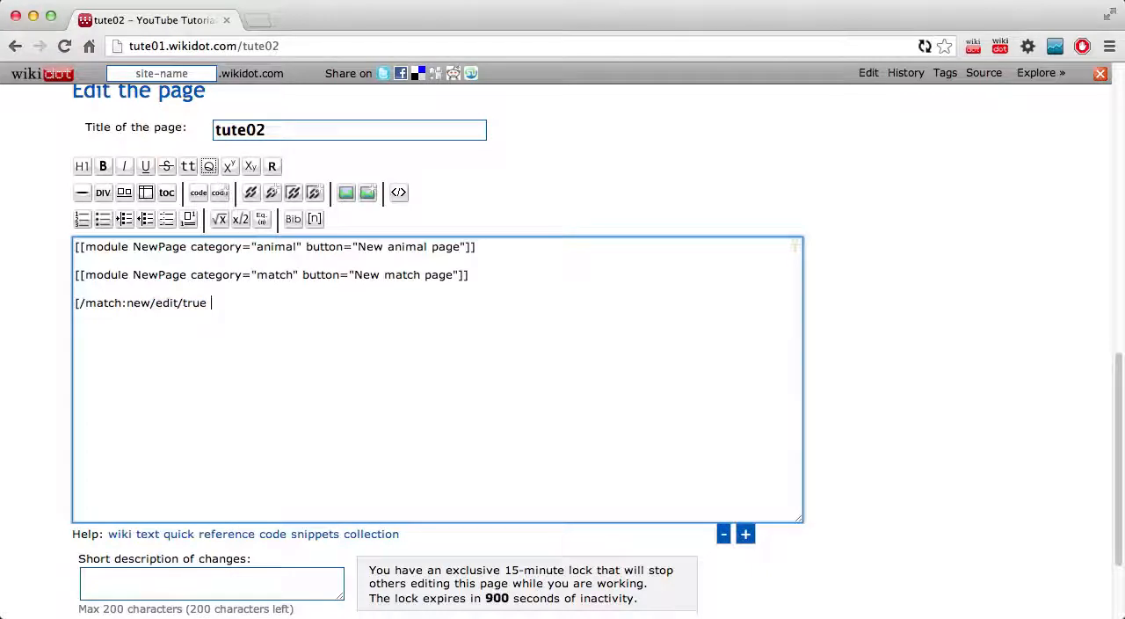
type("New match page]")
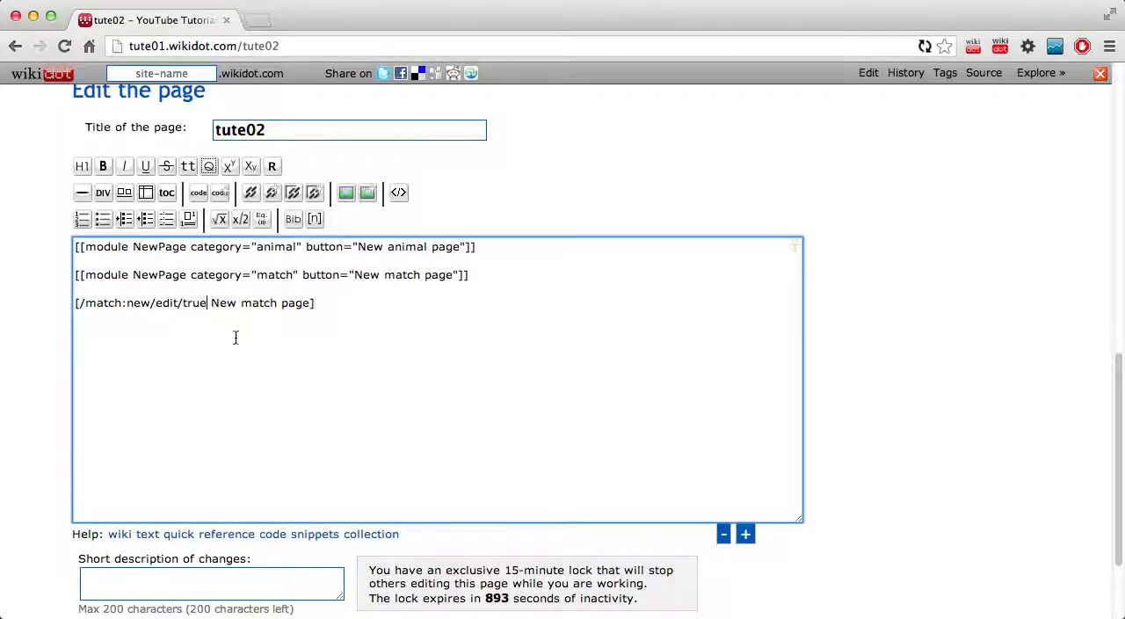
type("title/Wednesday%2013%20Mar%202013")
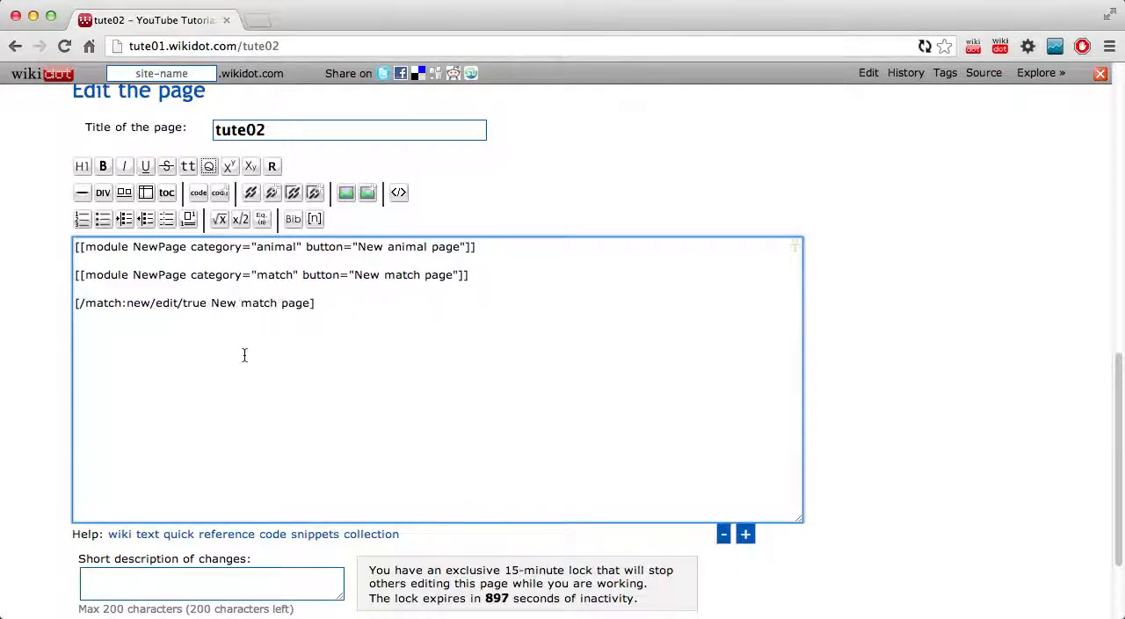
scroll("down", 3)
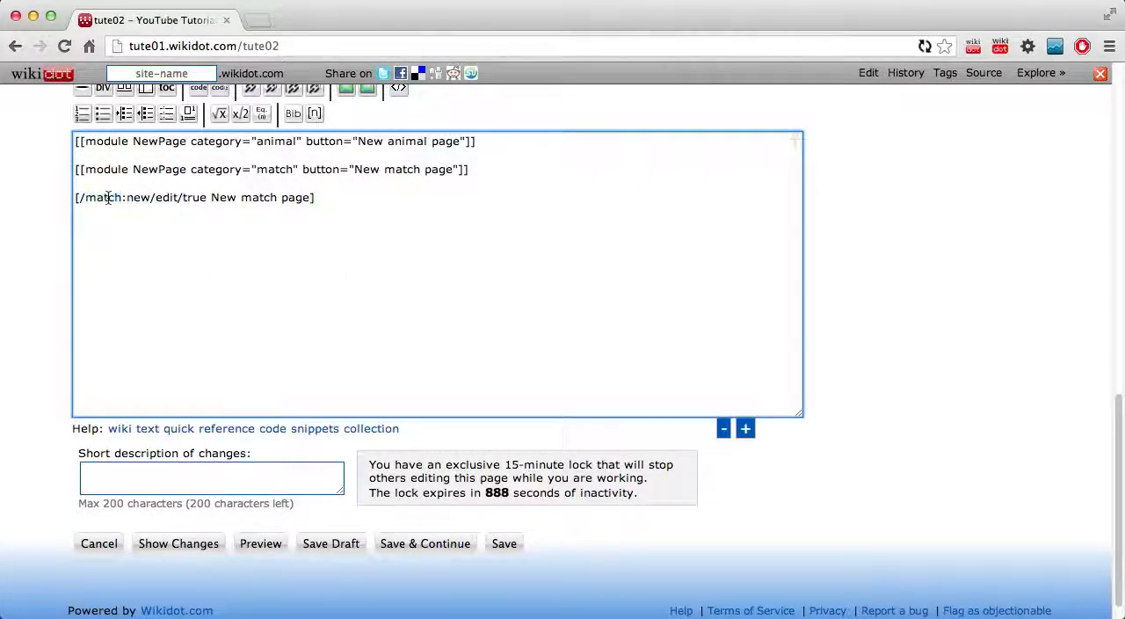
Step: Save tute02 and follow its New match page link to match:new
left_click(503, 543)
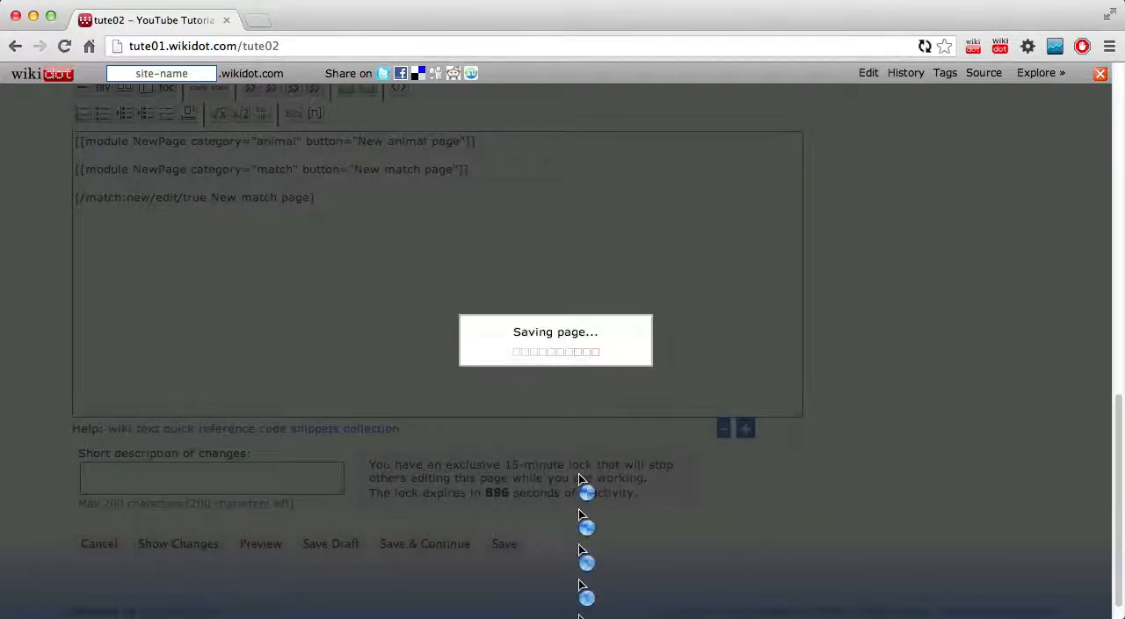
left_click(504, 543)
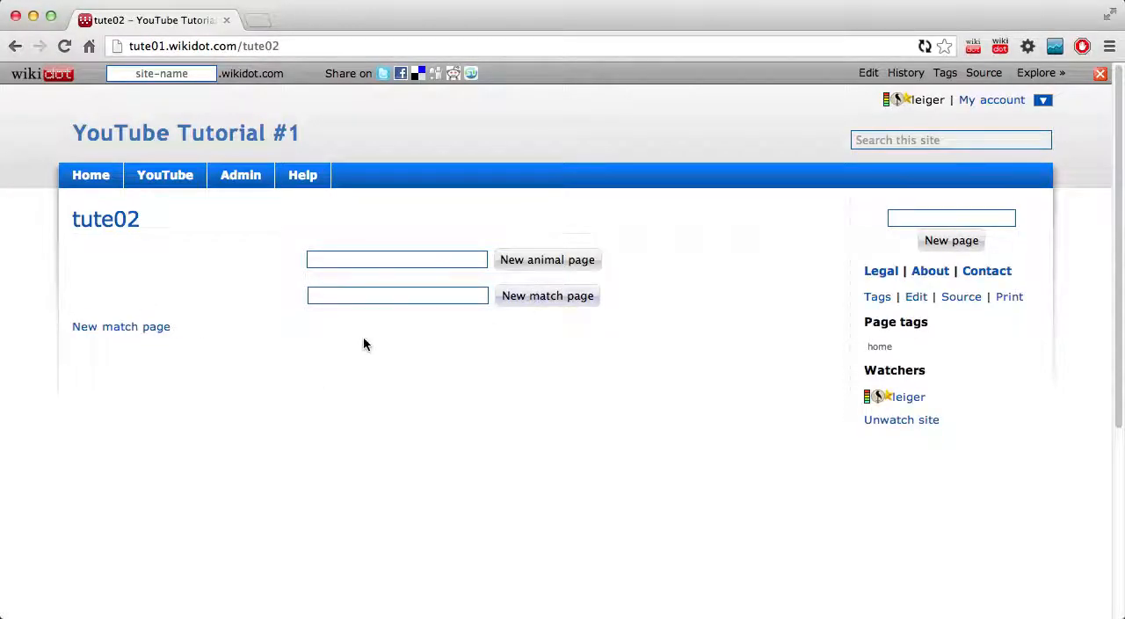
type("f")
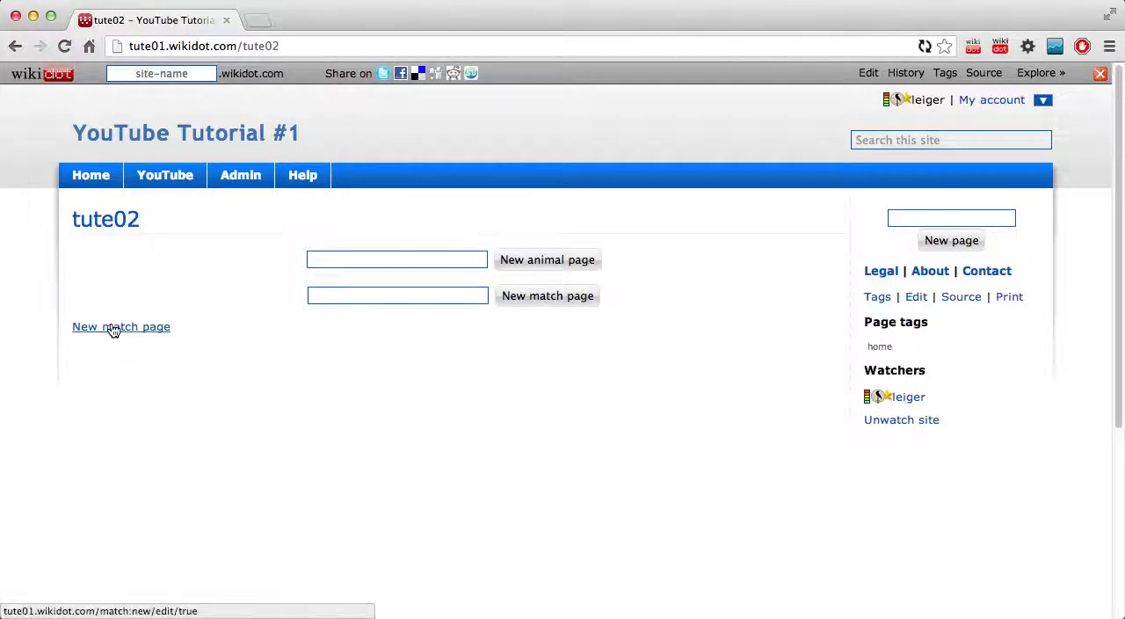
mouse_move(153, 332)
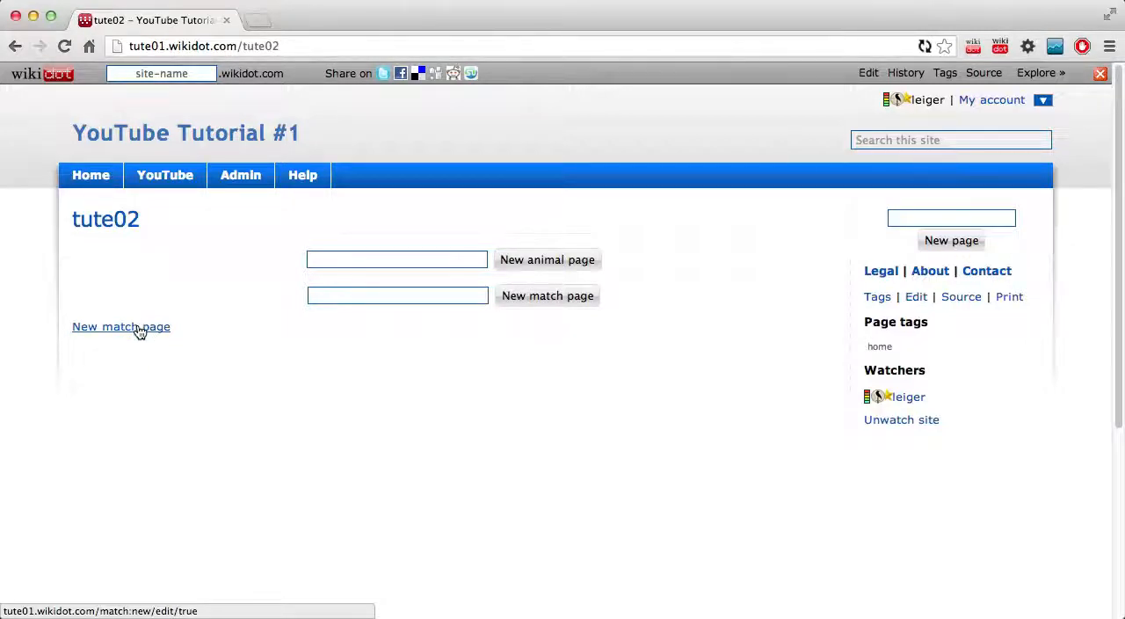
type("ars")
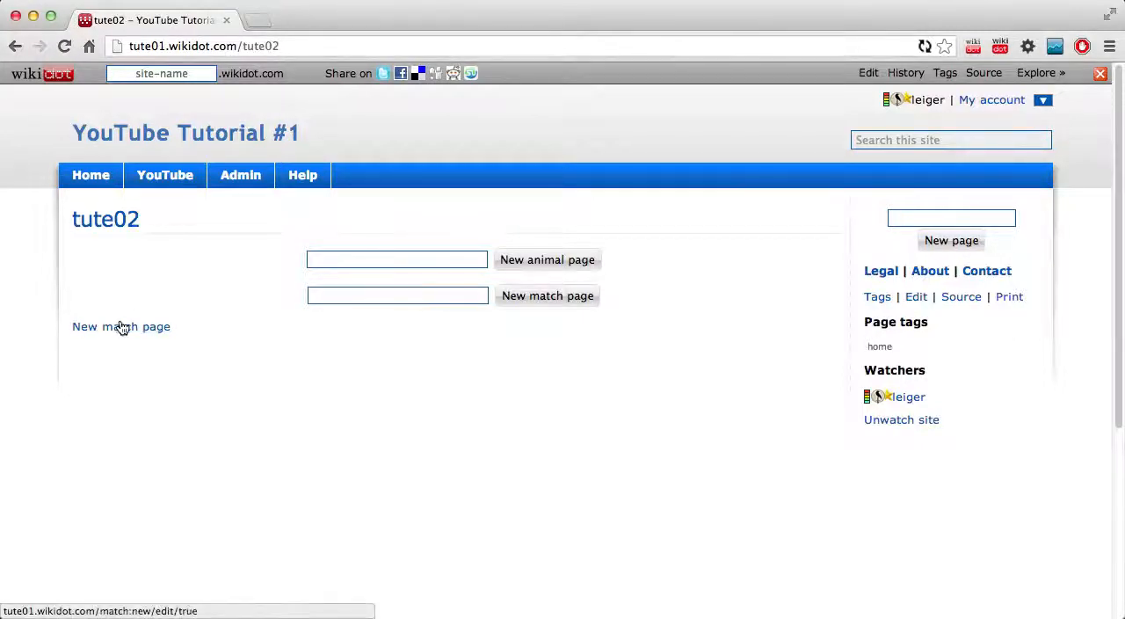
left_click(120, 326)
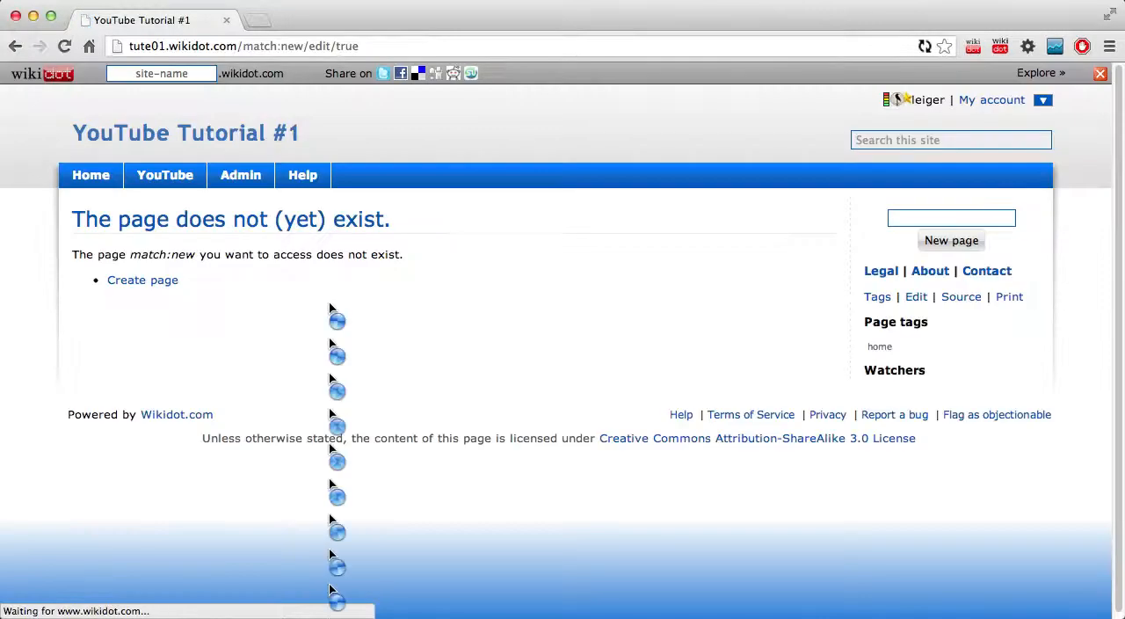
Step: Create the match page titled New from the link's editor and submit it
left_click(143, 280)
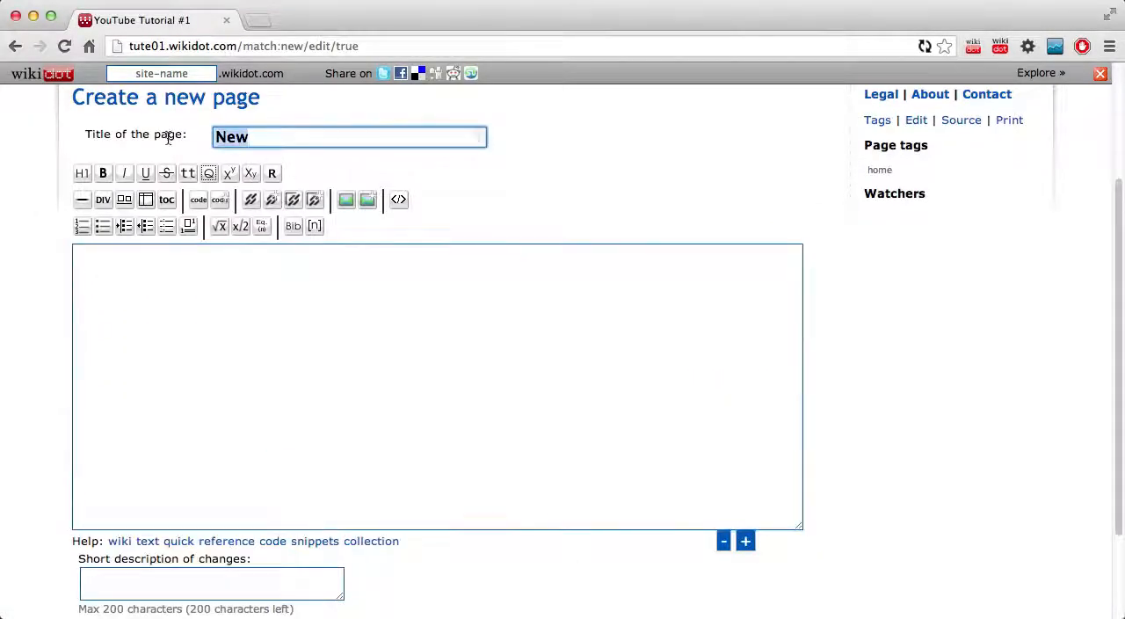
left_click(316, 136)
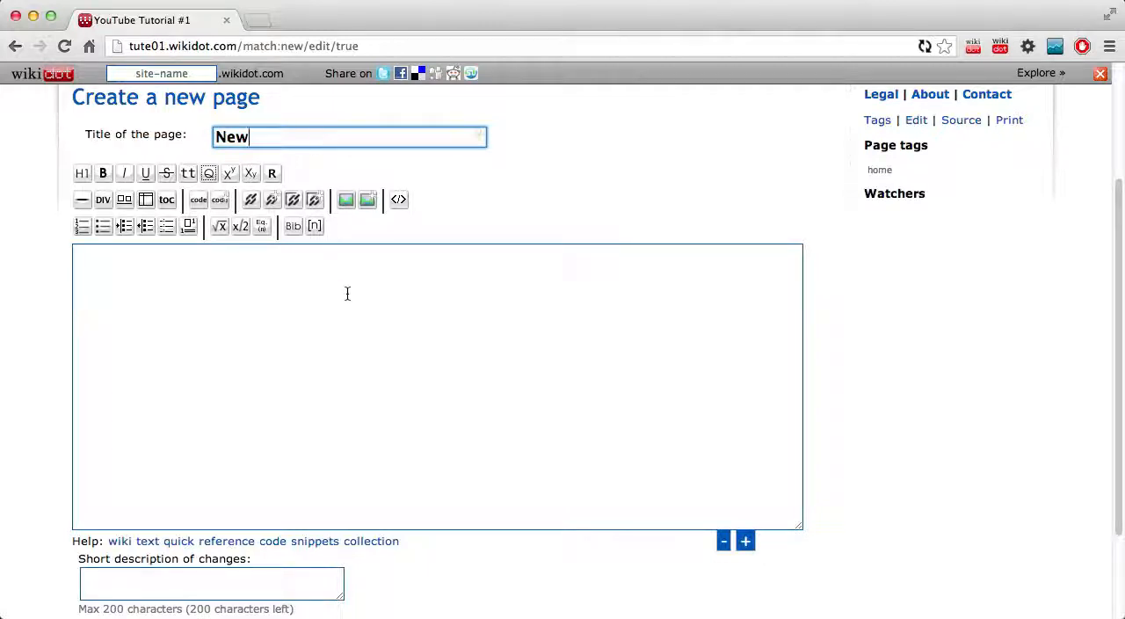
left_click(243, 46)
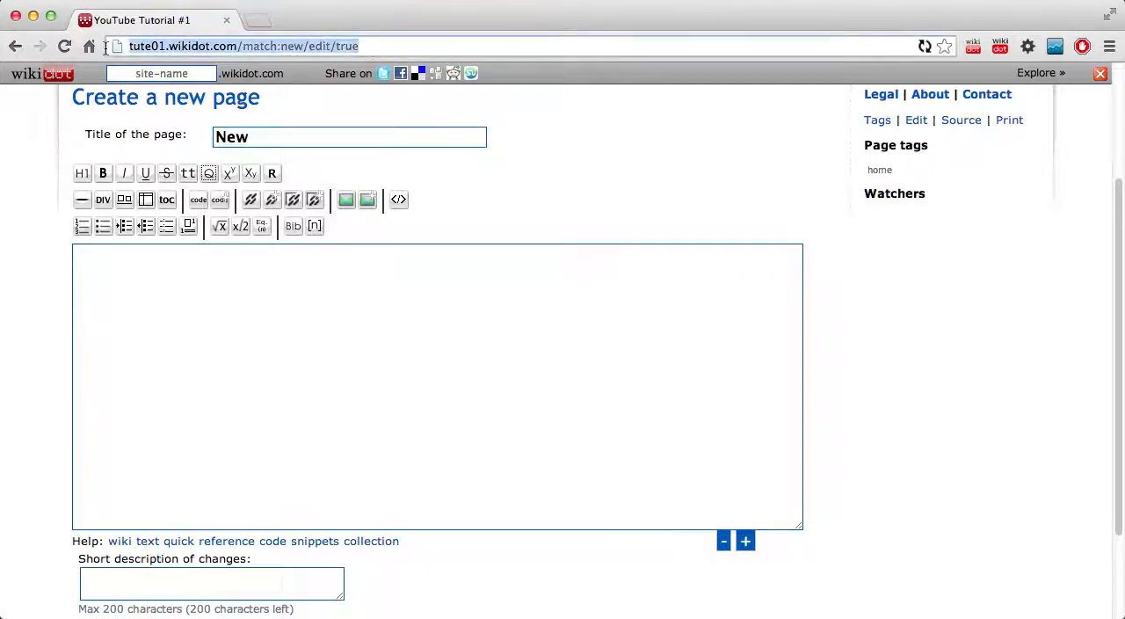
mouse_move(454, 331)
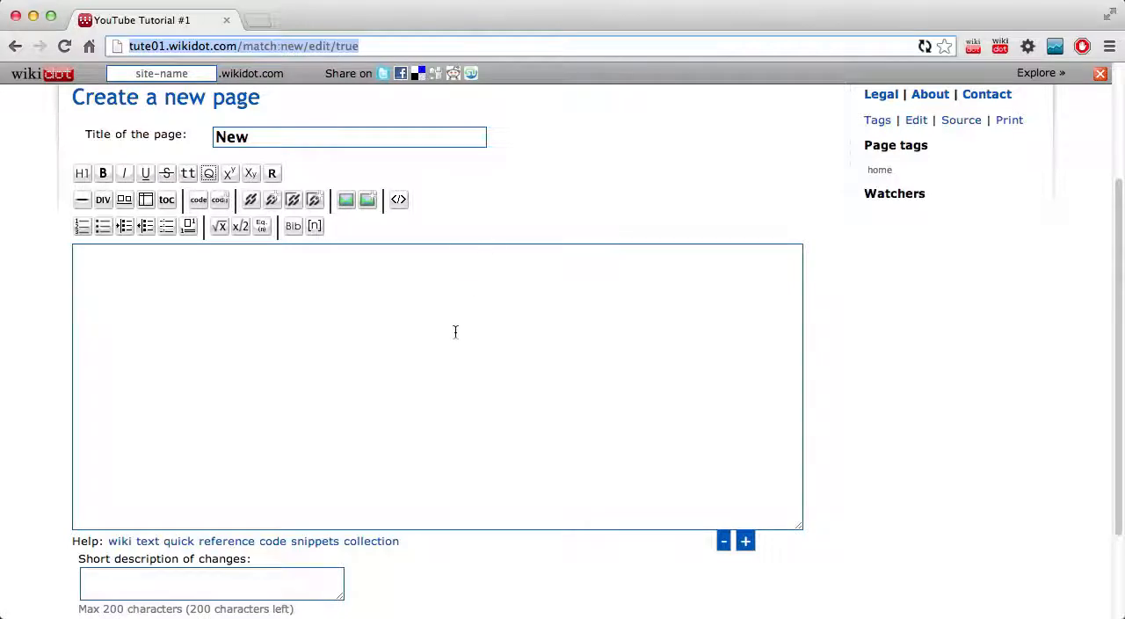
left_click(212, 516)
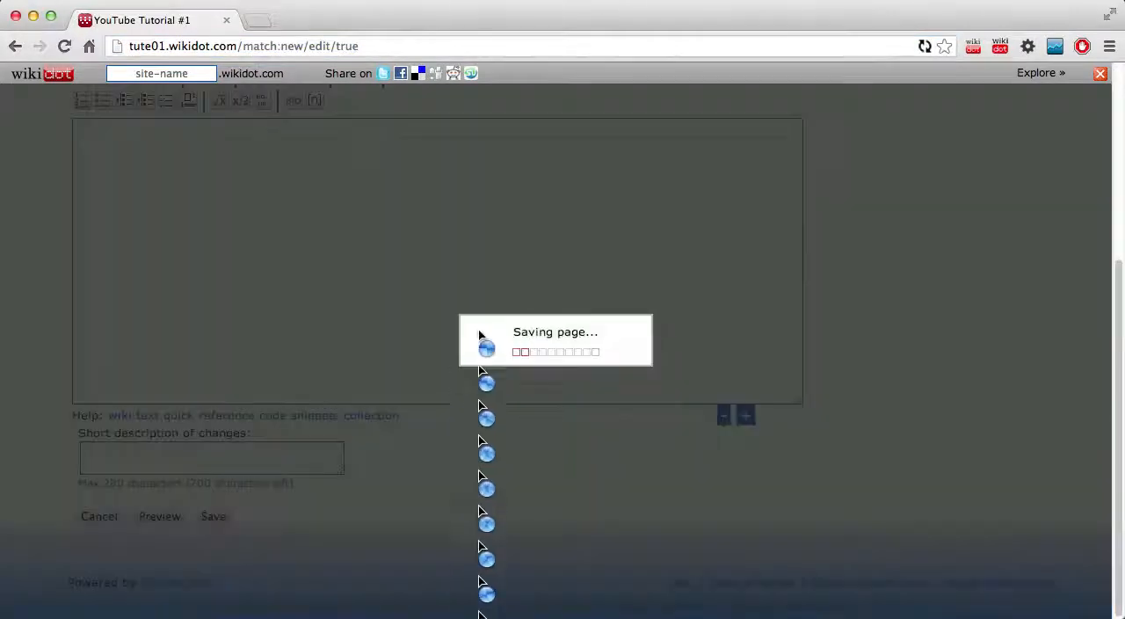
left_click(212, 516)
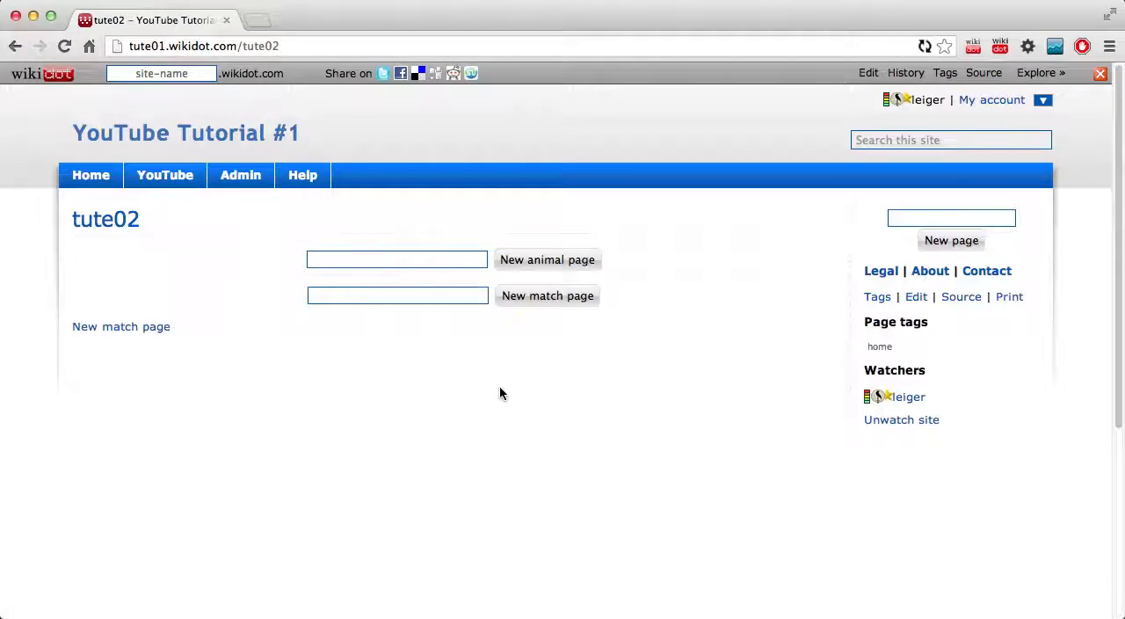
Step: Add the line [[image example.png link="/match:new/edit/true"]] after the New match page link in tute02's source
left_click(867, 73)
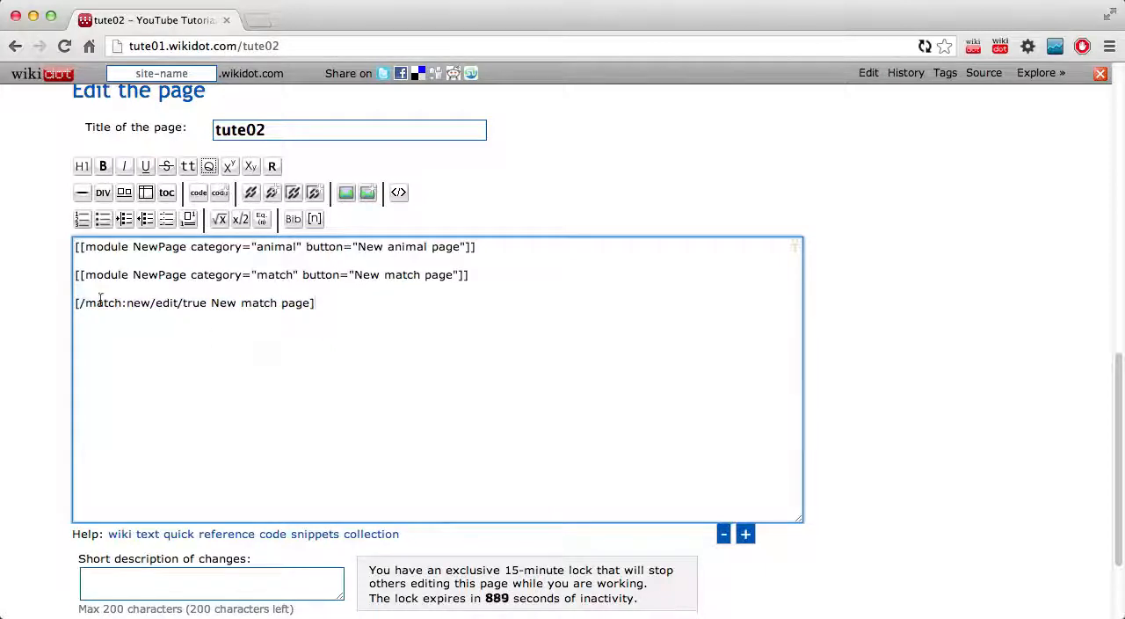
triple_click(194, 303)
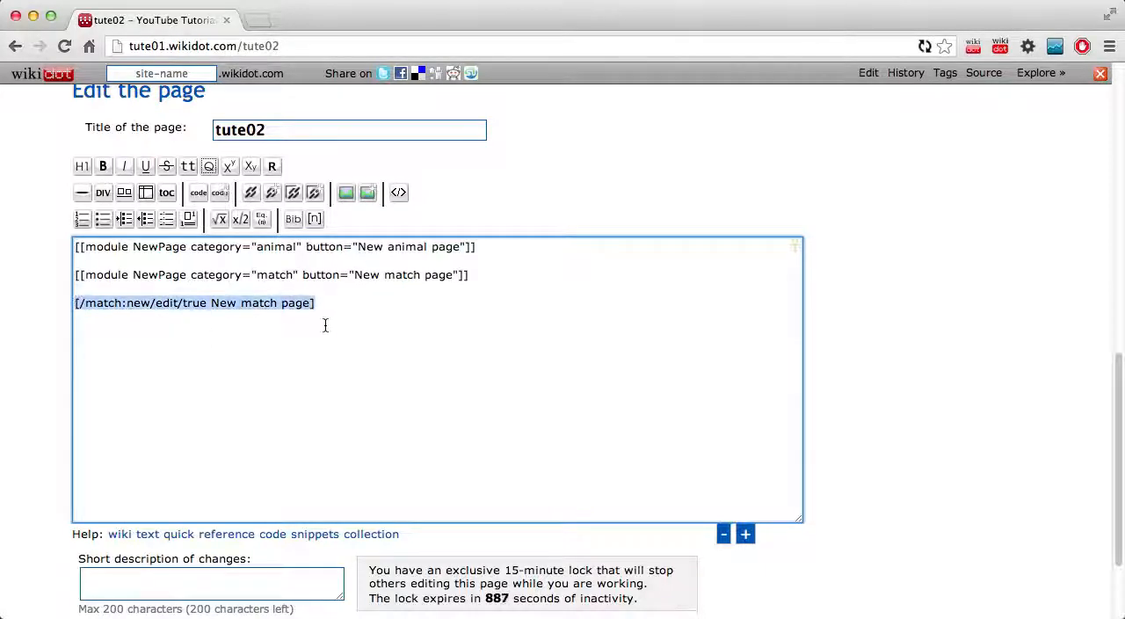
left_click(330, 302)
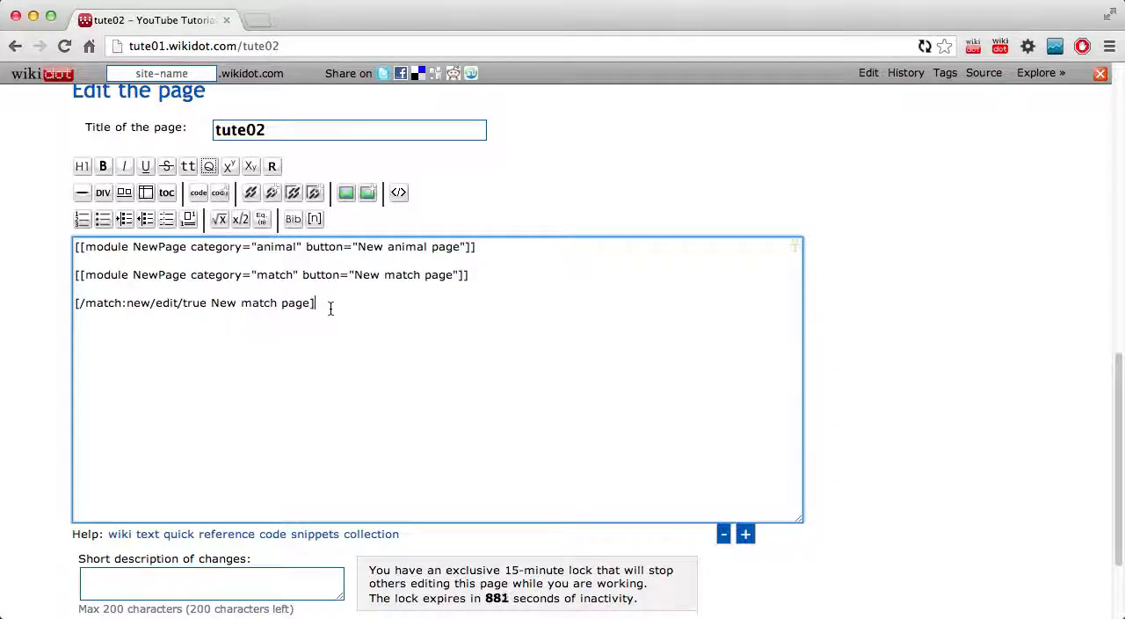
type("[[imag")
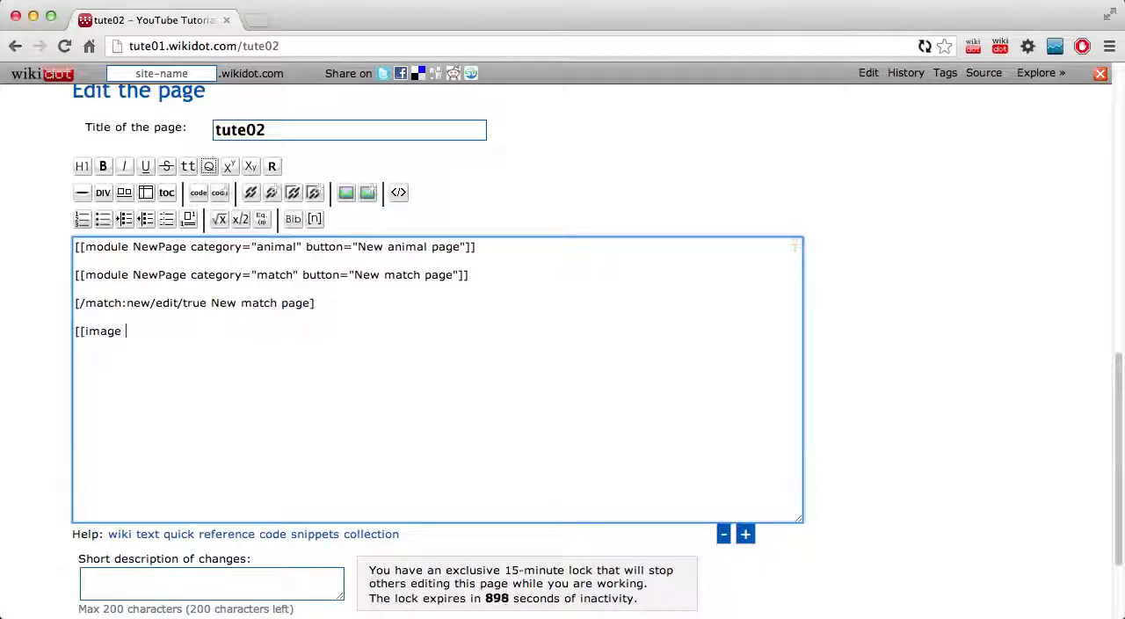
type("example.png link=\"")
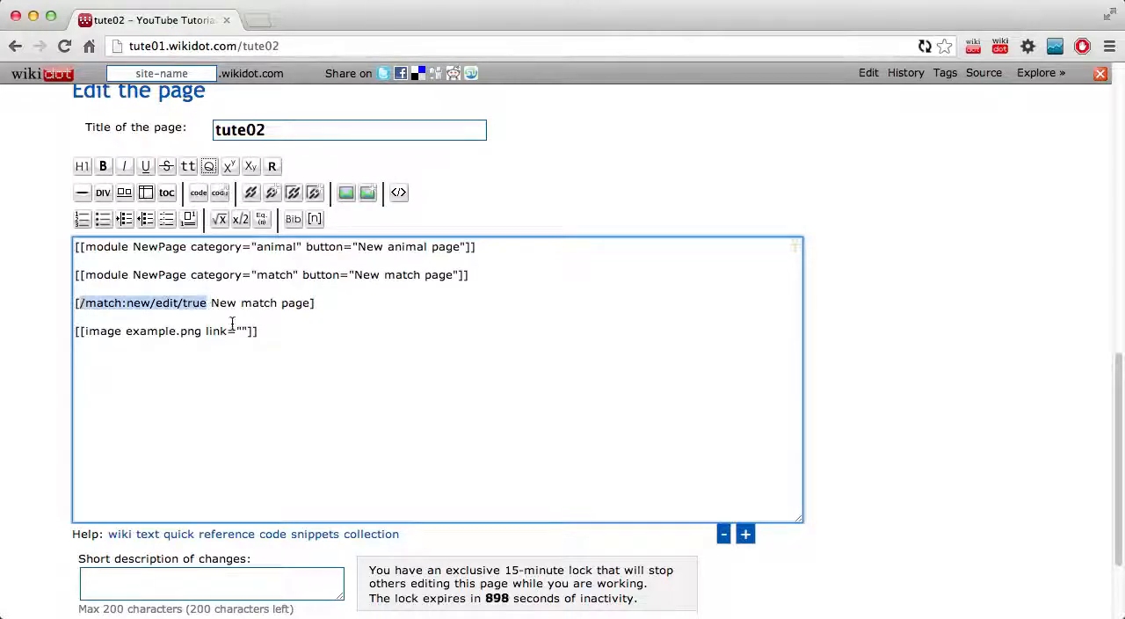
type("/match:new/edit/true")
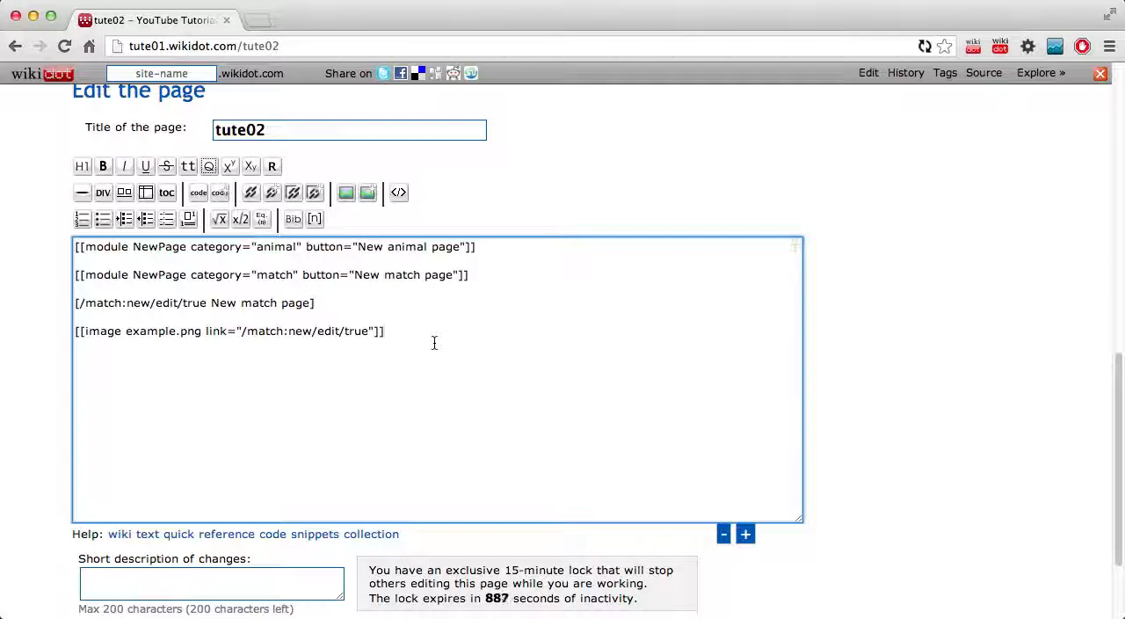
scroll("down", 3)
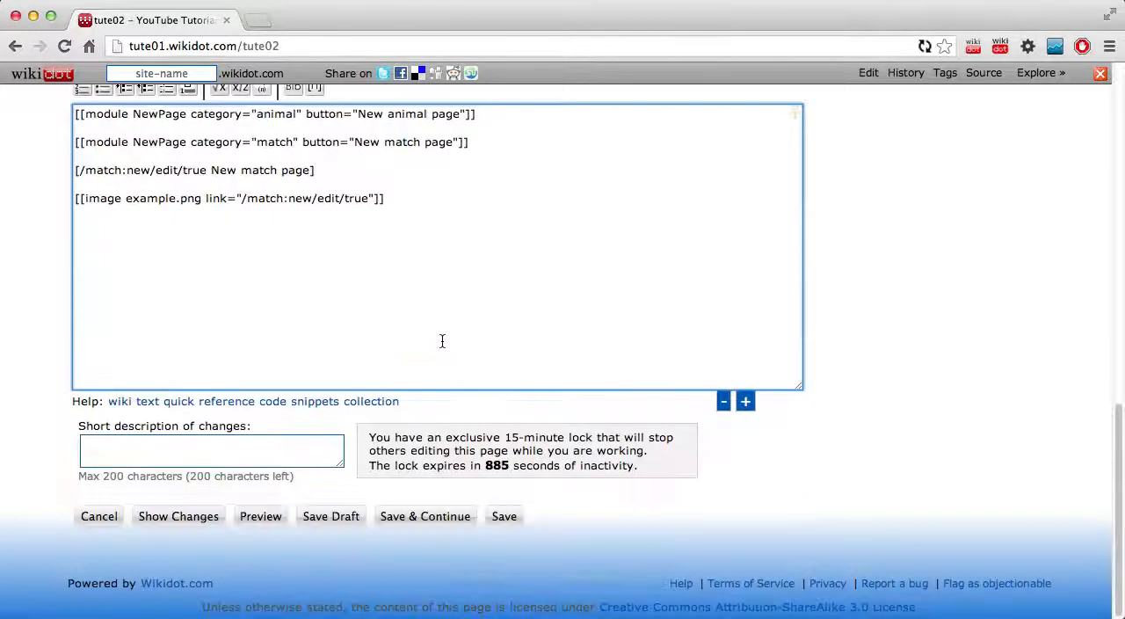